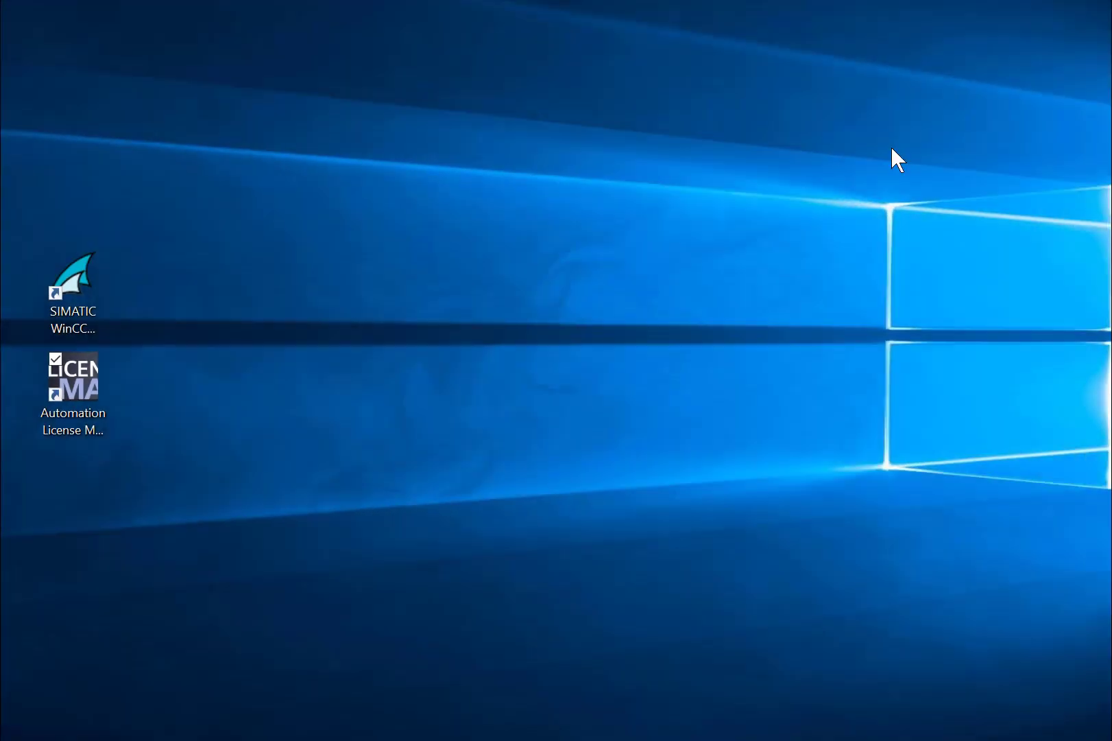
Launch SIMATIC WinCC Explorer from its desktop shortcut.
{"action": "left_click", "coordinate": [73, 299]}
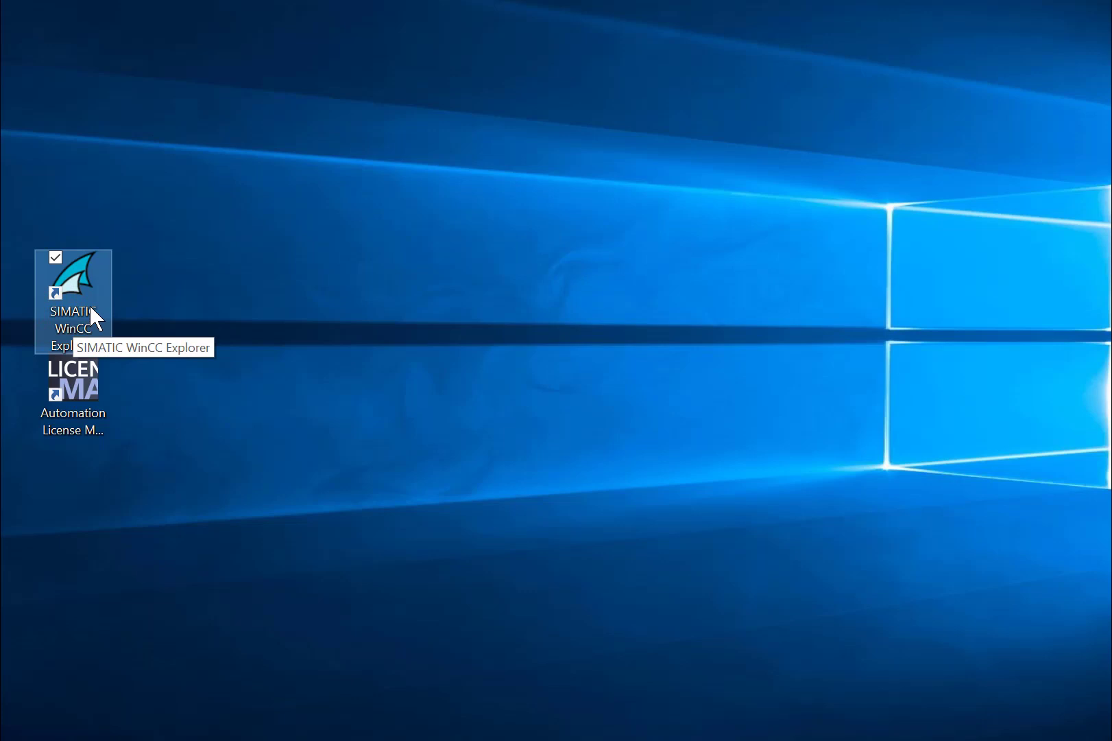
{"action": "double_click", "coordinate": [73, 282]}
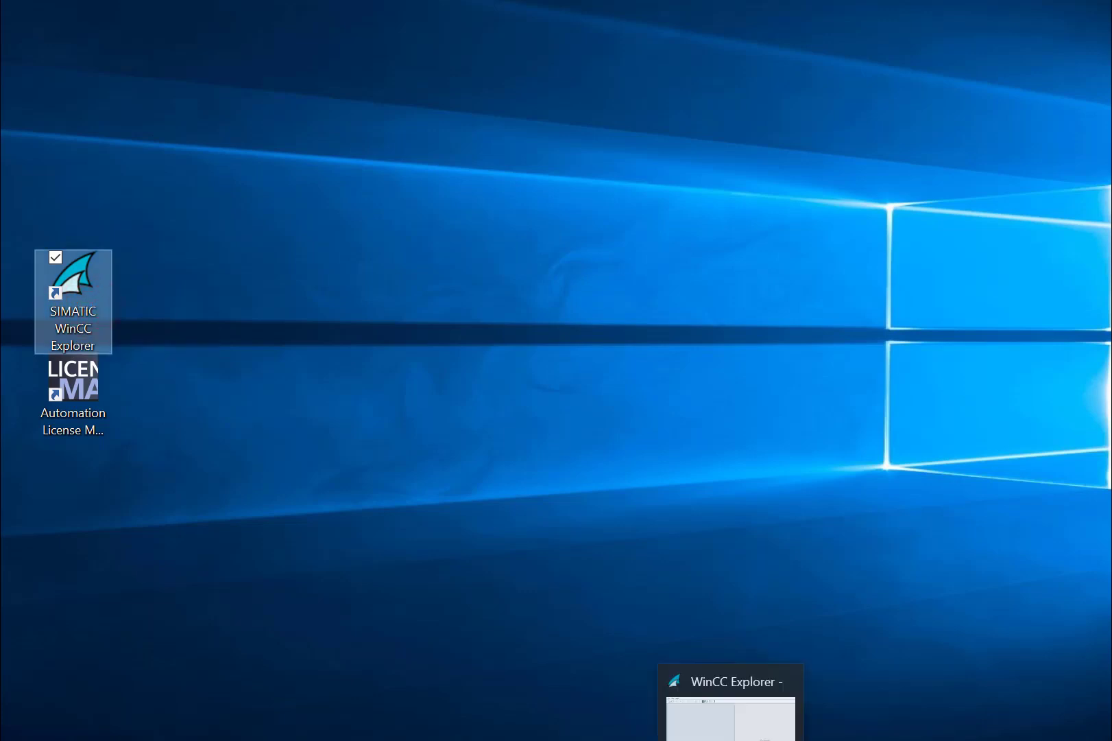
{"action": "left_click", "coordinate": [729, 682]}
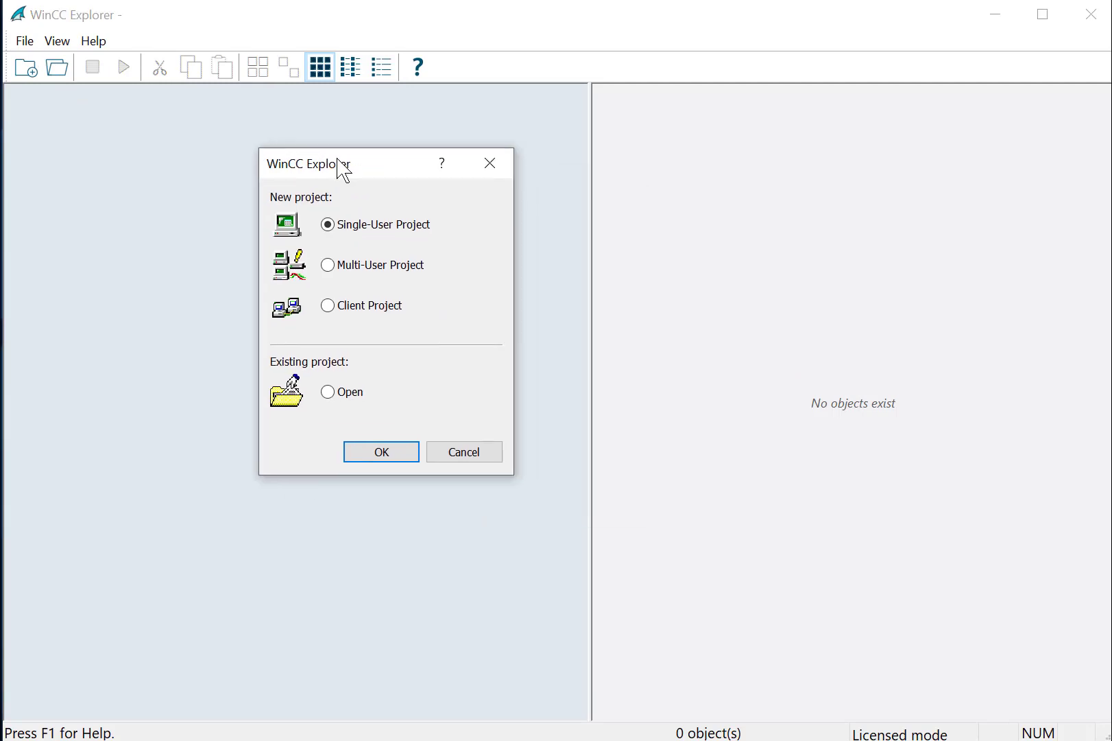
{"action": "mouse_move", "coordinate": [354, 197]}
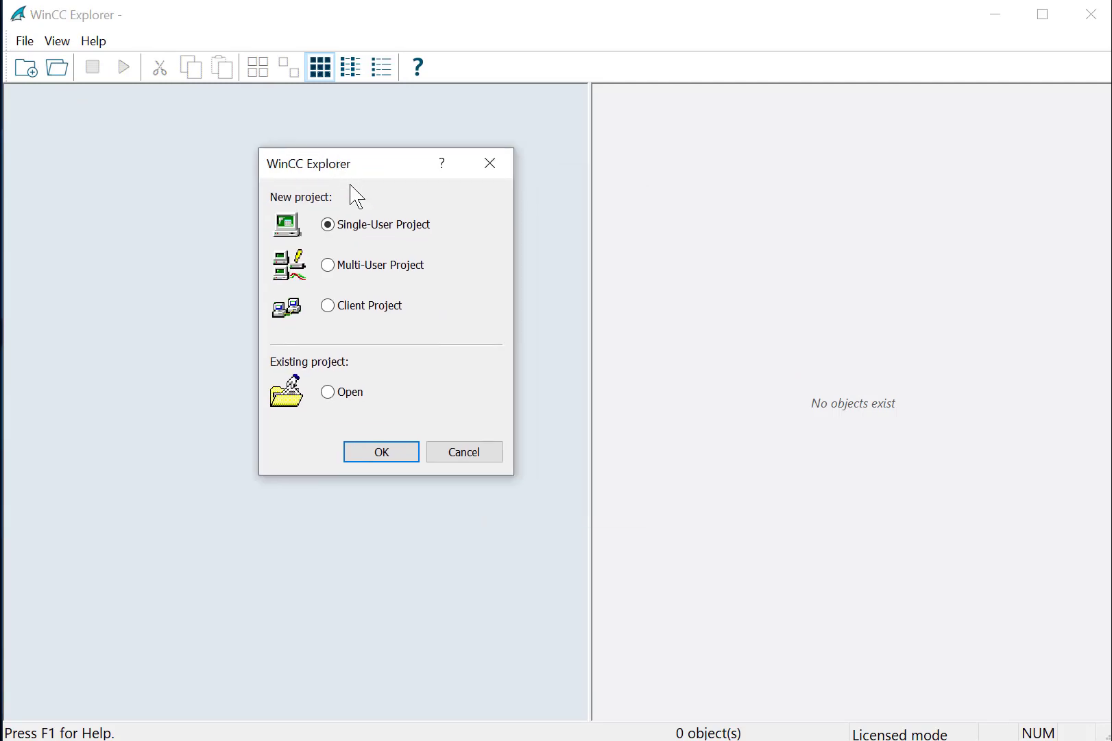
{"action": "mouse_move", "coordinate": [335, 163]}
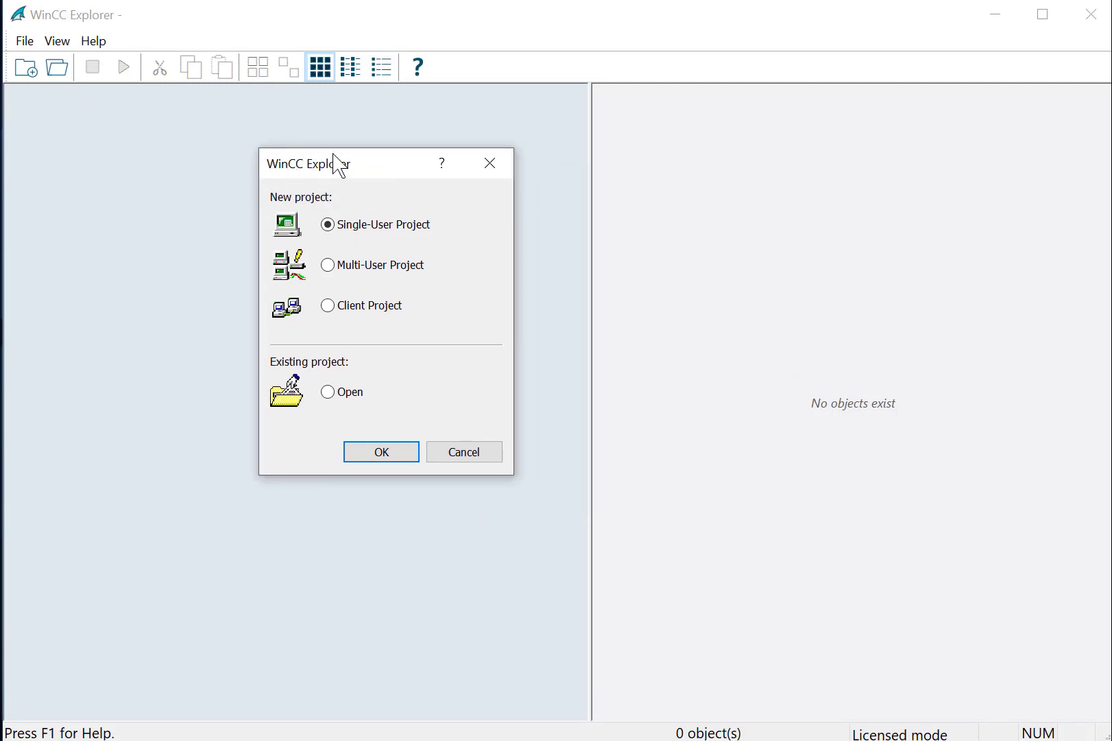
{"action": "mouse_move", "coordinate": [421, 231]}
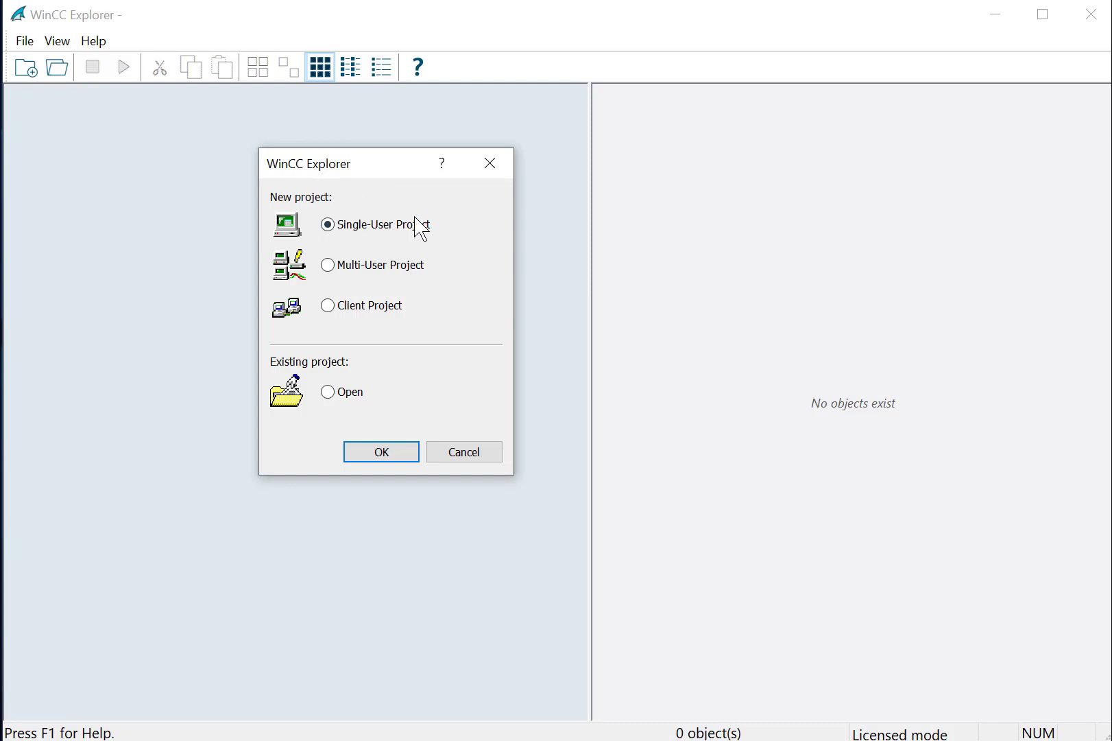
{"action": "mouse_move", "coordinate": [479, 299]}
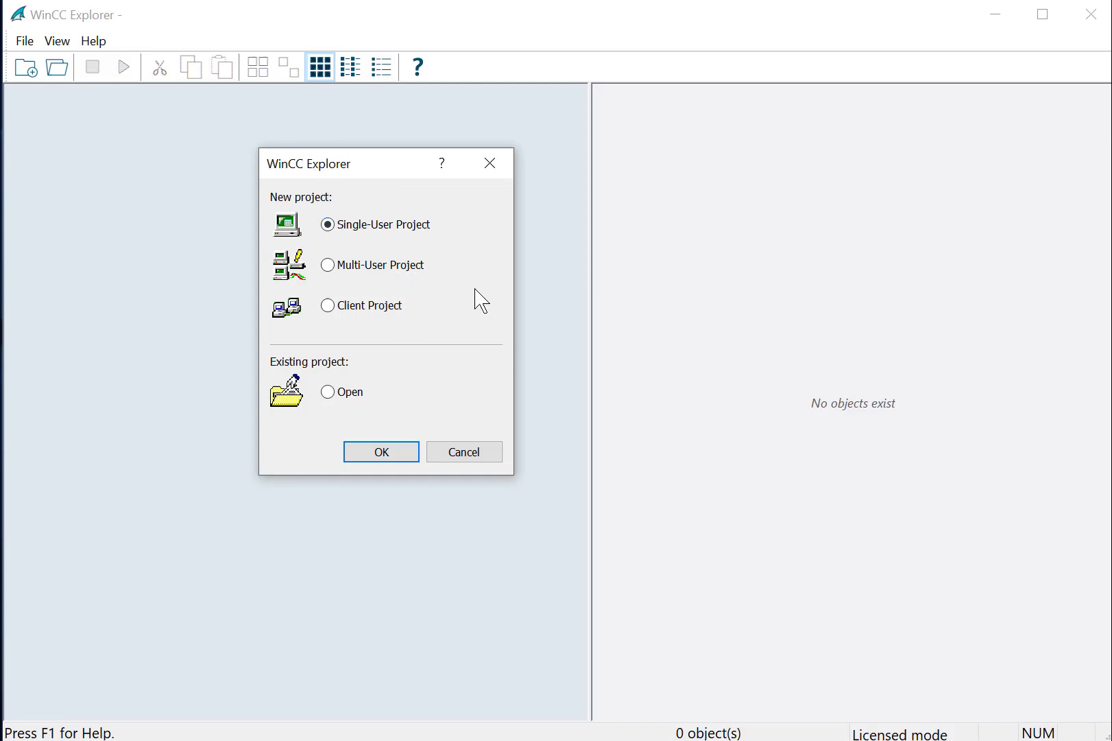
{"action": "left_click", "coordinate": [27, 41]}
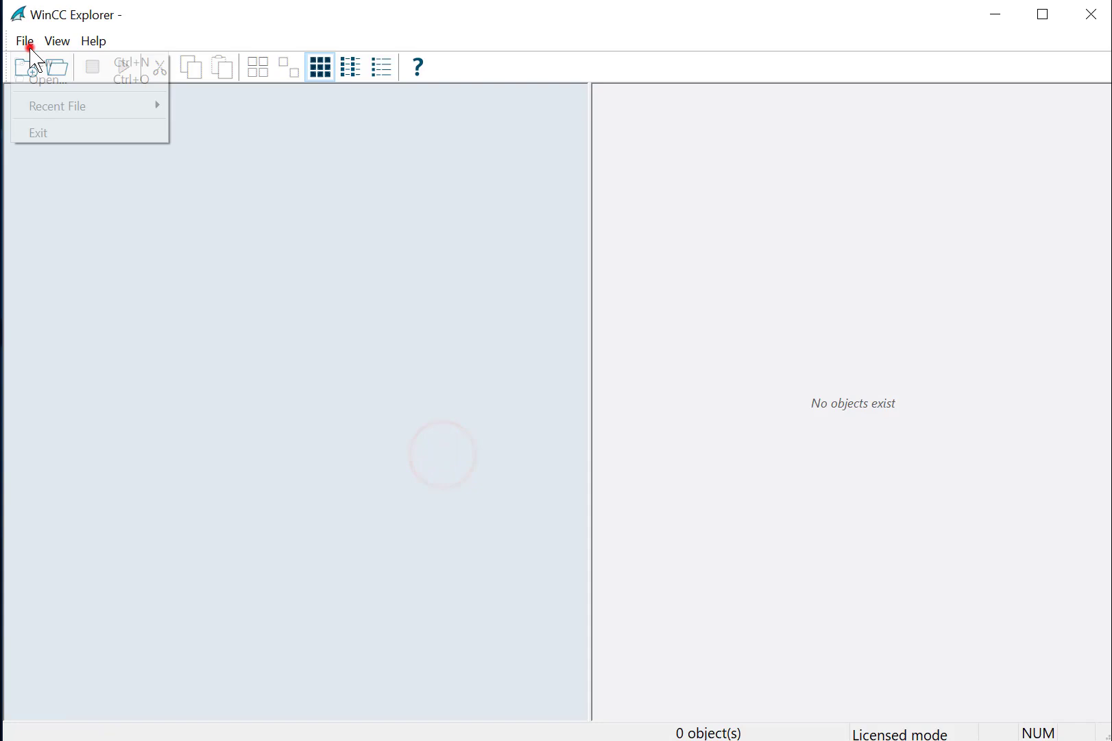
{"action": "left_click", "coordinate": [26, 68]}
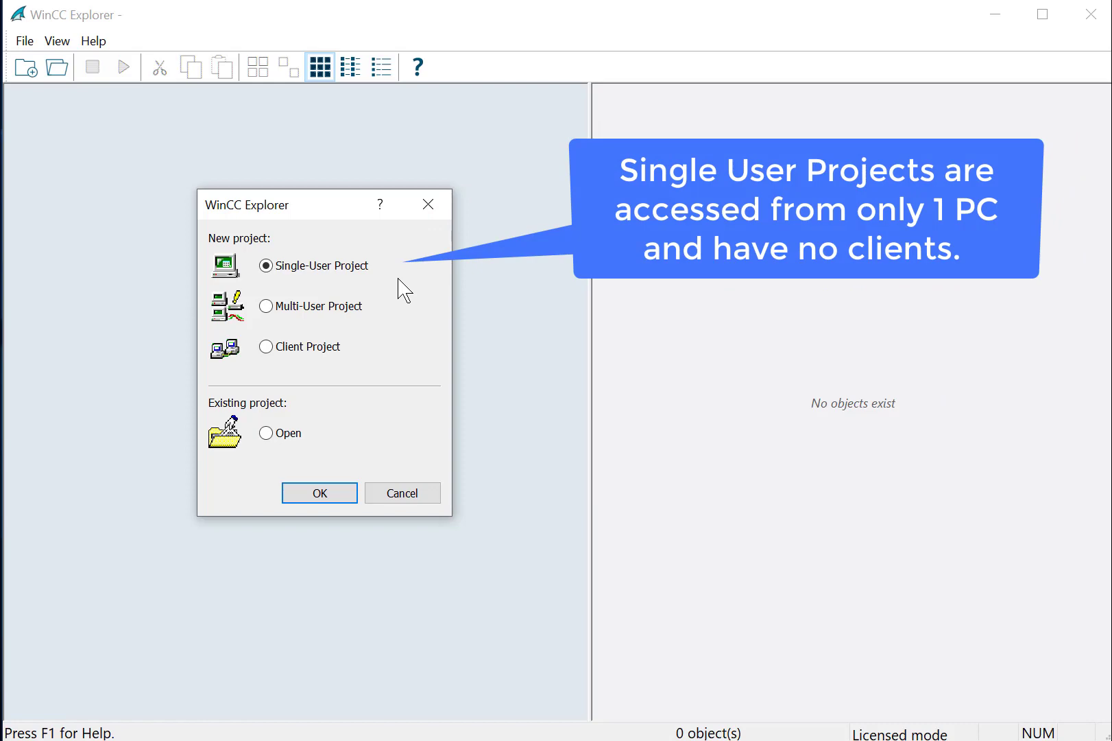
{"action": "left_click", "coordinate": [266, 306]}
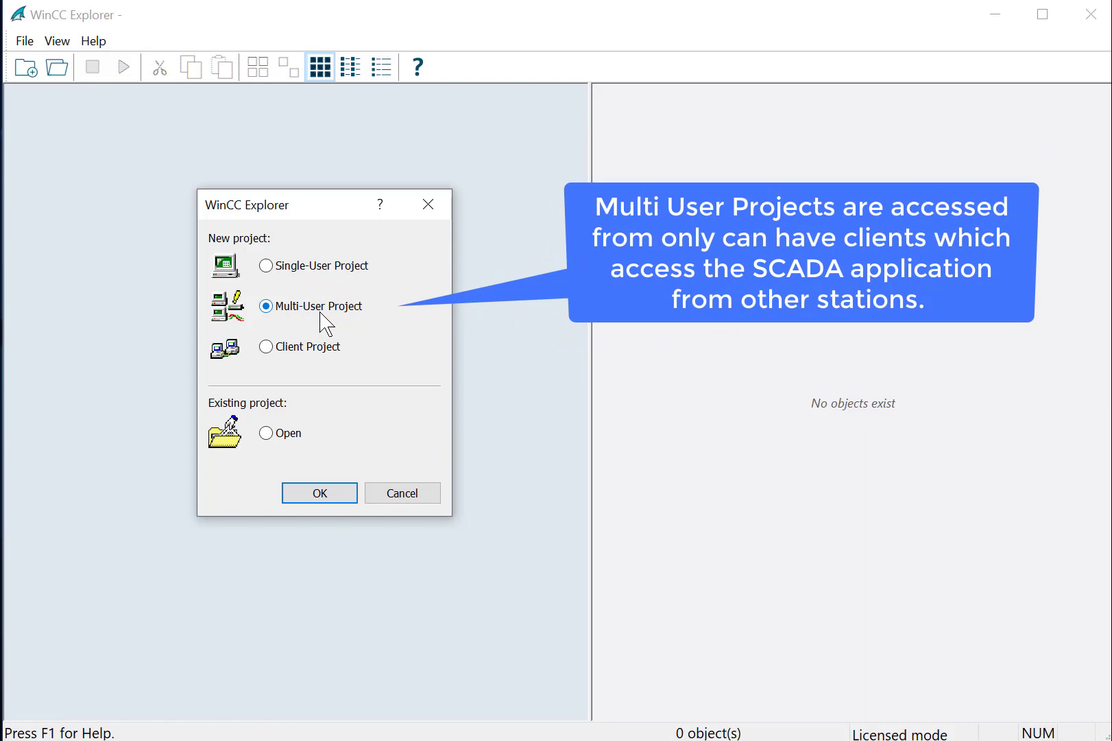
{"action": "left_click", "coordinate": [266, 346]}
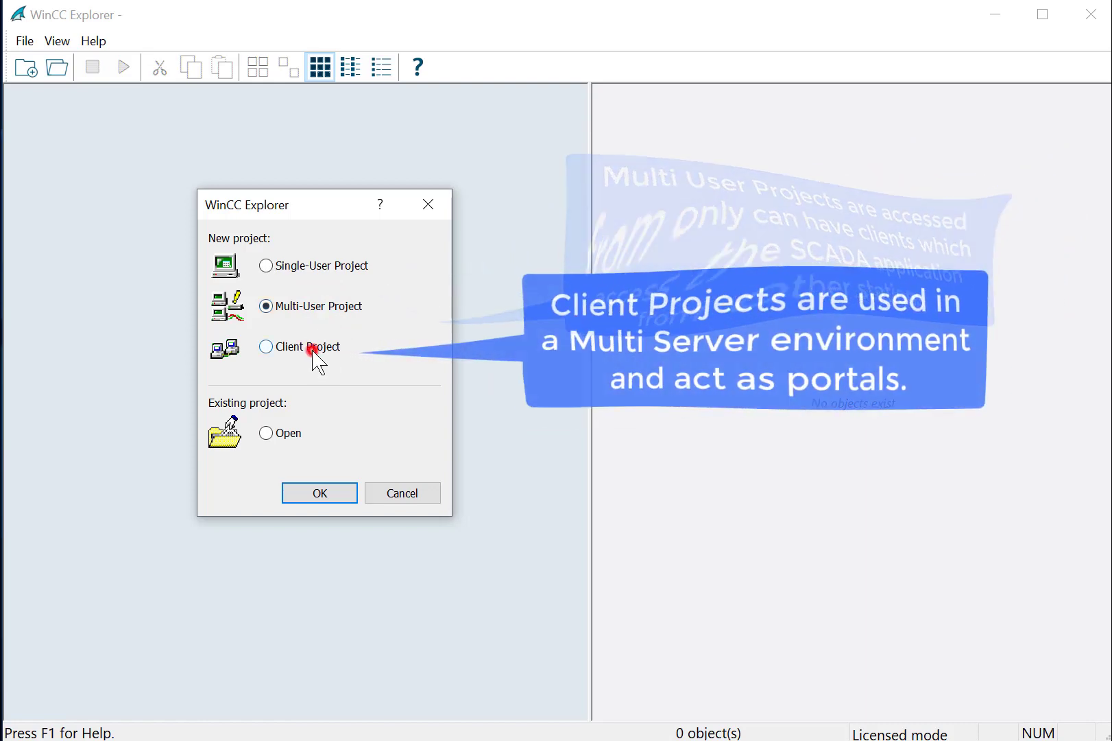
{"action": "left_click", "coordinate": [267, 347]}
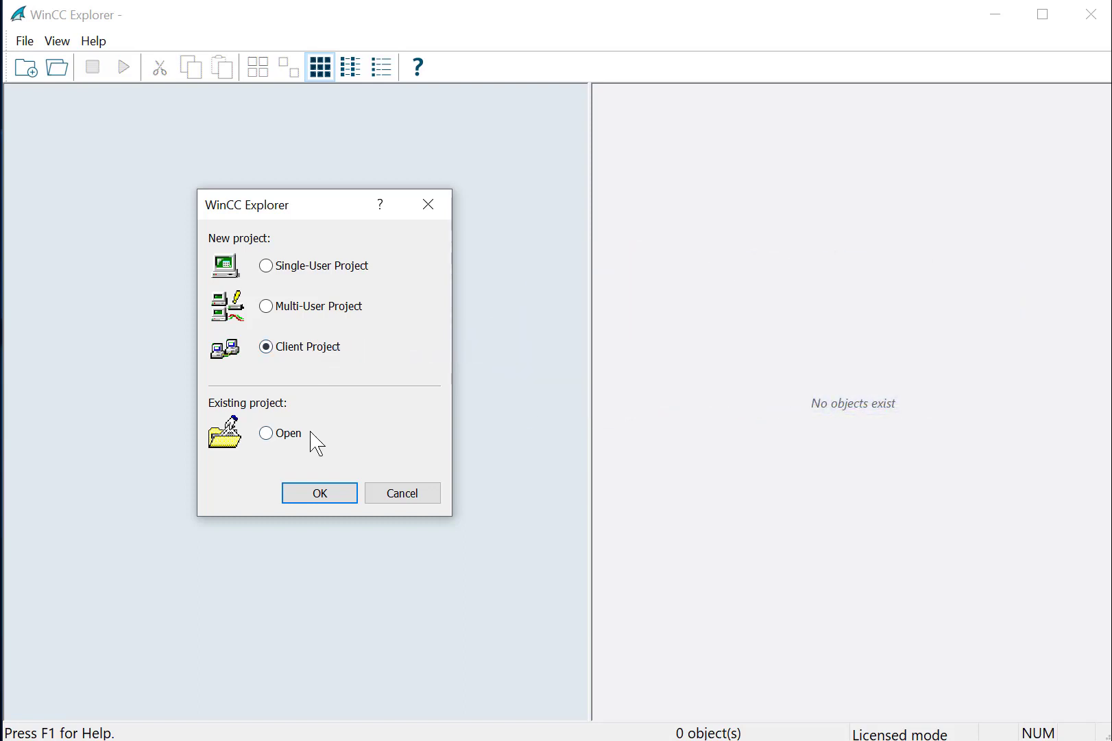
{"action": "left_click", "coordinate": [266, 432]}
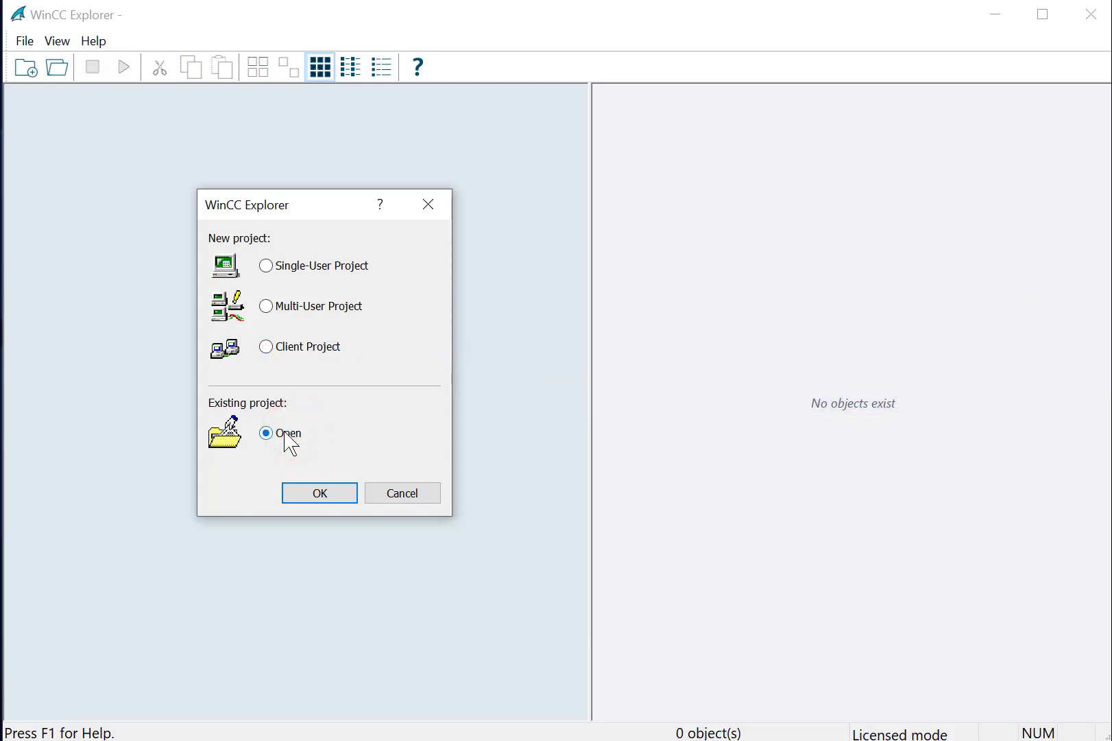
{"action": "left_click", "coordinate": [265, 265]}
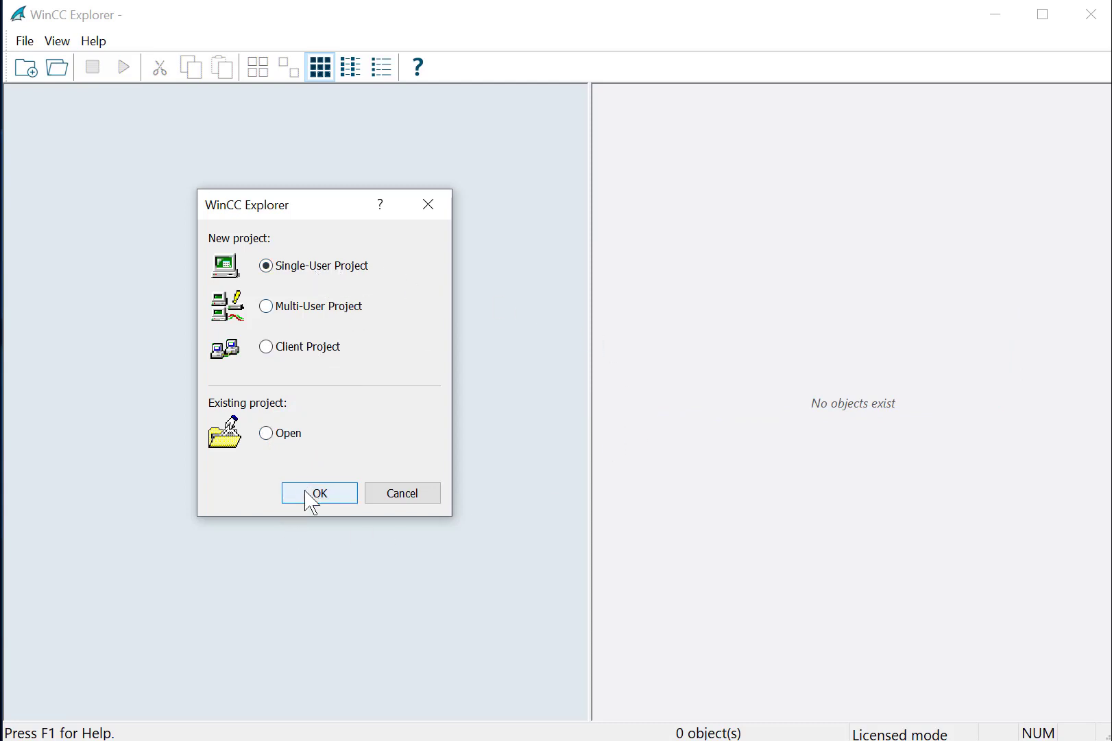
Create a single-user project named WinCC_V8_SBS at the default path.
{"action": "left_click", "coordinate": [319, 492]}
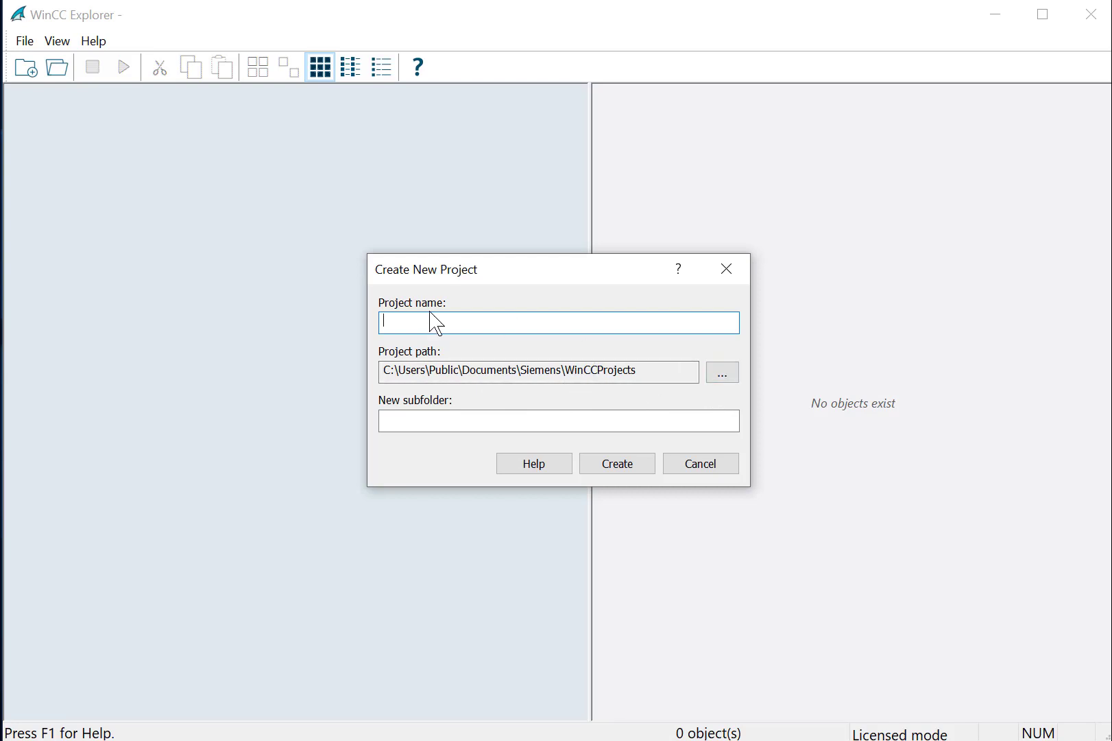
{"action": "type", "text": "WinCC_V"}
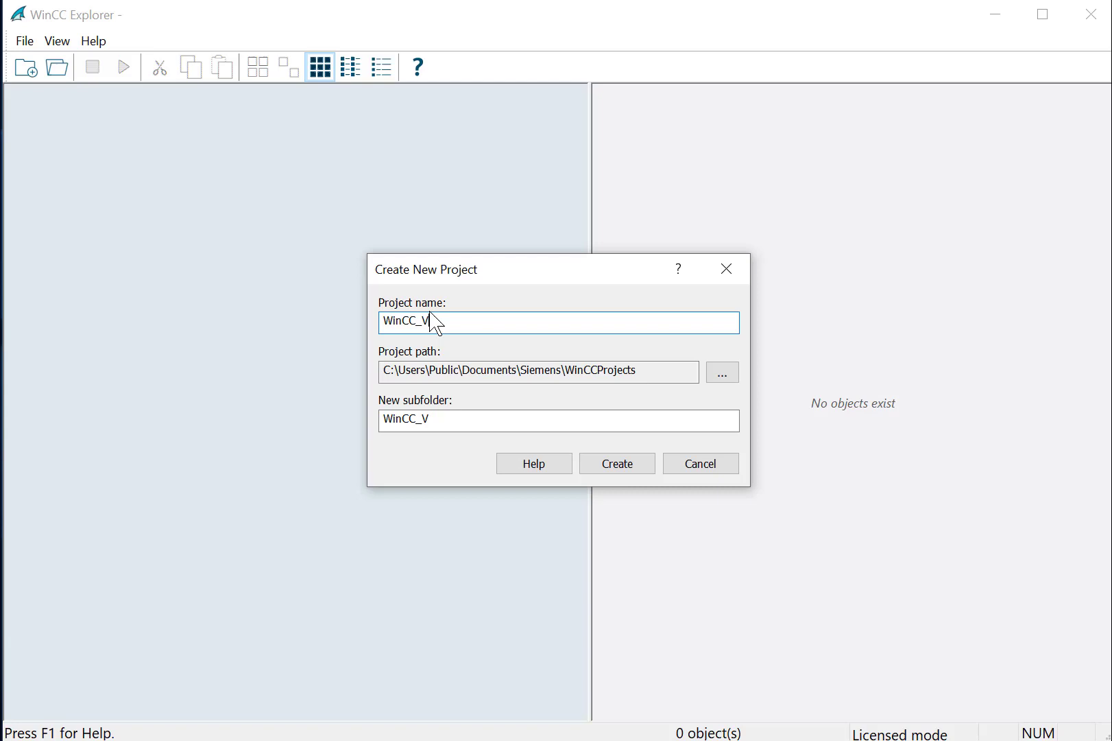
{"action": "type", "text": "8_SBS"}
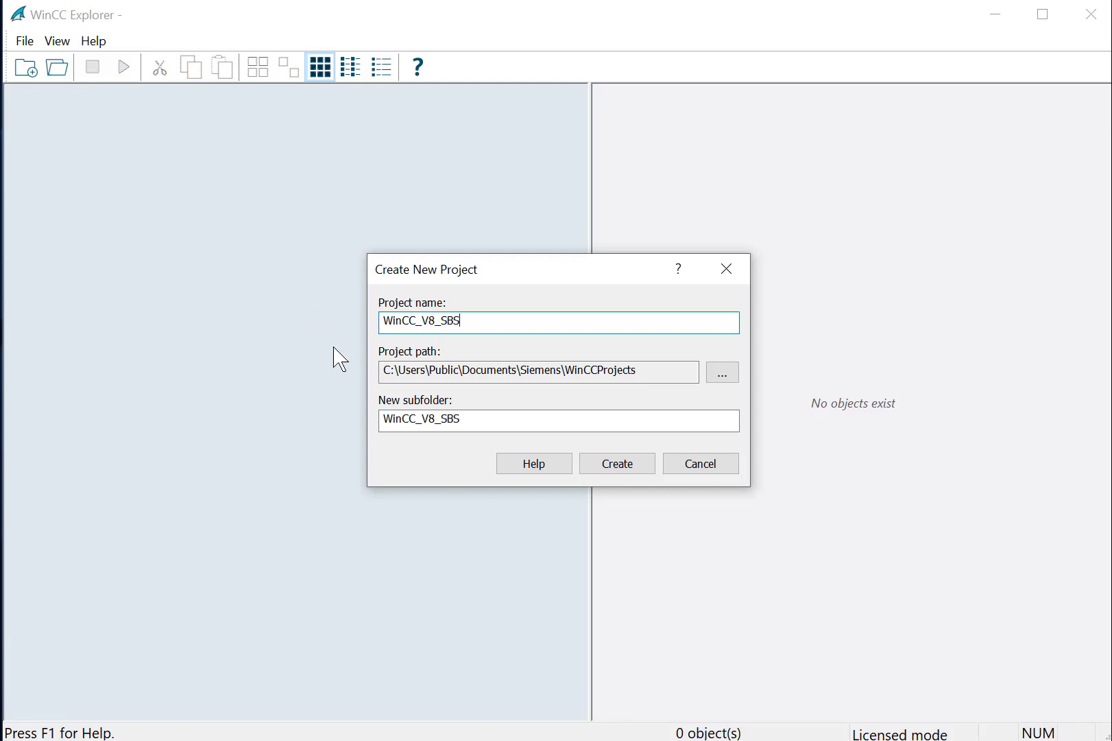
{"action": "left_click", "coordinate": [617, 463]}
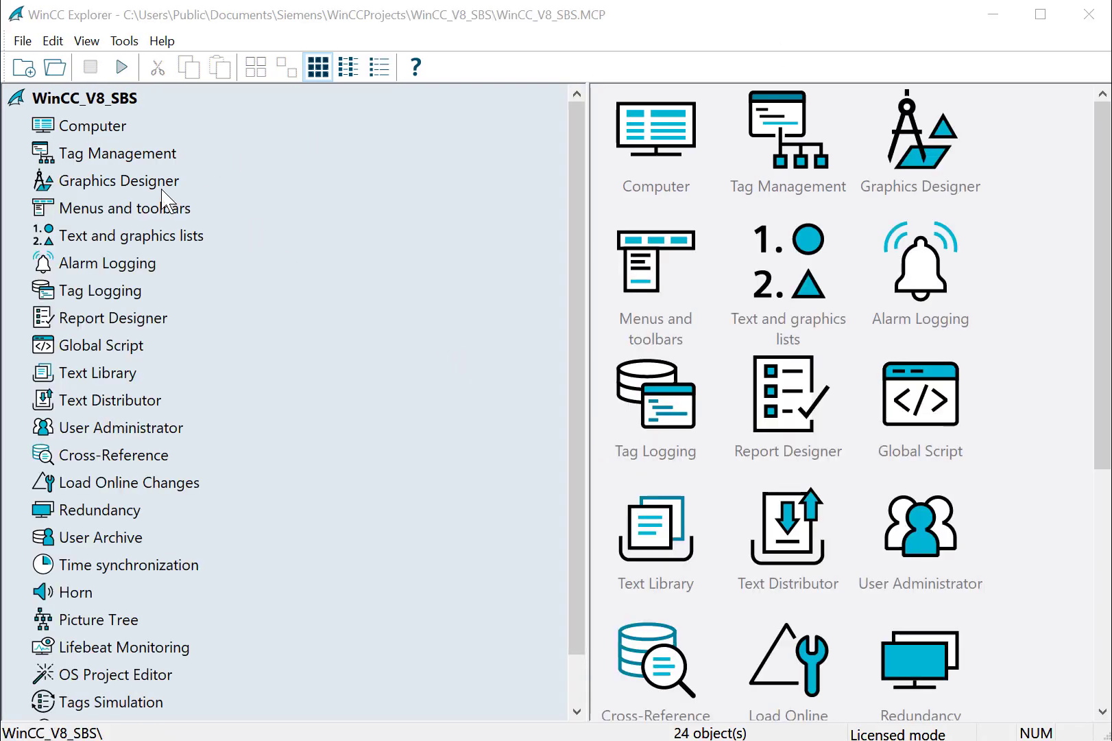
{"action": "mouse_move", "coordinate": [282, 203]}
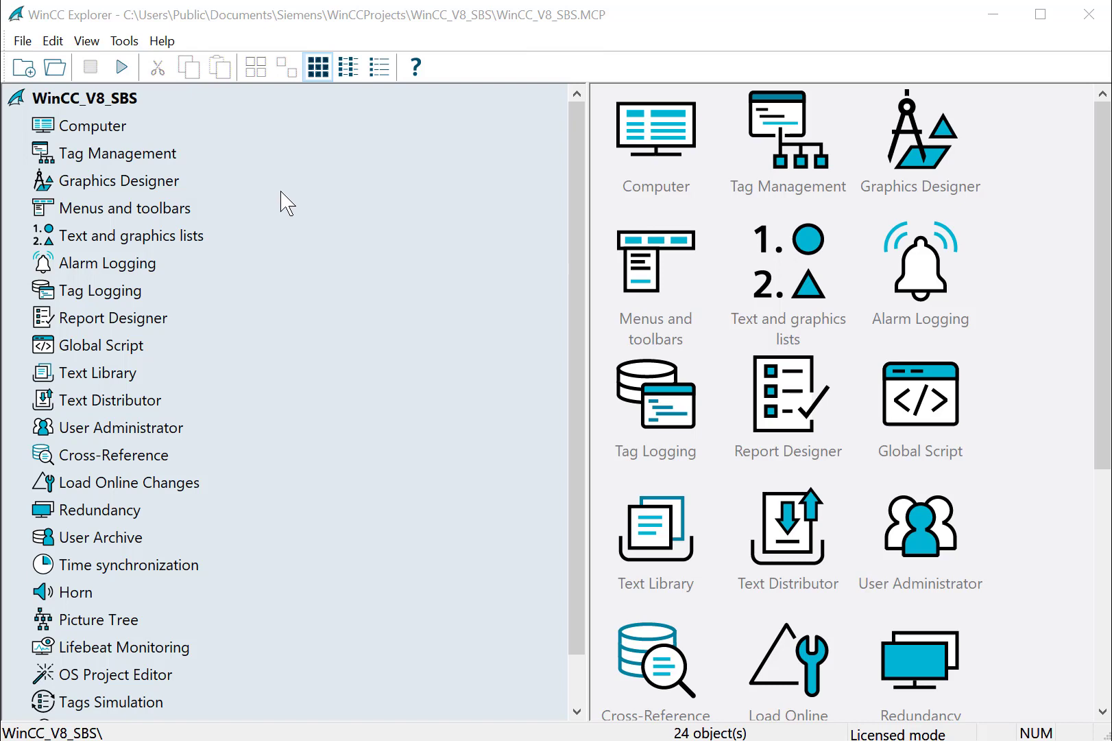
Show the WinCC_V8_SBS project components in Details view with name and type.
{"action": "left_click", "coordinate": [98, 153]}
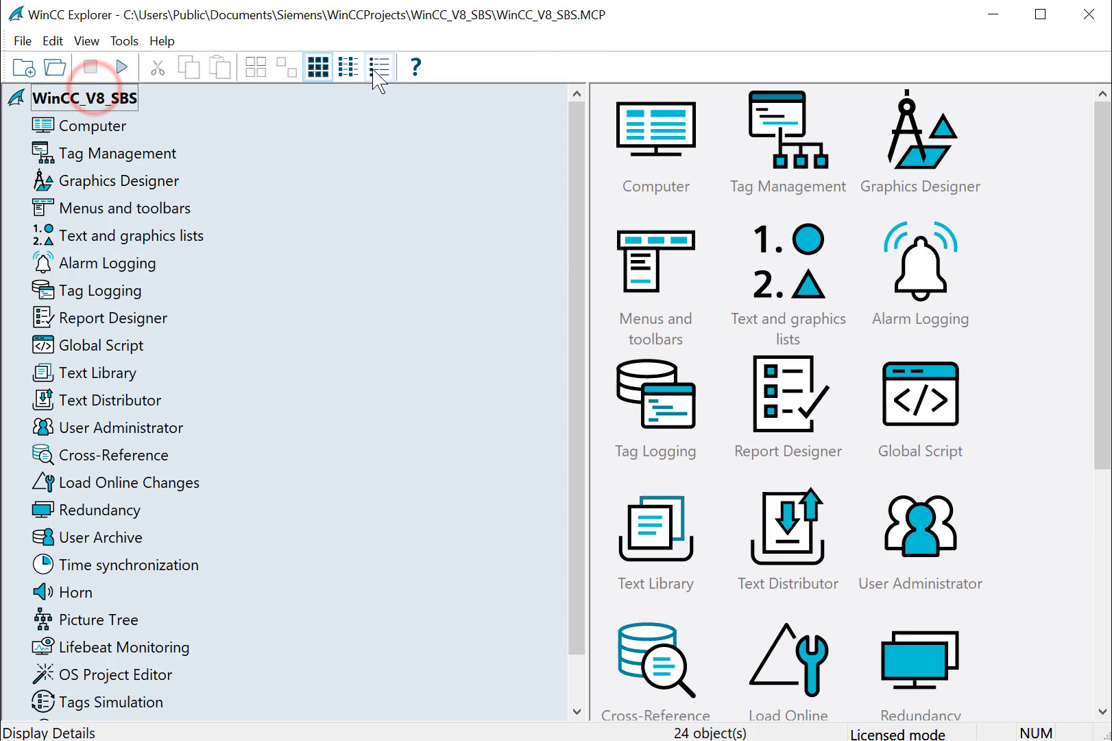
{"action": "left_click", "coordinate": [348, 67]}
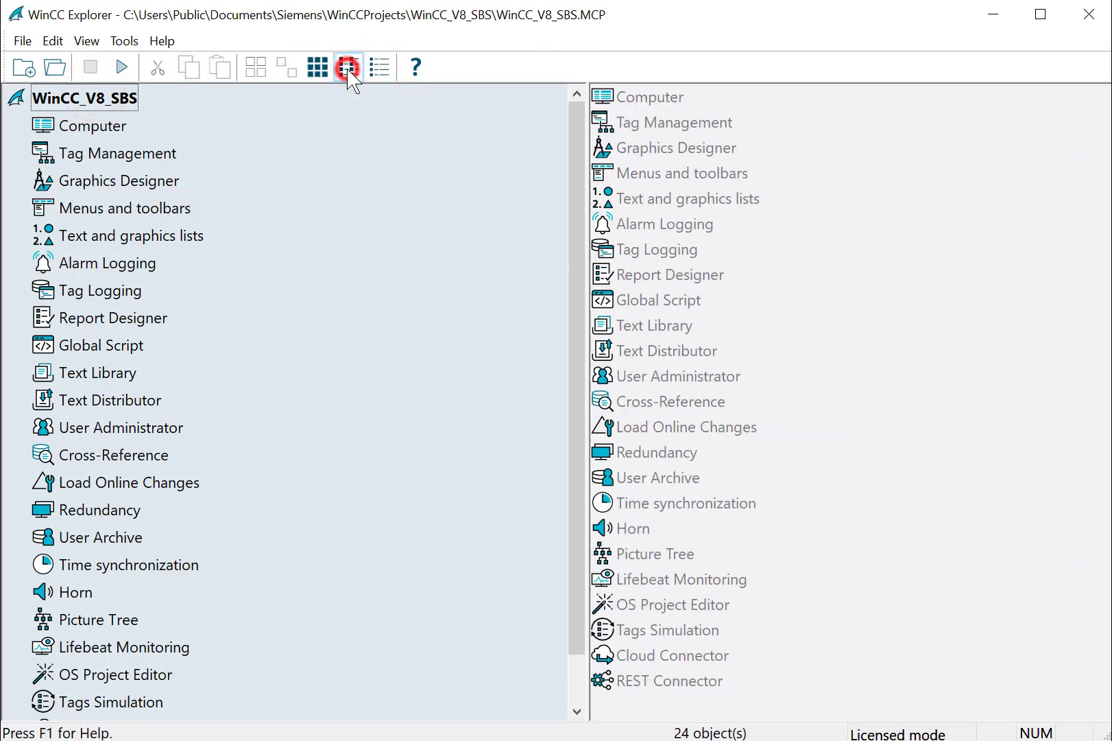
{"action": "left_click", "coordinate": [316, 67]}
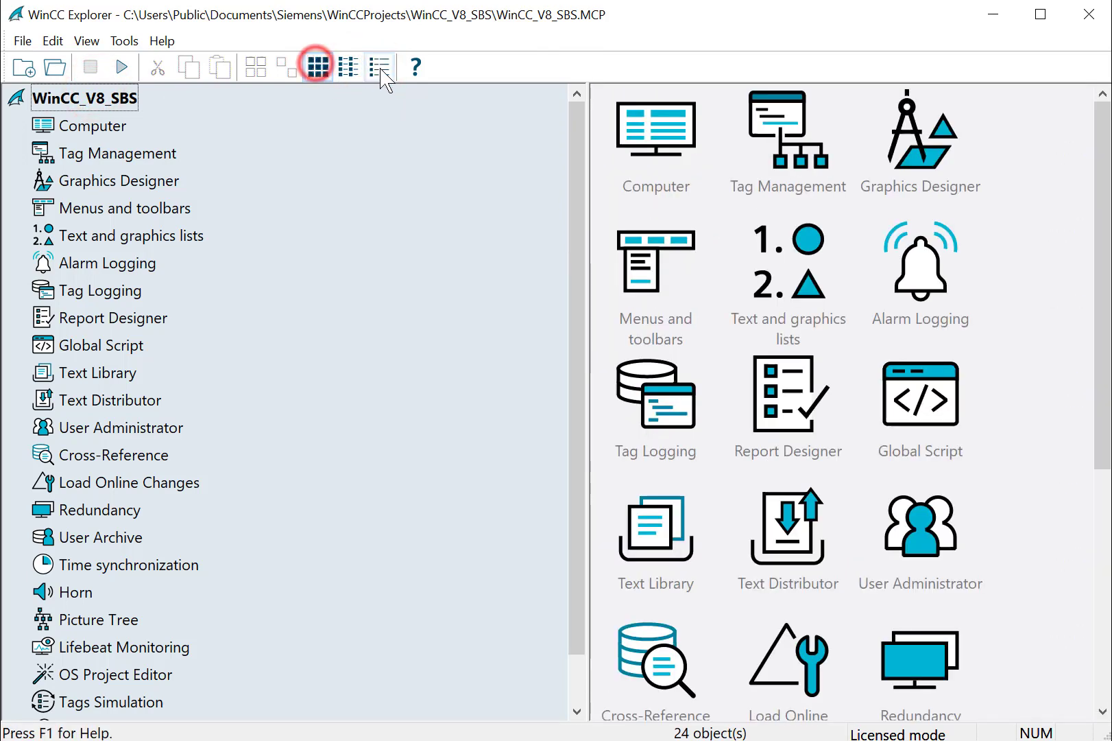
{"action": "left_click", "coordinate": [379, 66]}
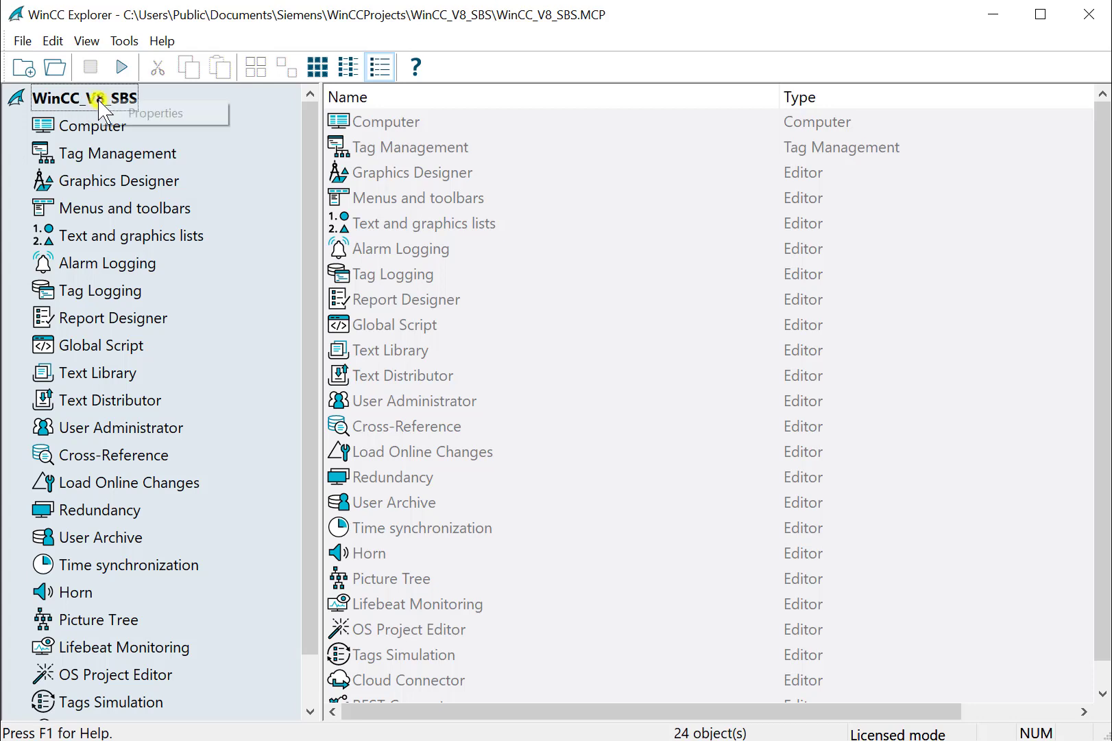
In Project Properties General, keep Single-User Project type and set version to 'v 1'.
{"action": "left_click", "coordinate": [156, 113]}
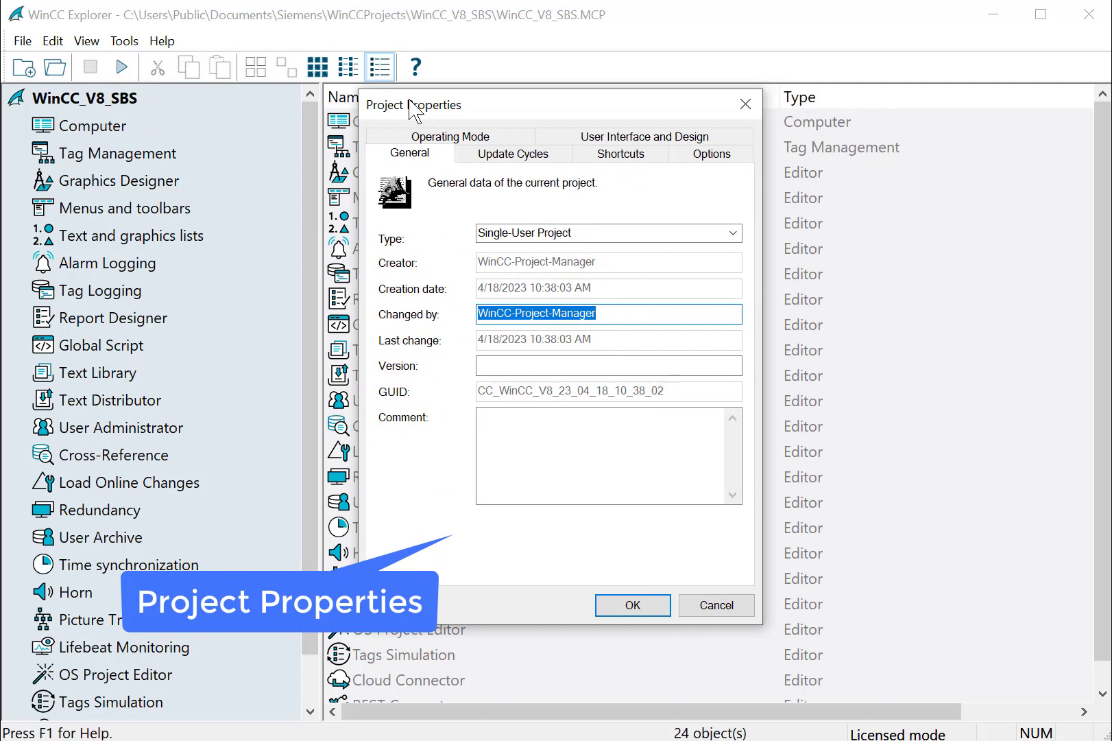
{"action": "mouse_move", "coordinate": [689, 267]}
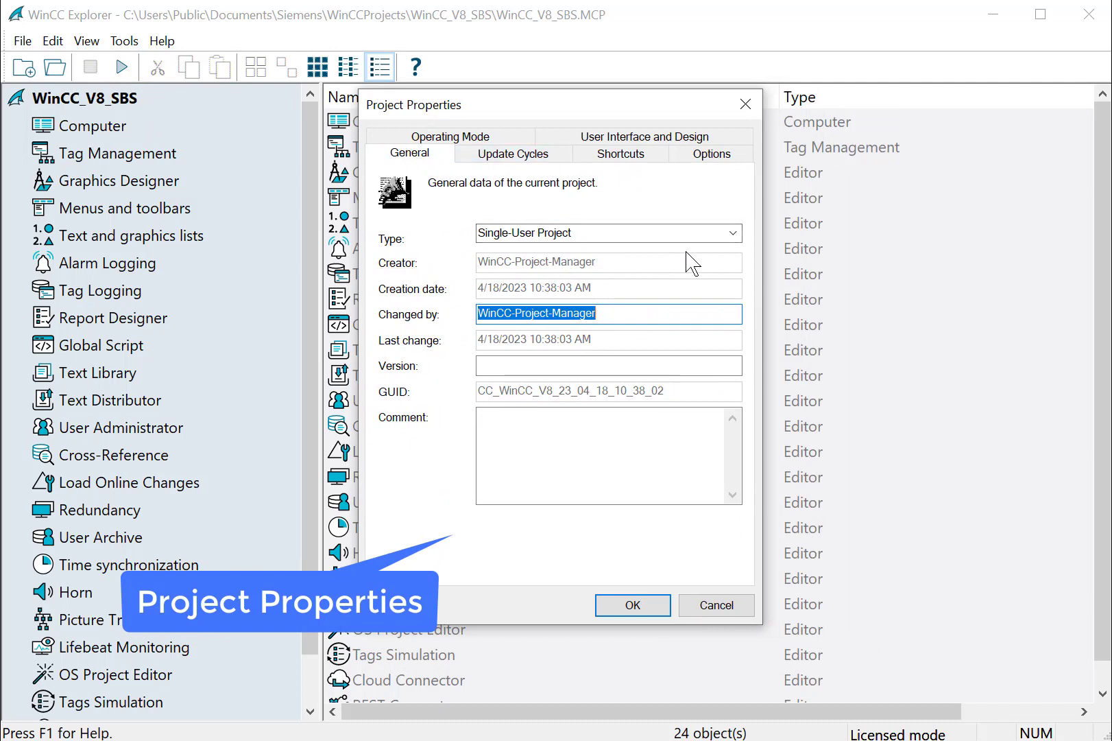
{"action": "left_click", "coordinate": [734, 233]}
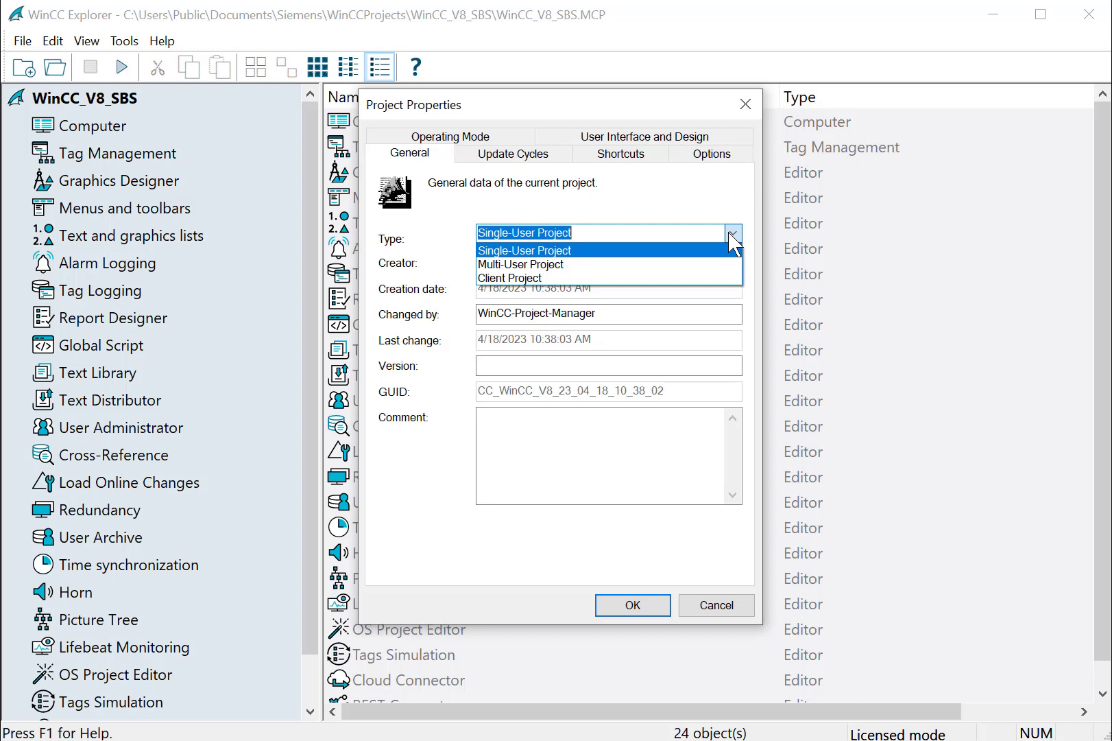
{"action": "left_click", "coordinate": [524, 250]}
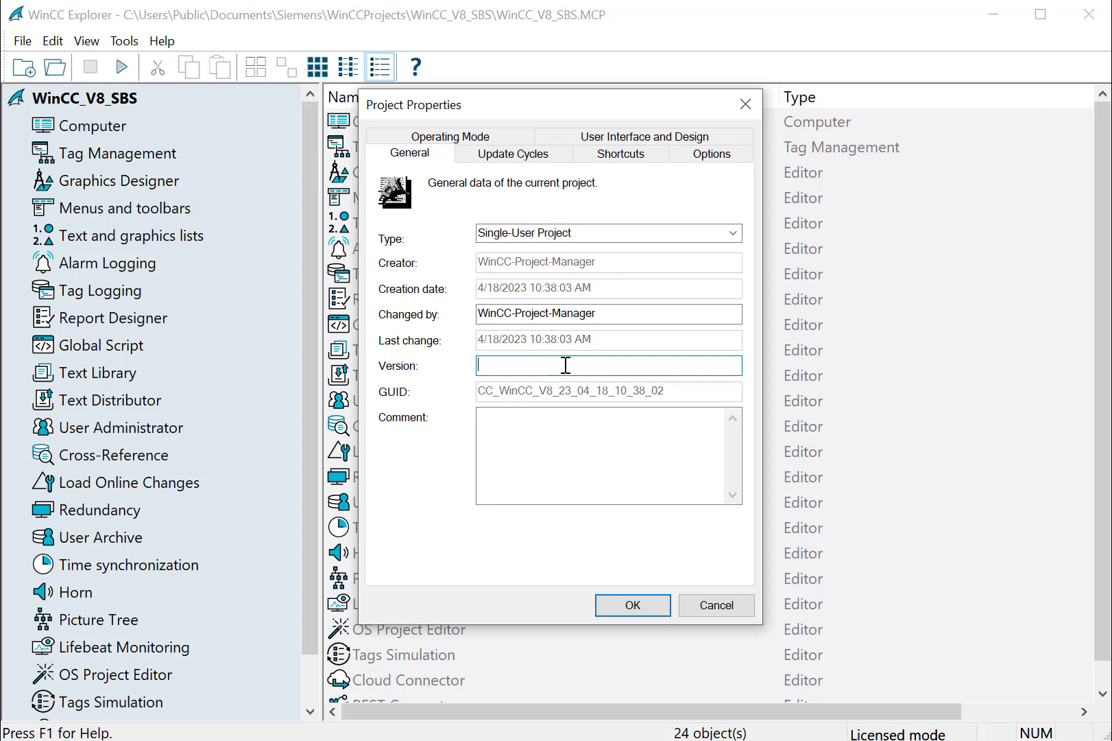
{"action": "type", "text": "v 1"}
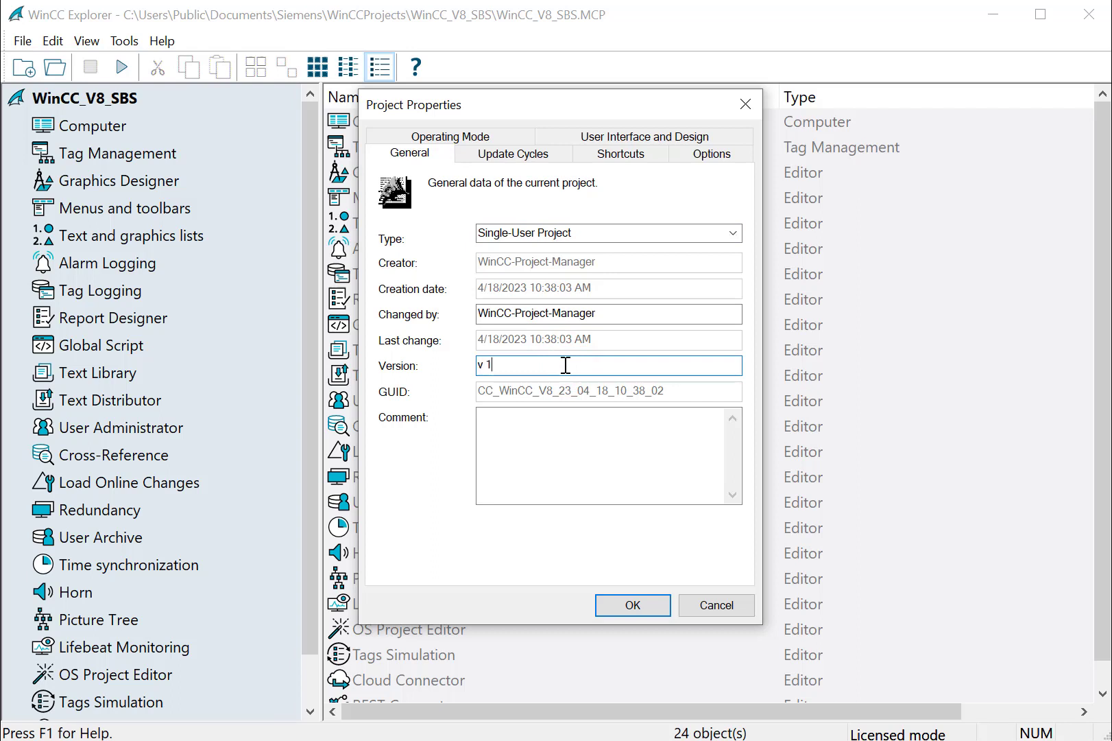
{"action": "left_click", "coordinate": [497, 424]}
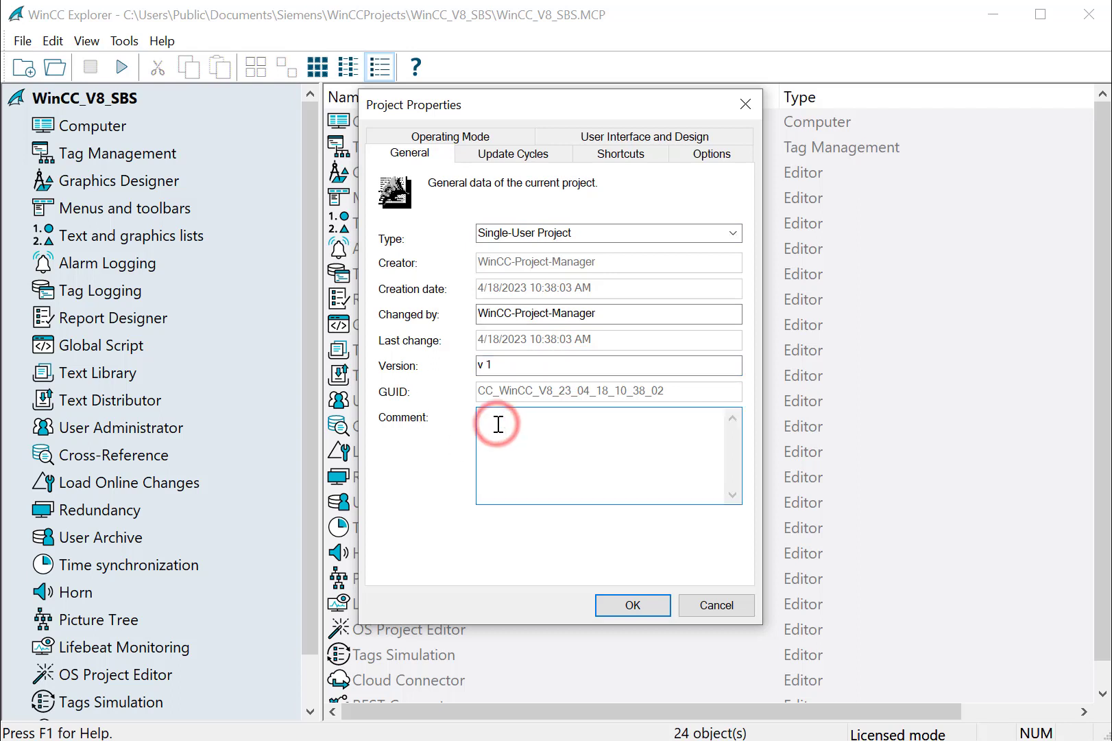
{"action": "left_click", "coordinate": [498, 424]}
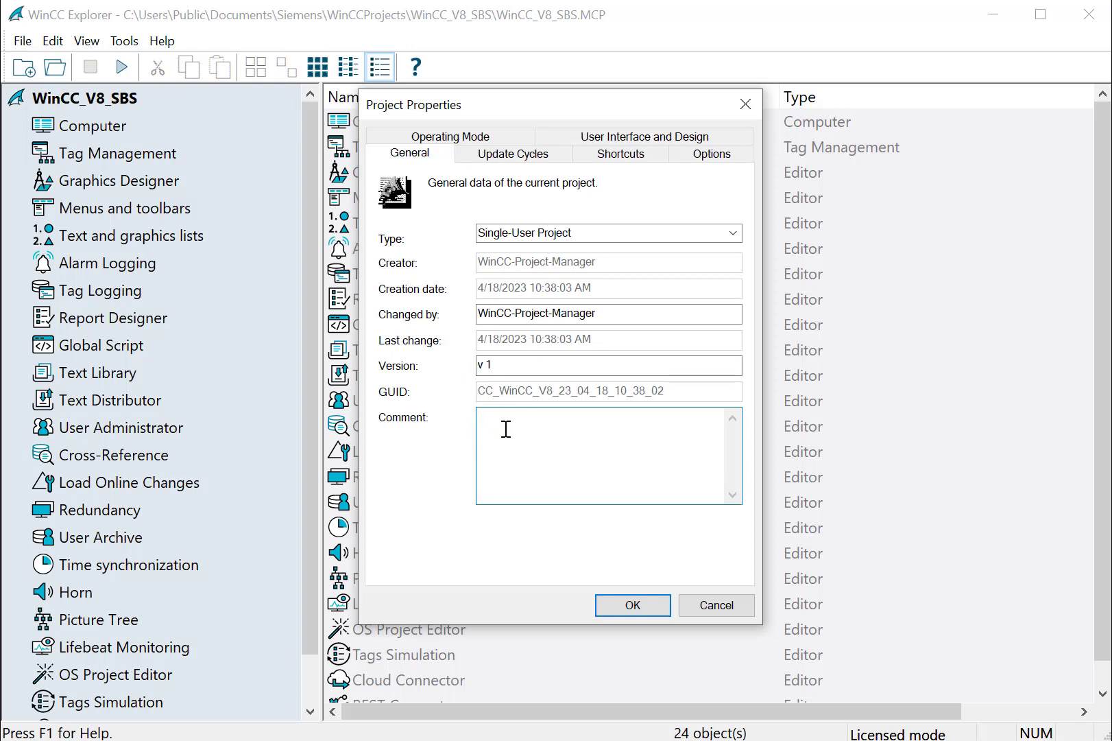
Review the Update Cycles list, inspecting User cycles 1-3 (2000, 3000, 4000 ms).
{"action": "left_click", "coordinate": [512, 153]}
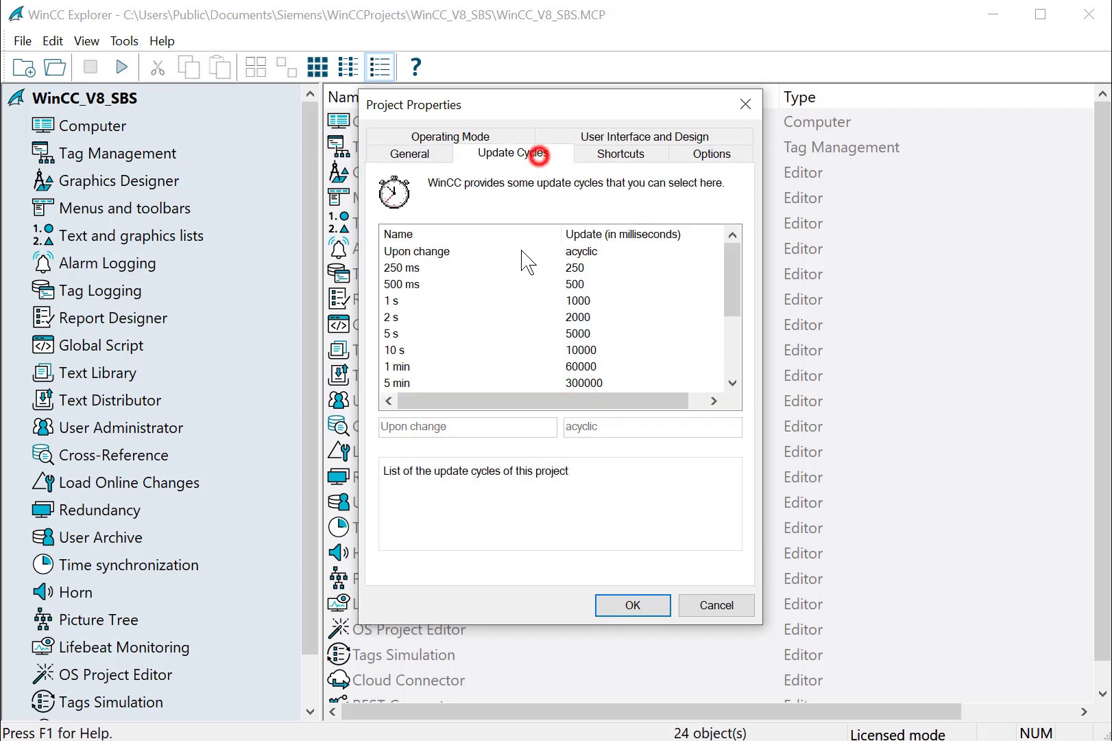
{"action": "mouse_move", "coordinate": [496, 303]}
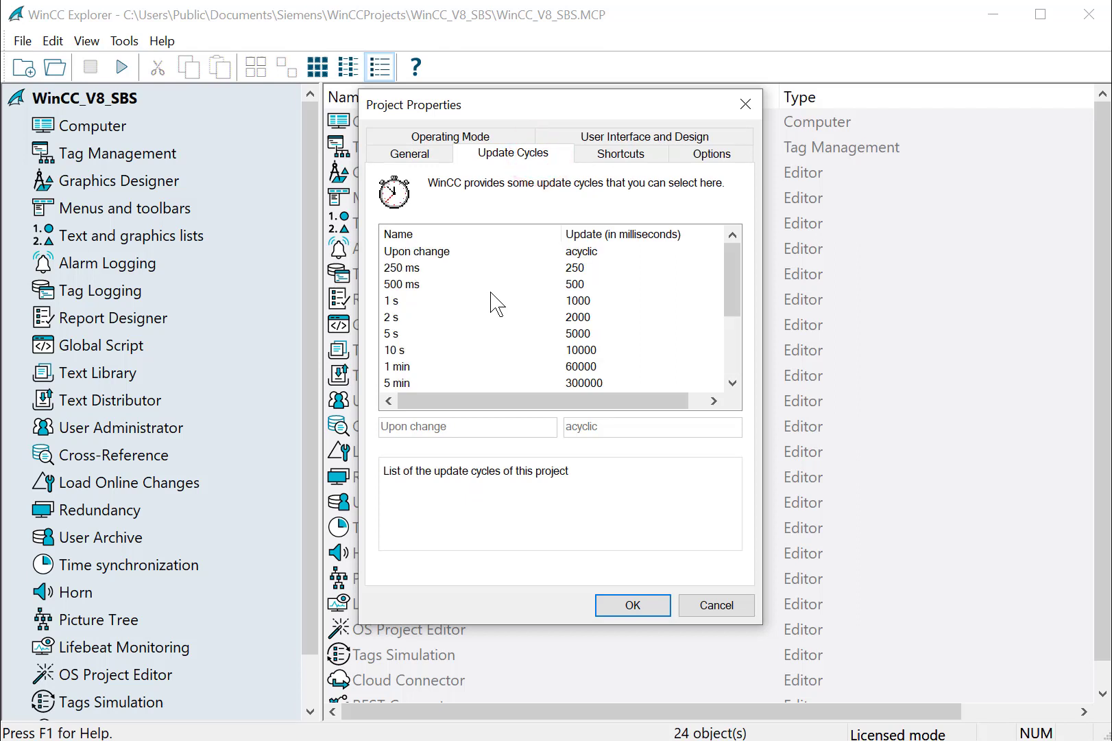
{"action": "mouse_move", "coordinate": [486, 291]}
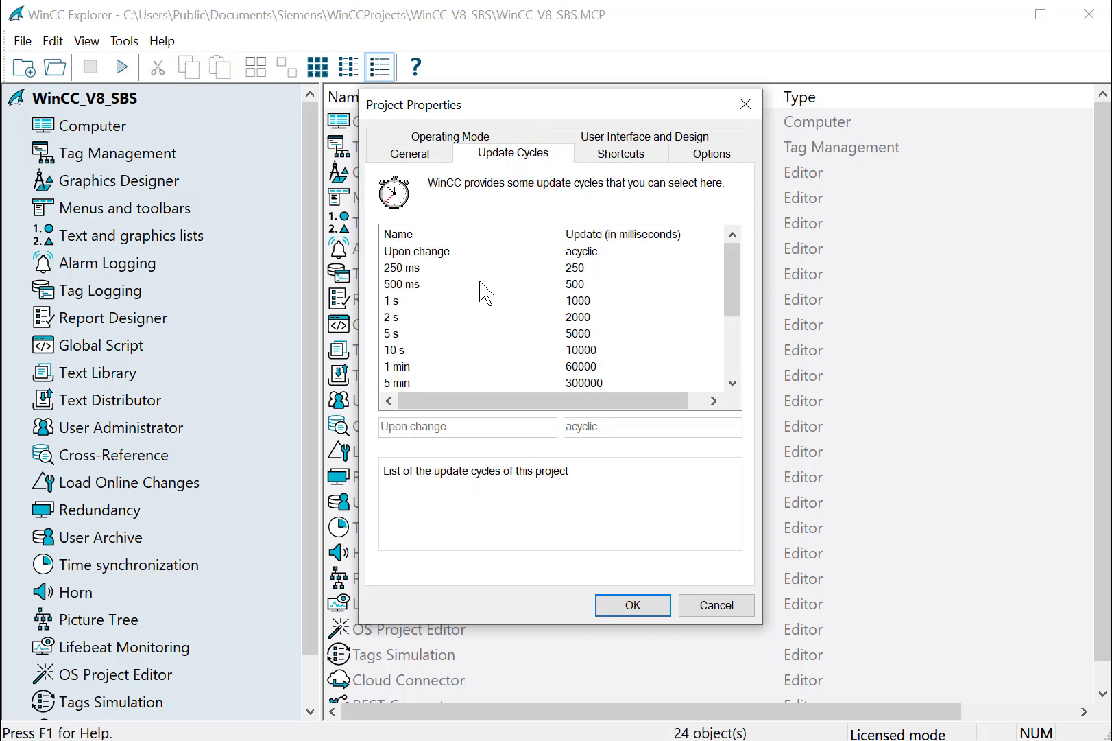
{"action": "mouse_move", "coordinate": [475, 286]}
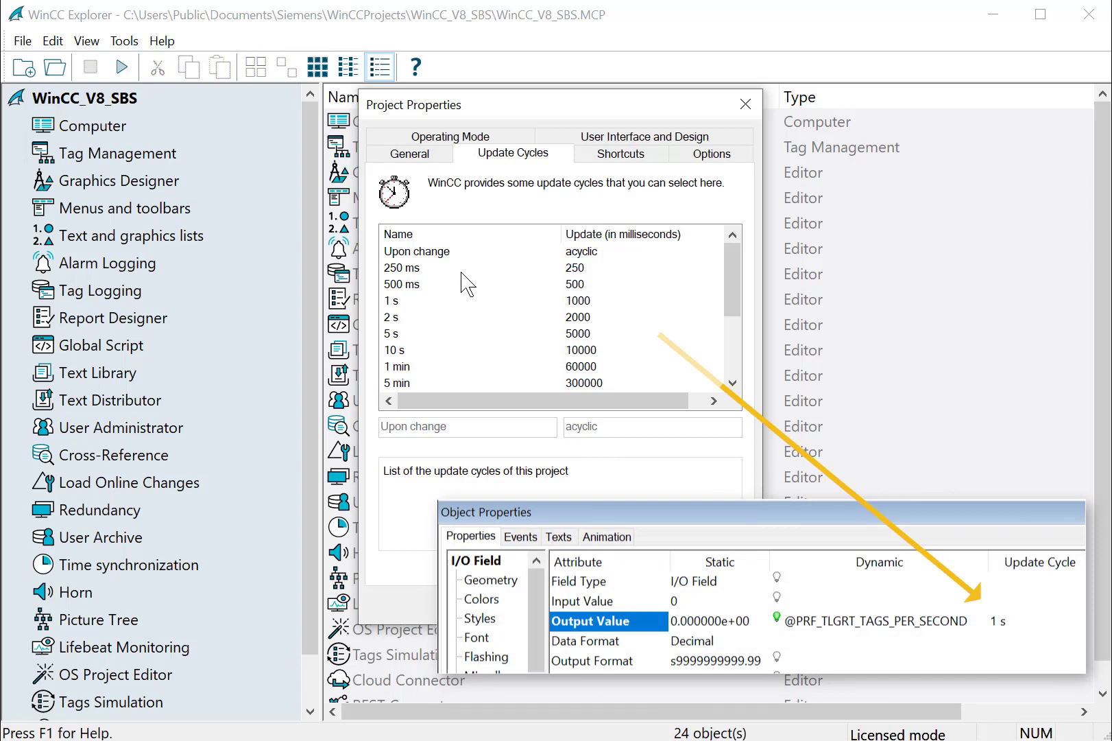
{"action": "left_click", "coordinate": [416, 251]}
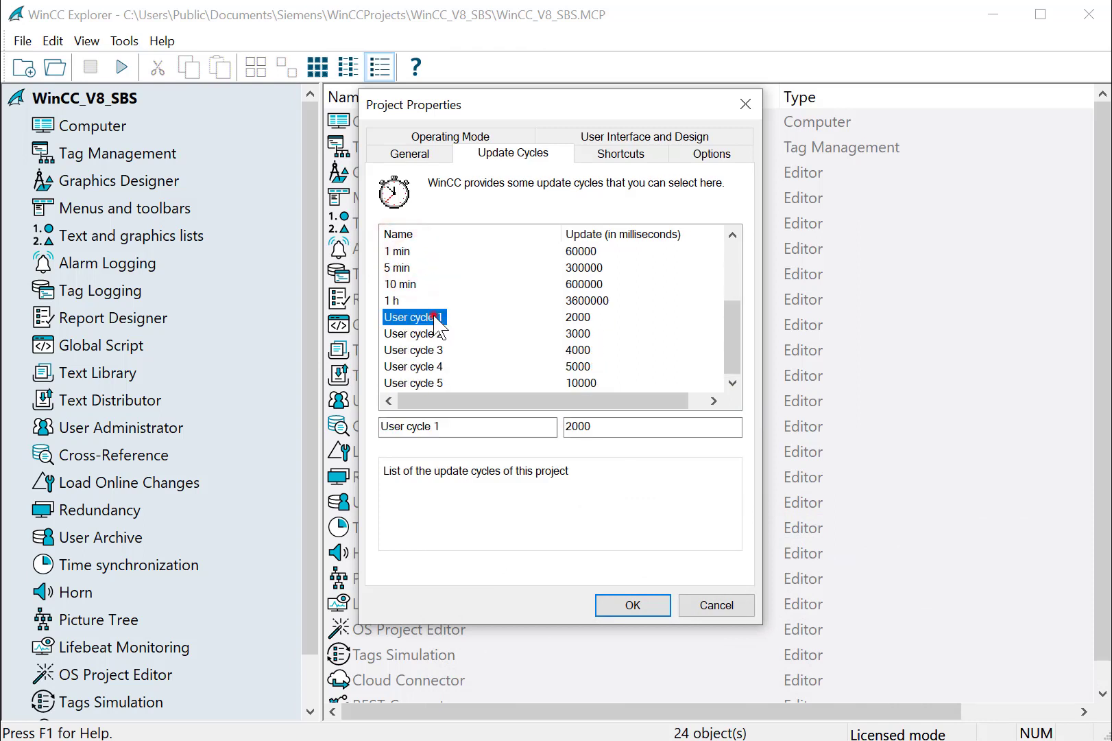
{"action": "left_click", "coordinate": [414, 333]}
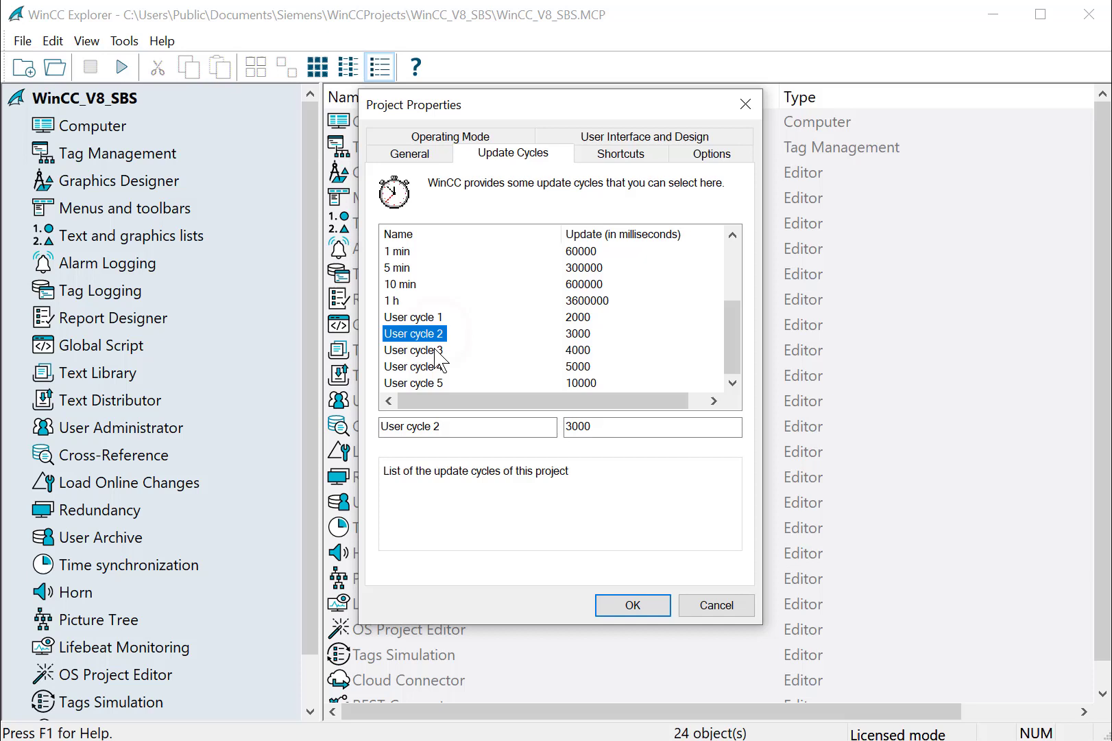
{"action": "left_click", "coordinate": [412, 350]}
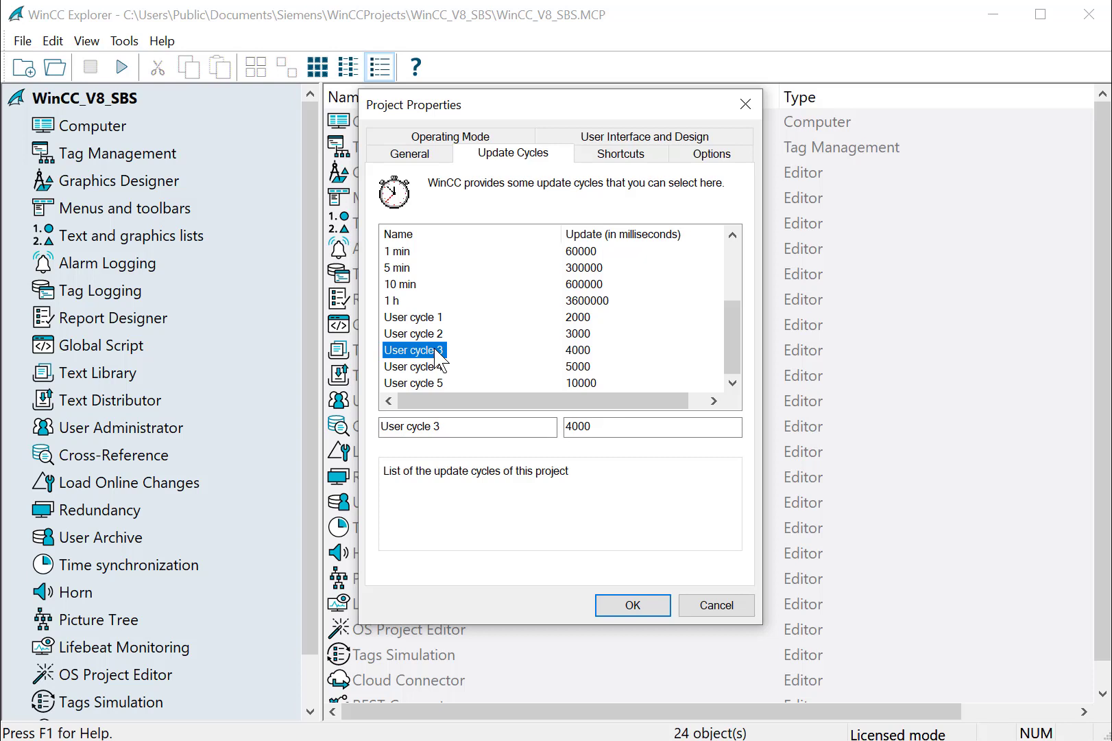
{"action": "left_click", "coordinate": [414, 317]}
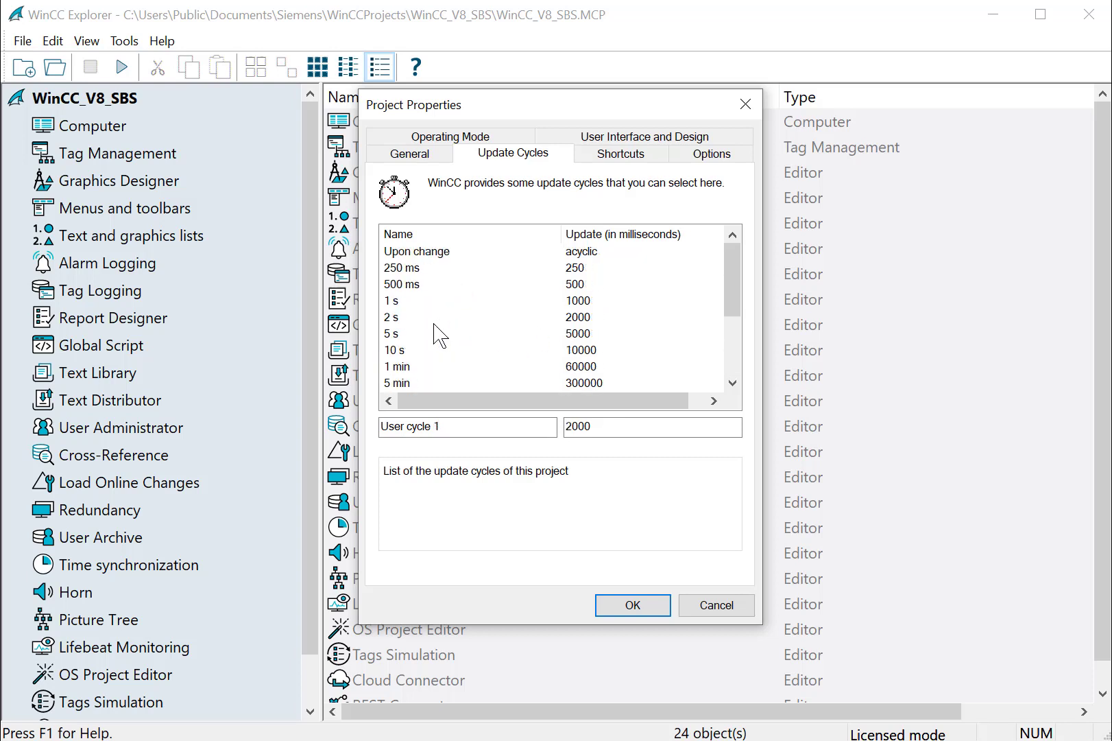
{"action": "mouse_move", "coordinate": [500, 335]}
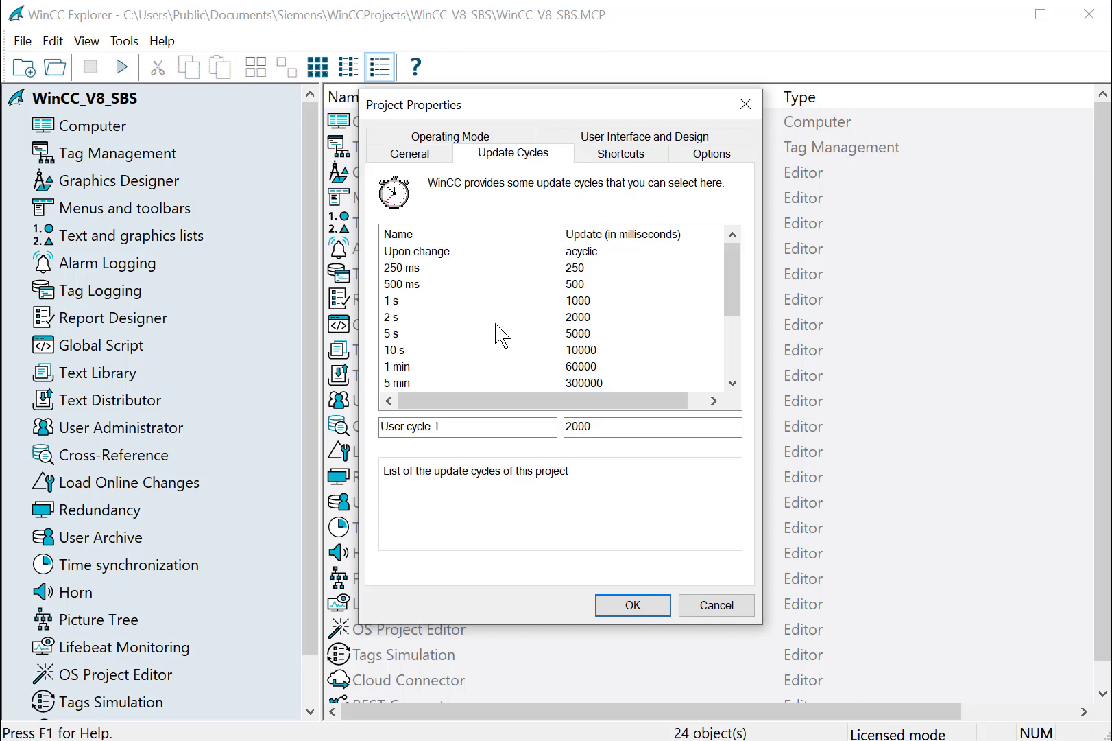
{"action": "mouse_move", "coordinate": [485, 273]}
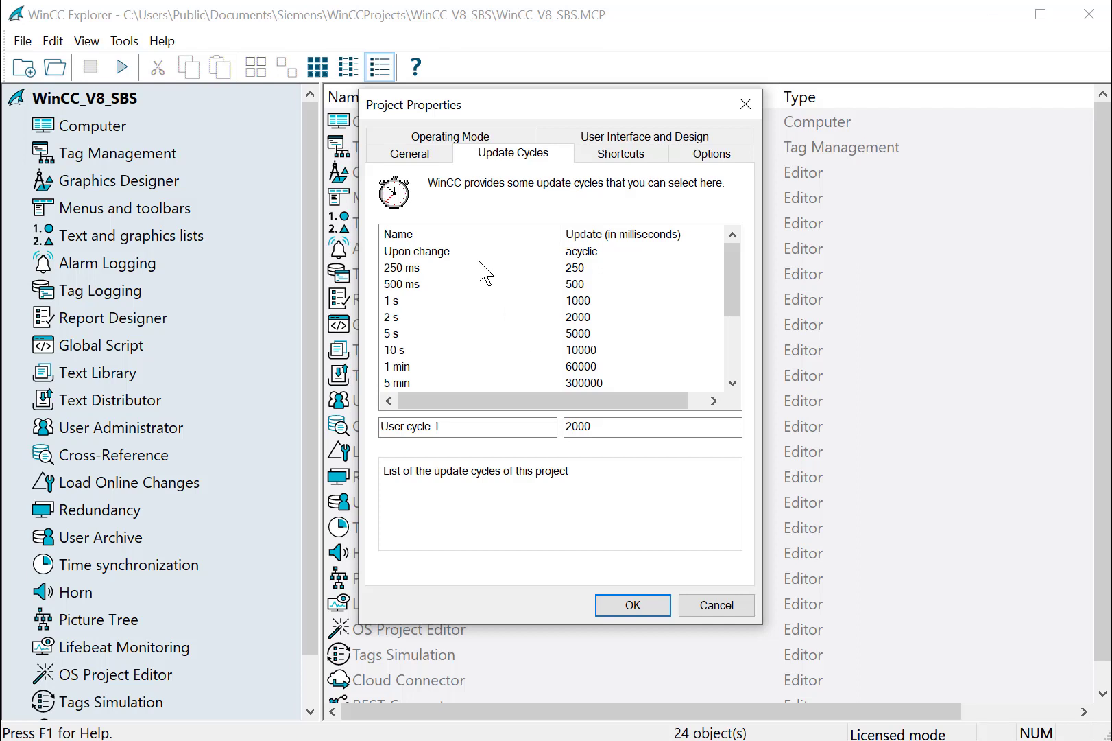
Review the Shortcuts actions, leaving Log on unassigned, then show the Options settings.
{"action": "left_click", "coordinate": [620, 153]}
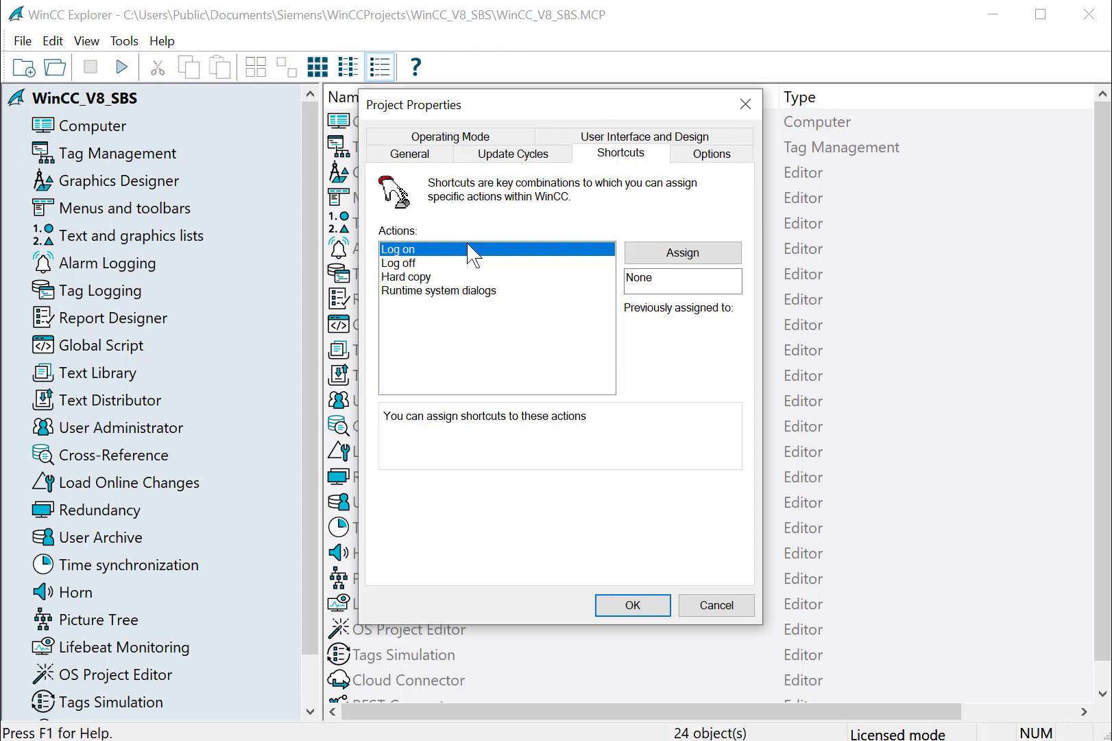
{"action": "mouse_move", "coordinate": [488, 269]}
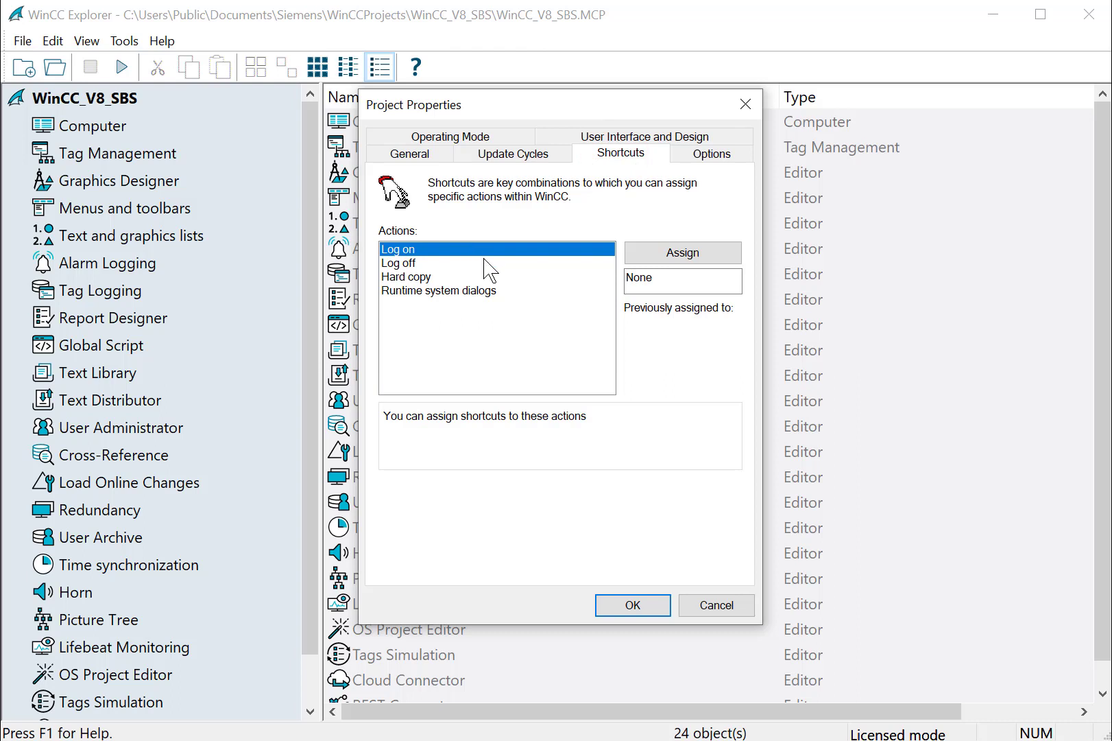
{"action": "mouse_move", "coordinate": [683, 289]}
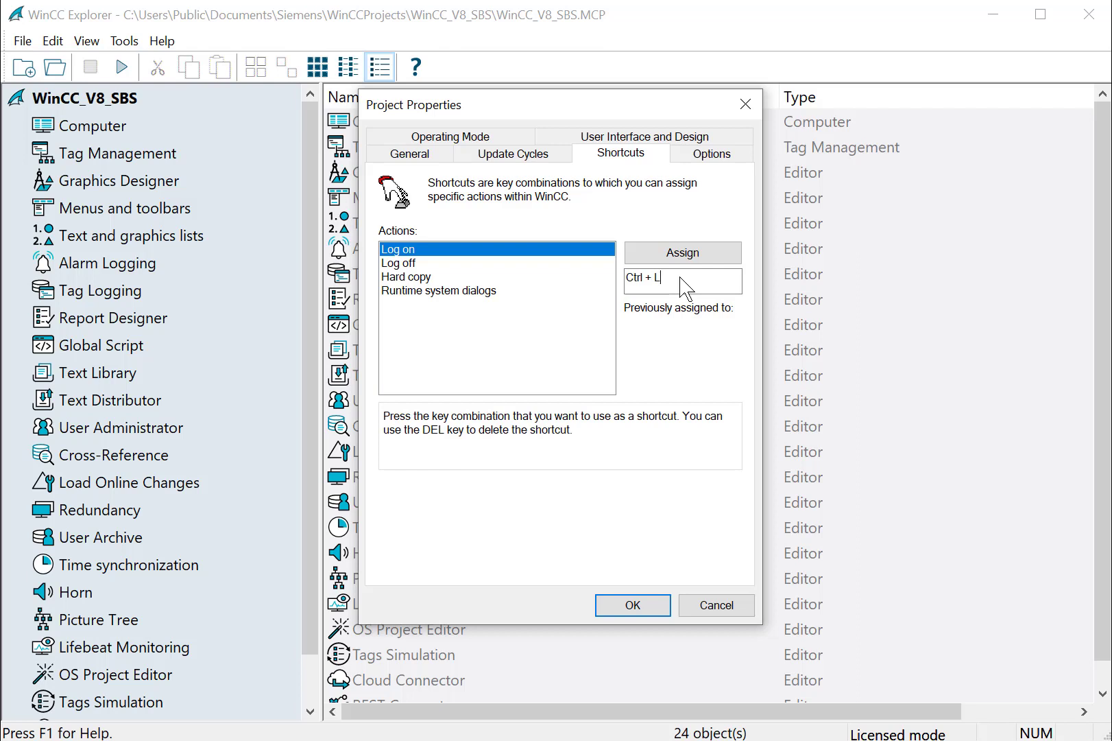
{"action": "key", "text": "Delete"}
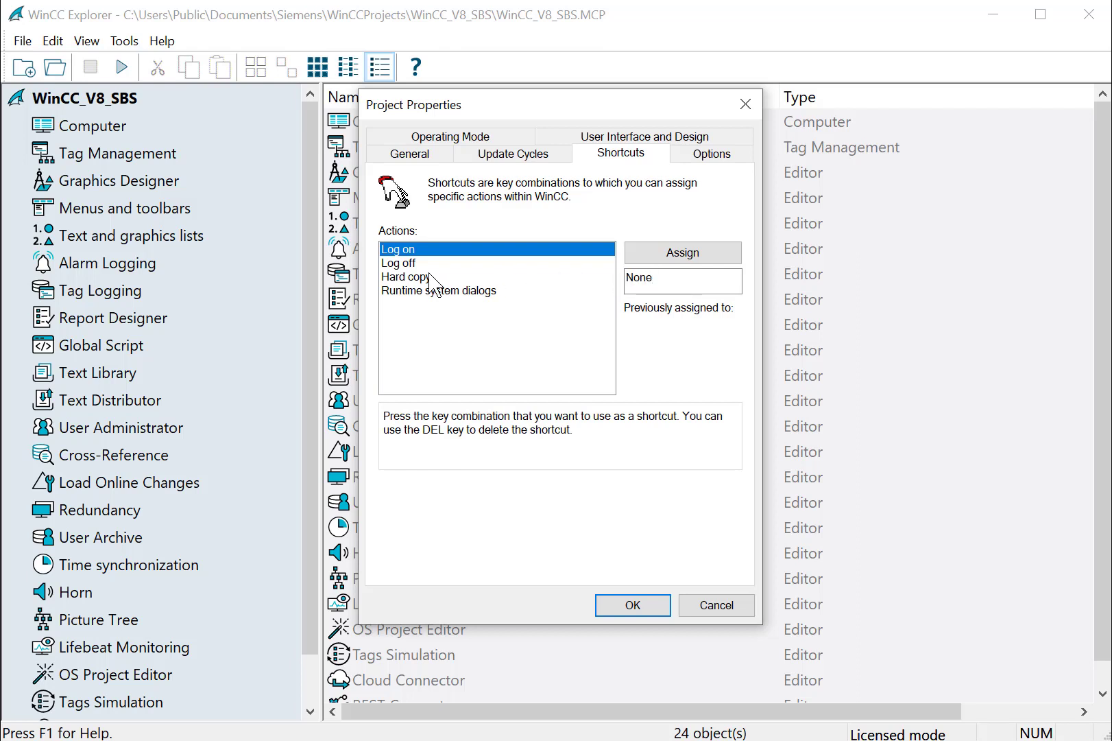
{"action": "mouse_move", "coordinate": [402, 271]}
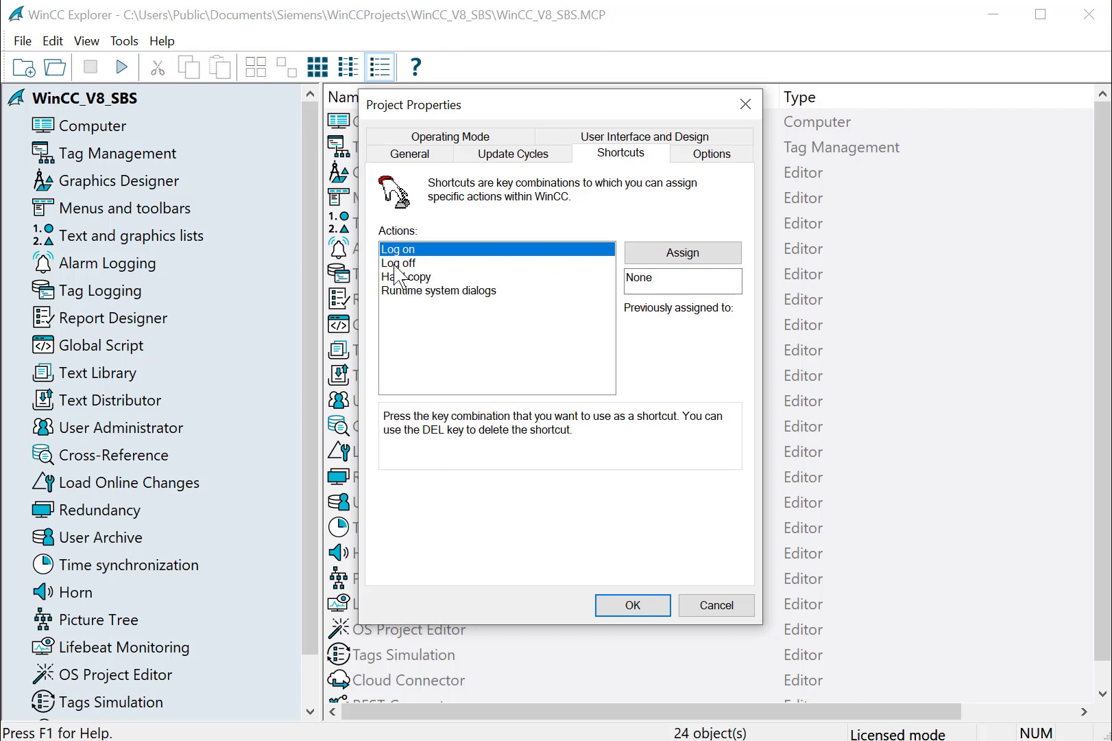
{"action": "left_click", "coordinate": [411, 277]}
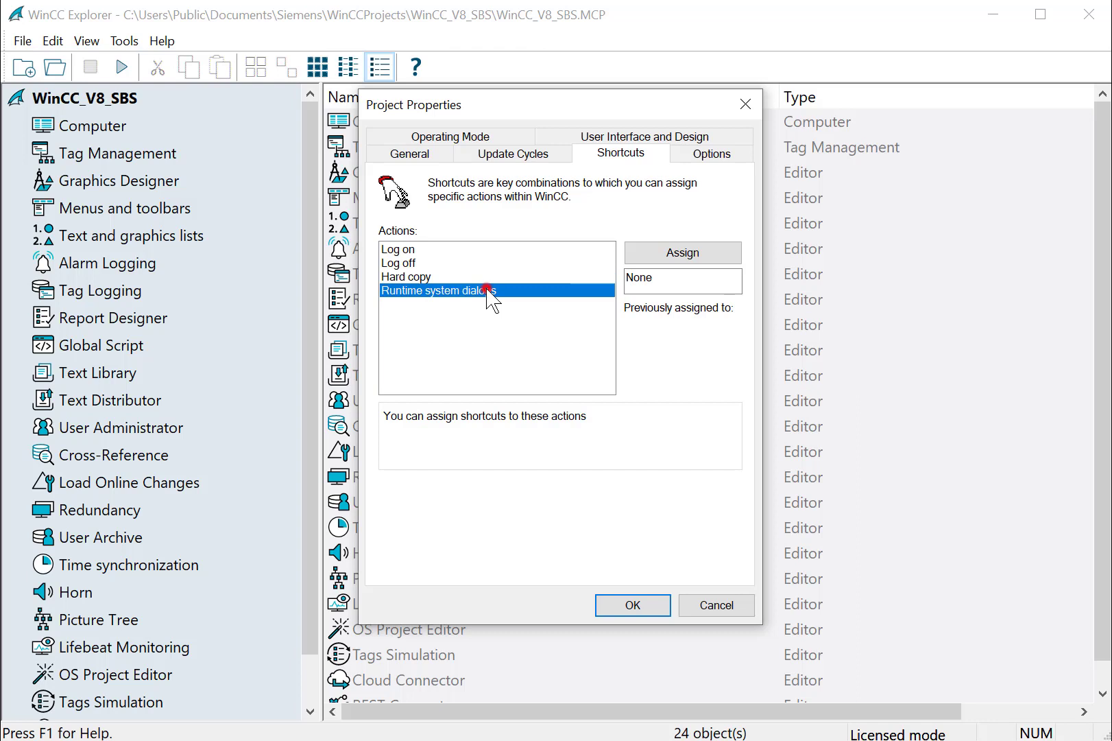
{"action": "mouse_move", "coordinate": [582, 301]}
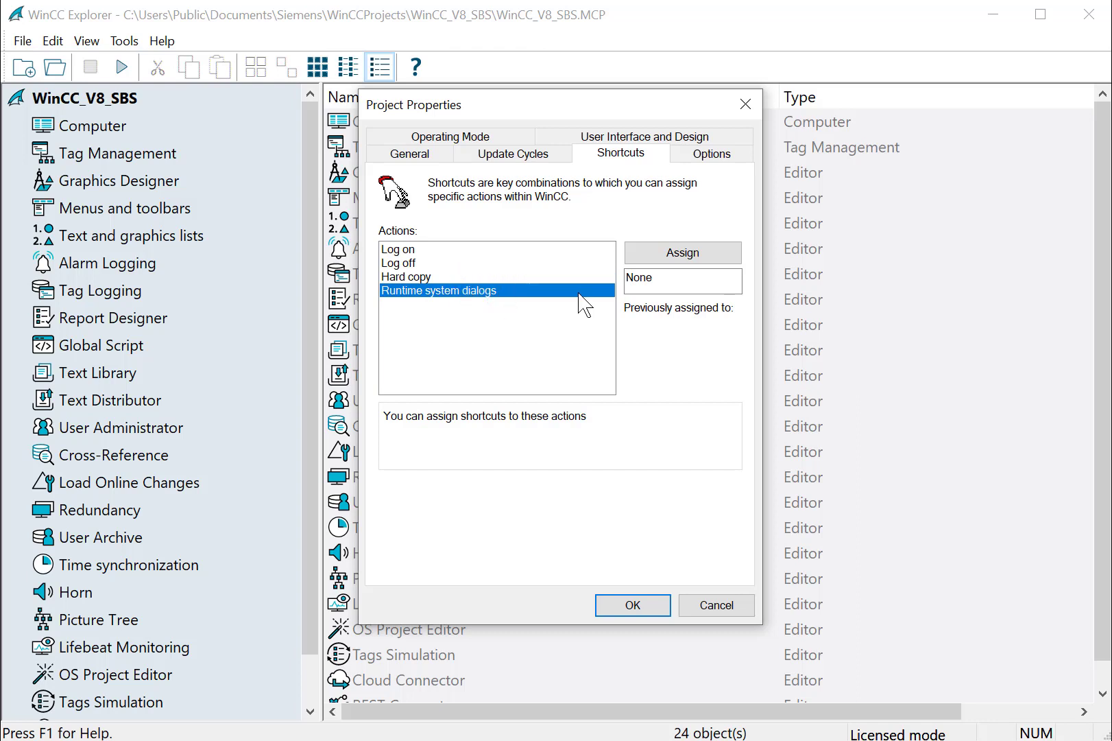
{"action": "left_click", "coordinate": [711, 154]}
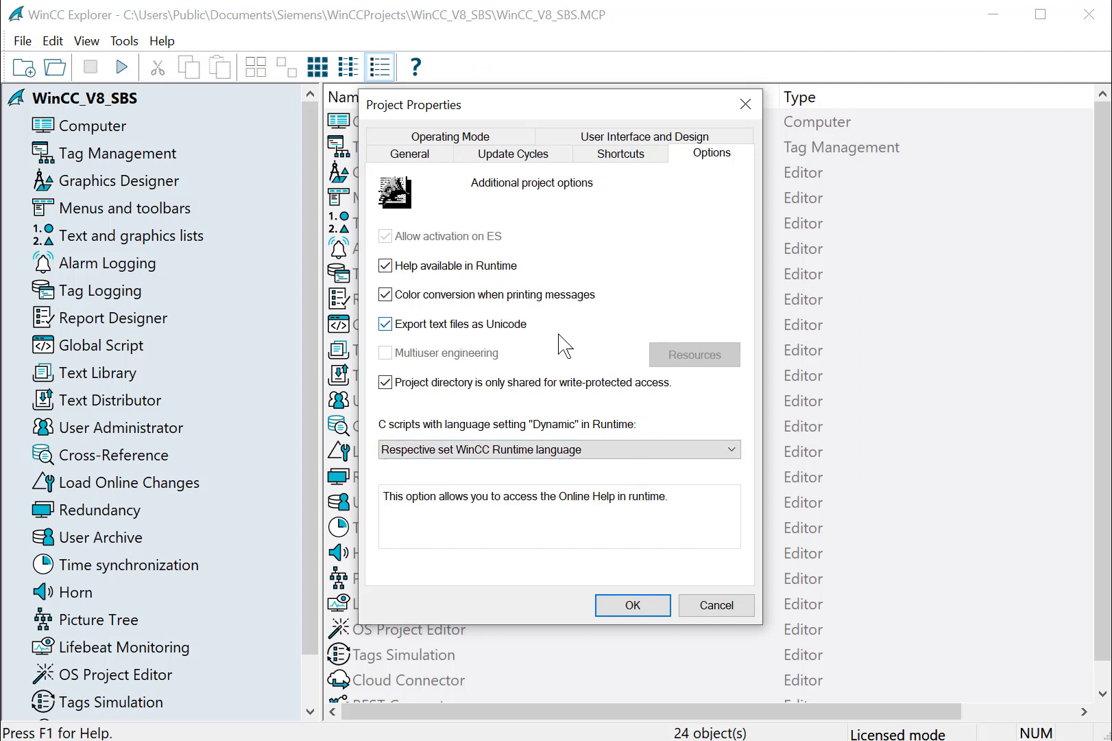
{"action": "mouse_move", "coordinate": [603, 239]}
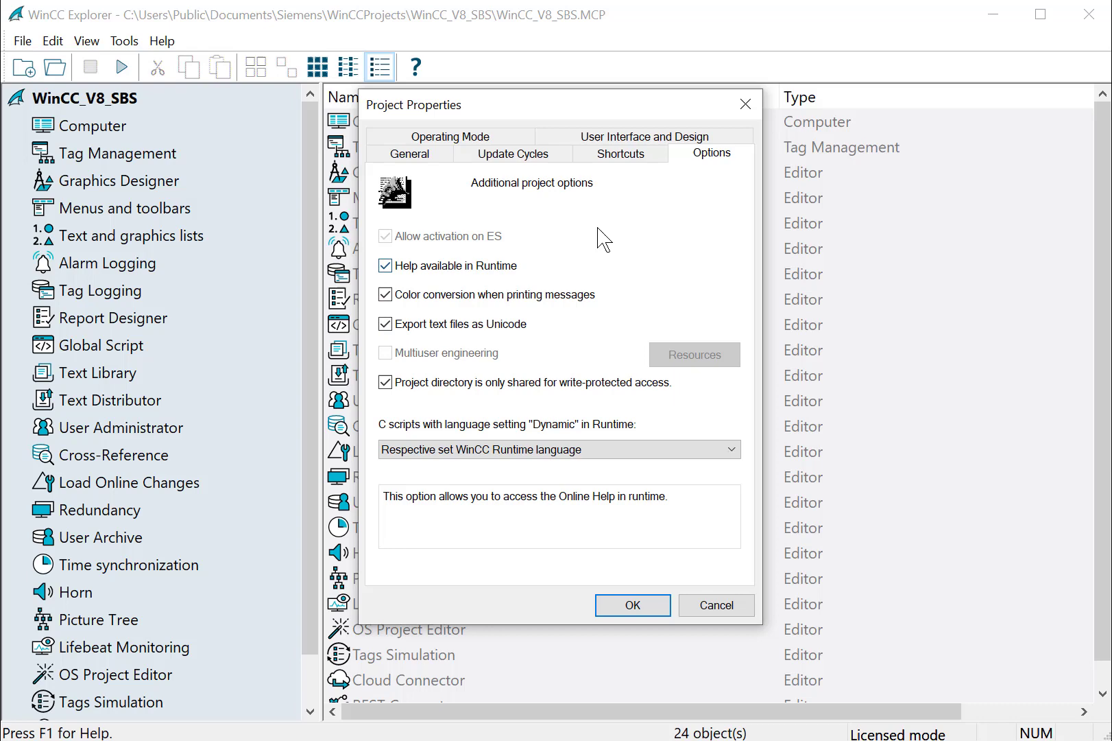
Show the Operating Mode settings with Standard compatibility mode selected.
{"action": "left_click", "coordinate": [412, 154]}
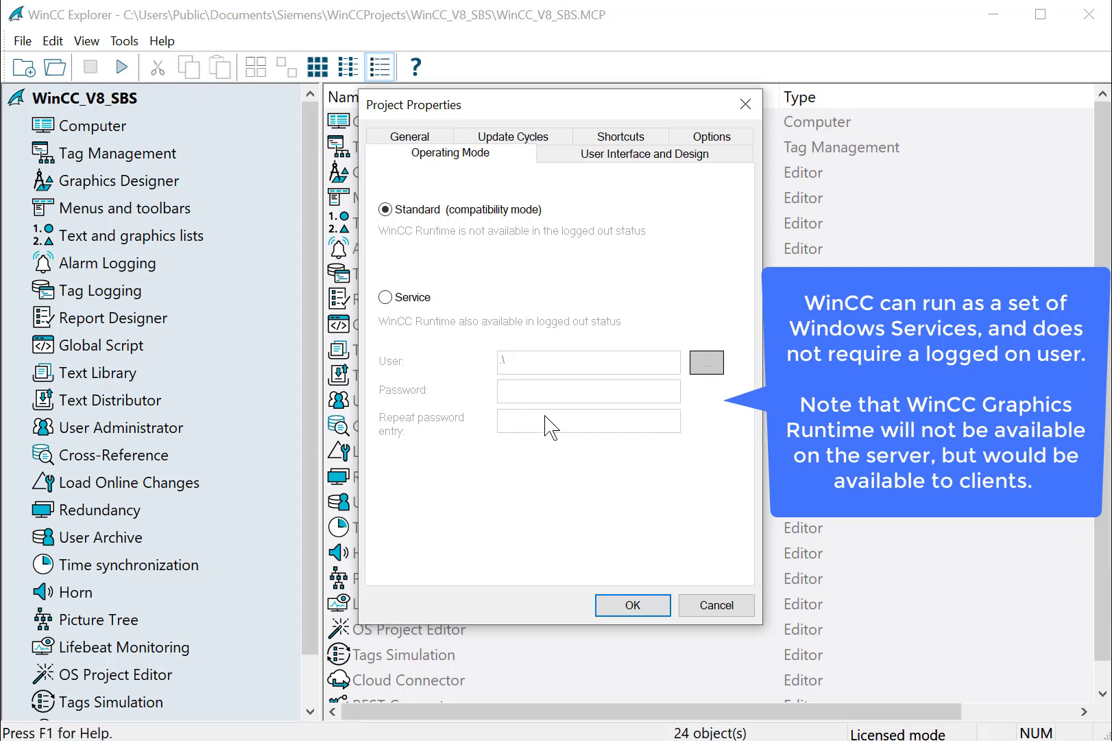
{"action": "mouse_move", "coordinate": [558, 431]}
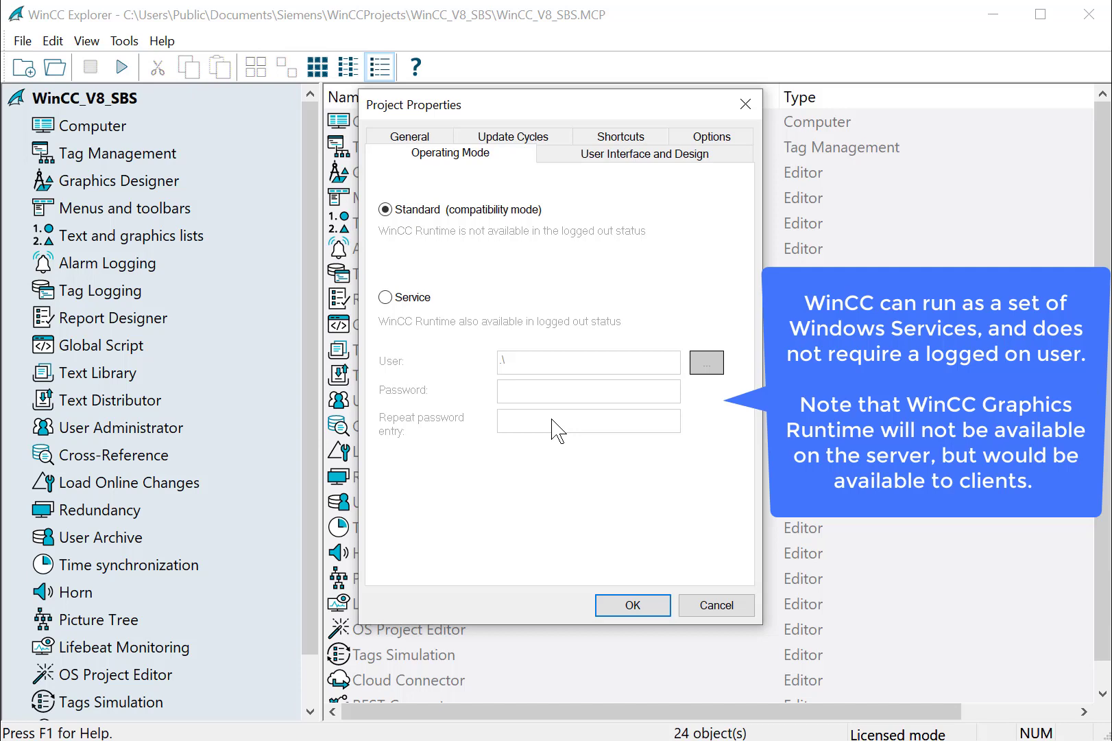
{"action": "mouse_move", "coordinate": [524, 403]}
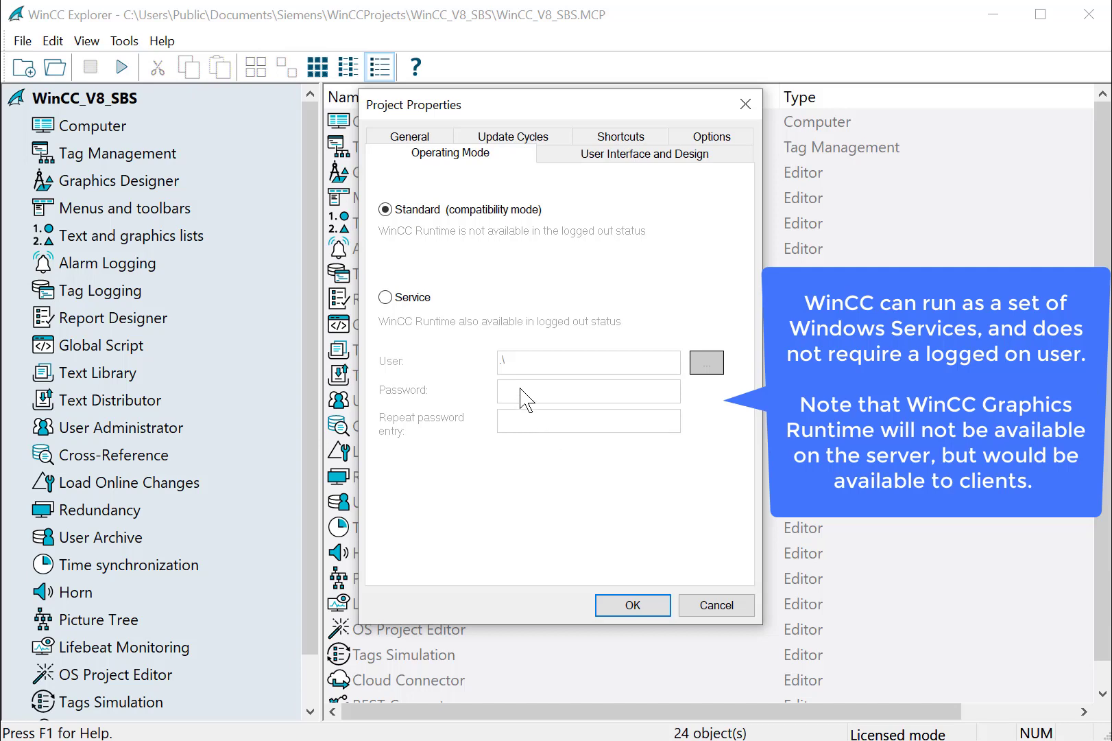
Show the User Interface and Design settings with WinCC Dark active.
{"action": "left_click", "coordinate": [644, 153]}
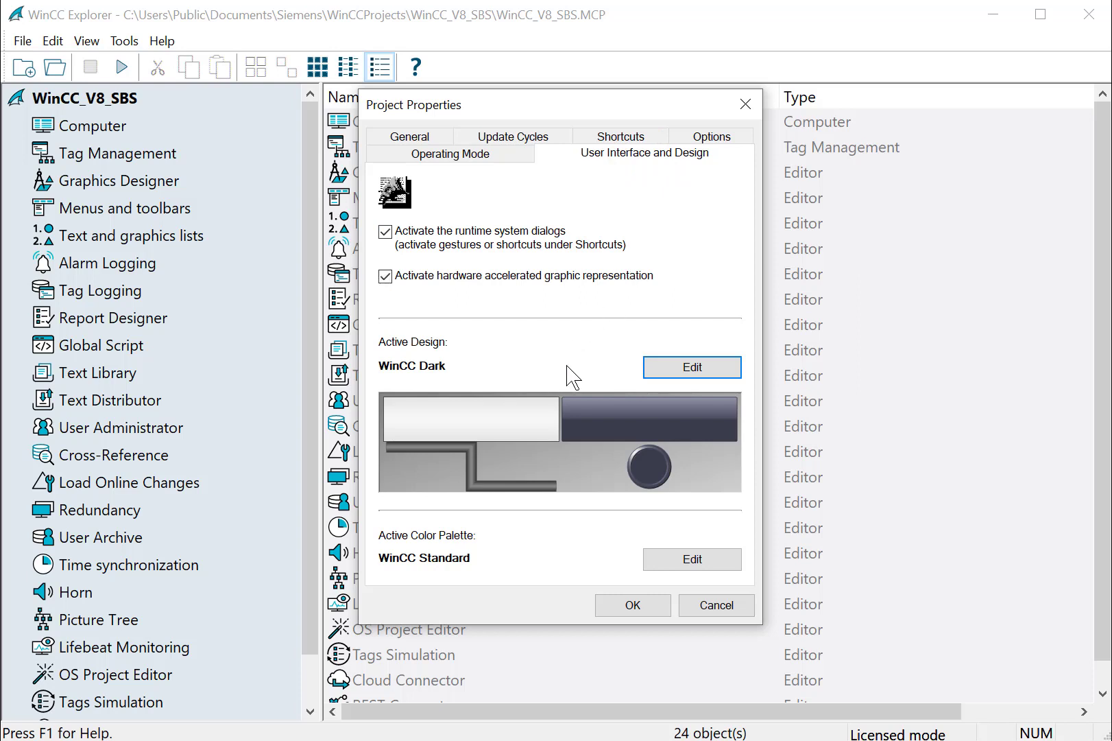
{"action": "left_click", "coordinate": [691, 367]}
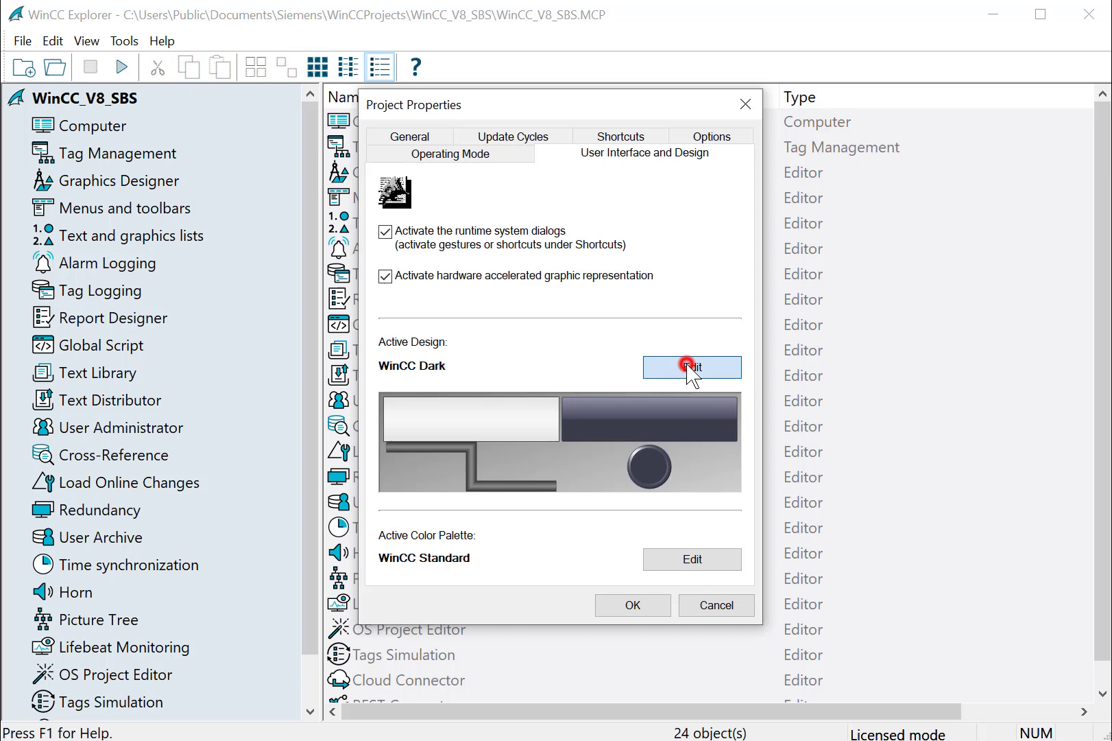
In Global Design Settings, preview the WinCC Classic, 3D, Retro and Glass designs.
{"action": "left_click", "coordinate": [692, 367]}
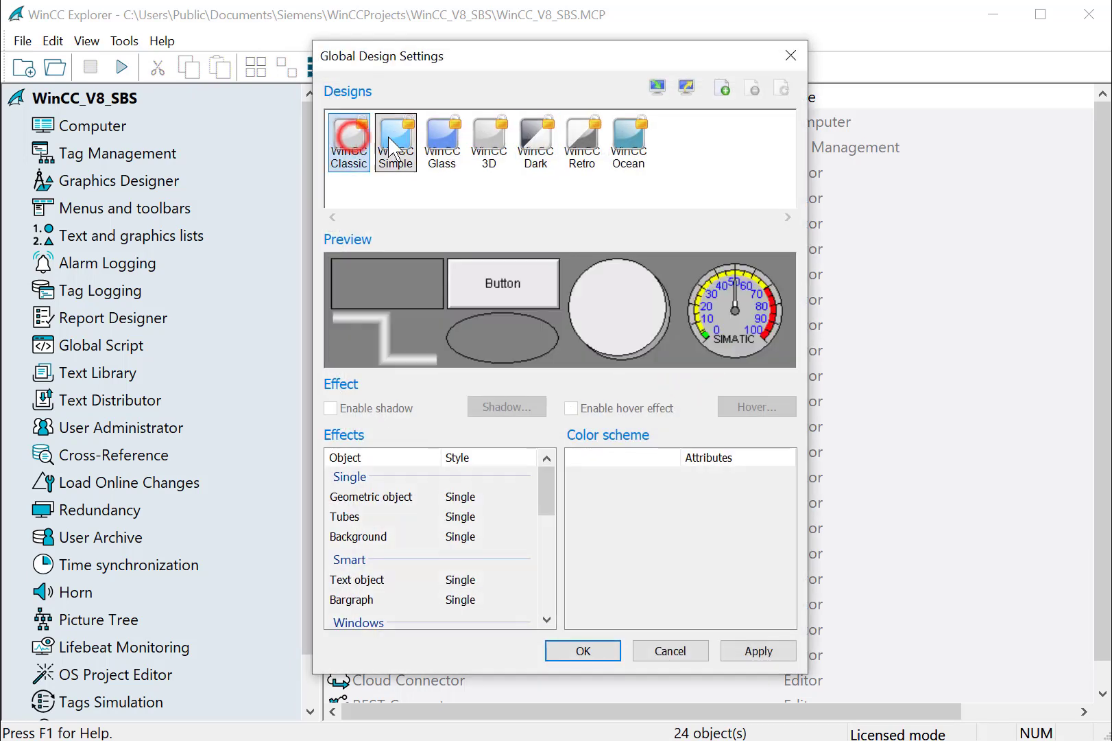
{"action": "left_click", "coordinate": [489, 141]}
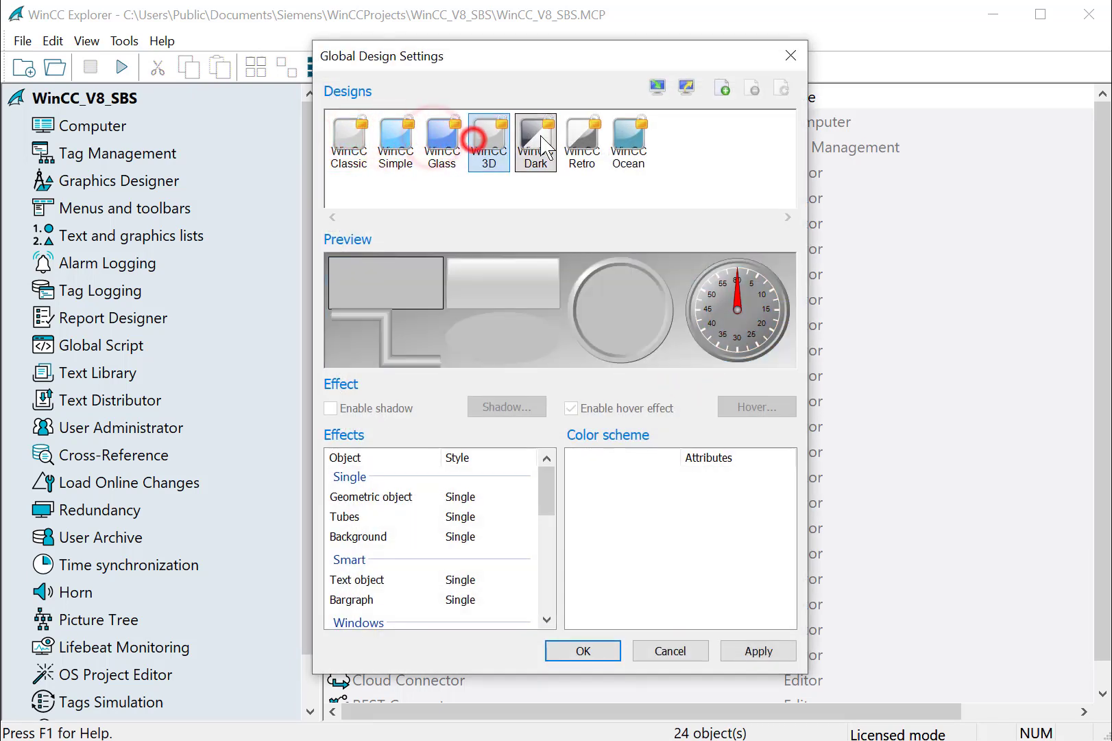
{"action": "left_click", "coordinate": [582, 141]}
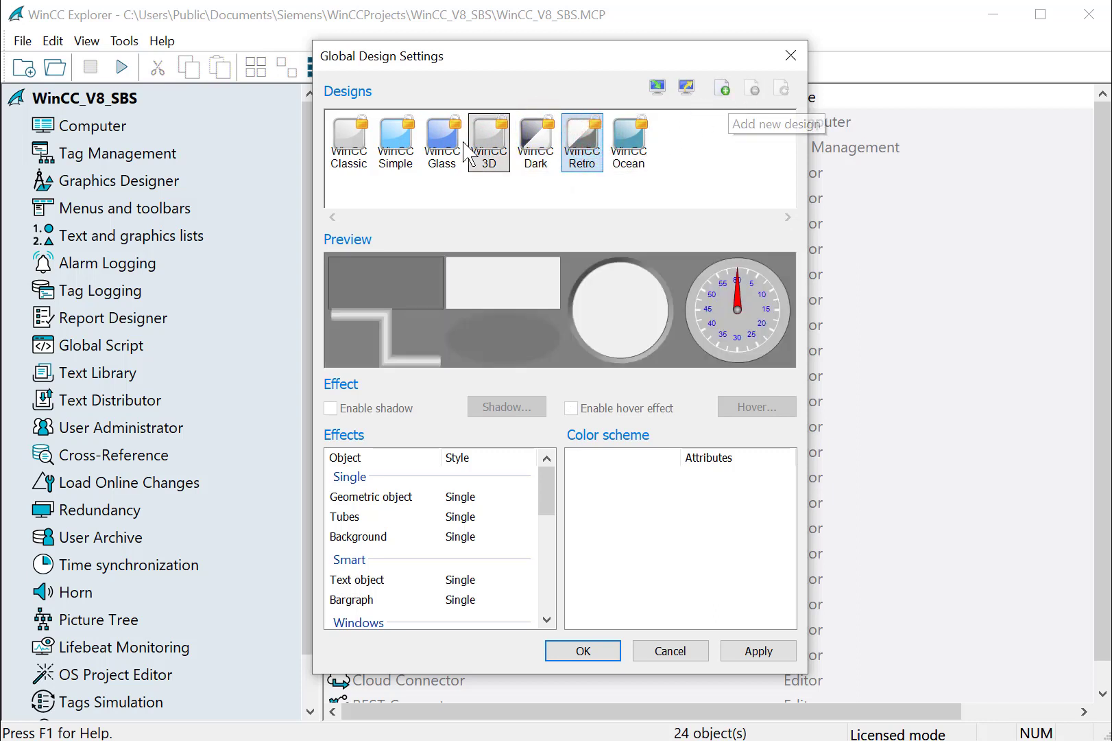
{"action": "left_click", "coordinate": [442, 141]}
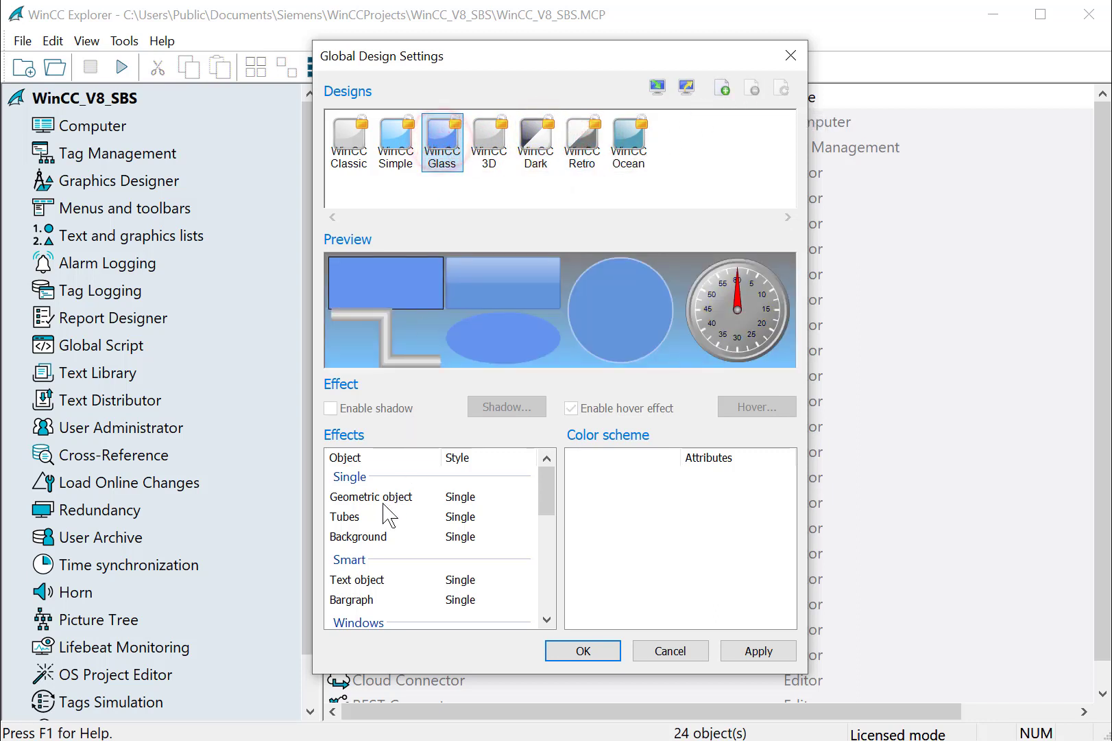
{"action": "left_click", "coordinate": [371, 497]}
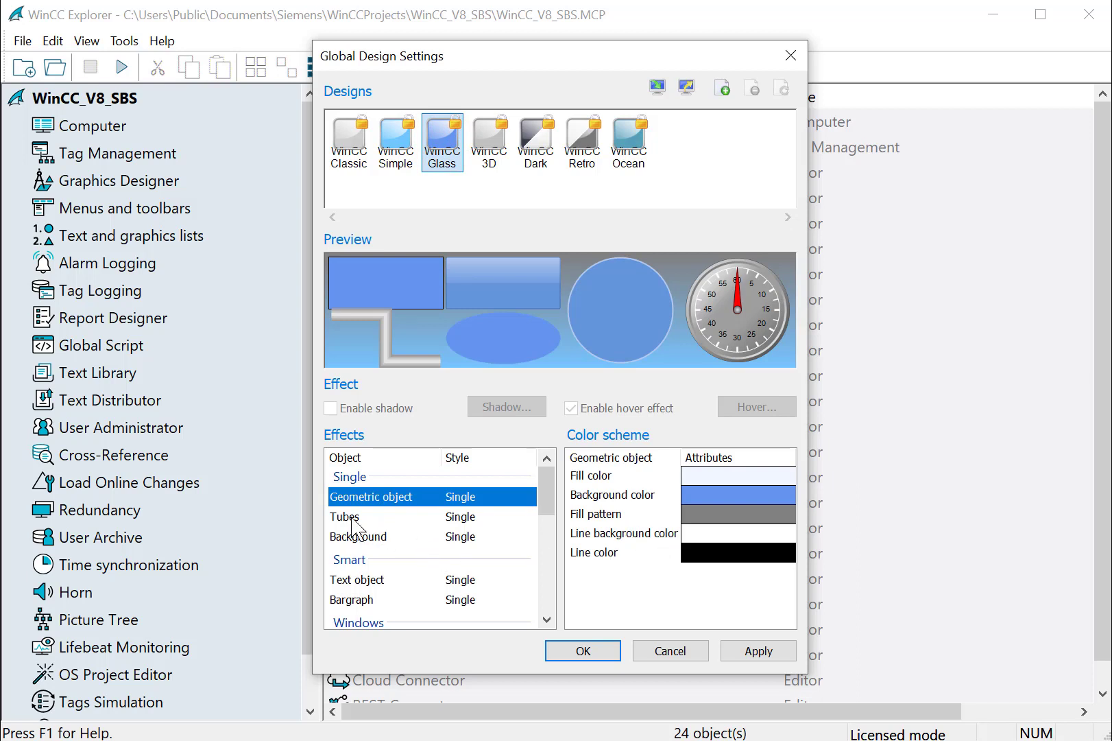
View the colour schemes for geometric objects, background and tubes.
{"action": "left_click", "coordinate": [358, 537]}
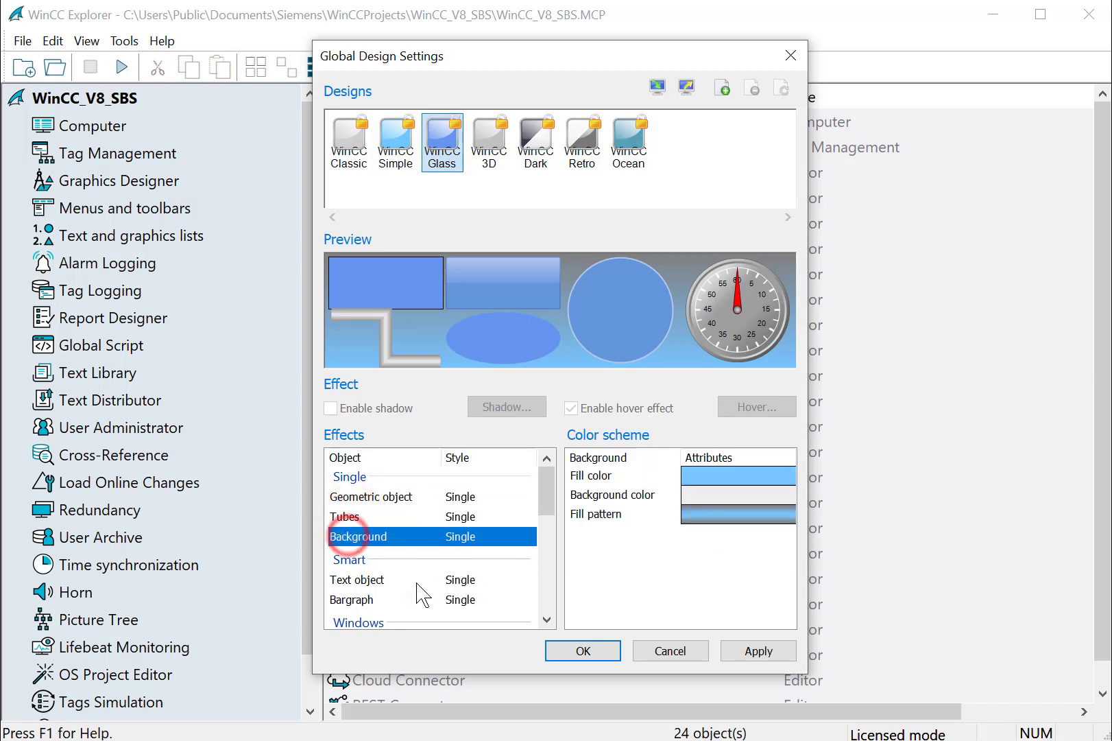
{"action": "left_click", "coordinate": [374, 599]}
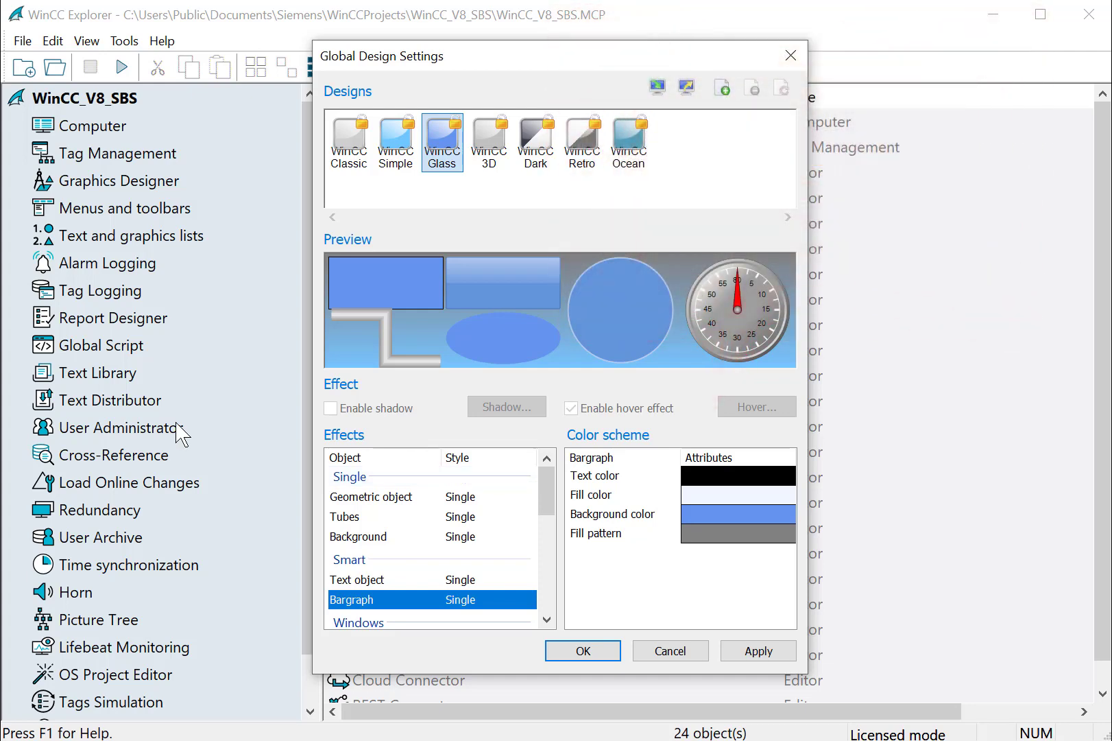
{"action": "mouse_move", "coordinate": [363, 509]}
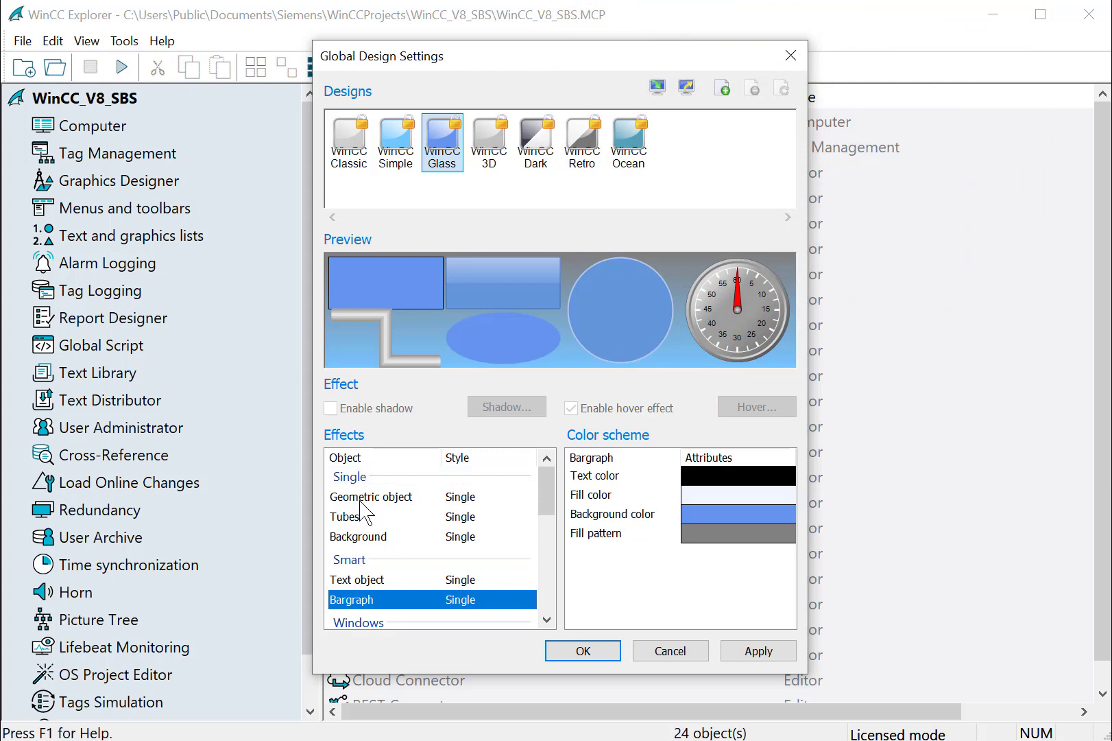
{"action": "left_click", "coordinate": [344, 517]}
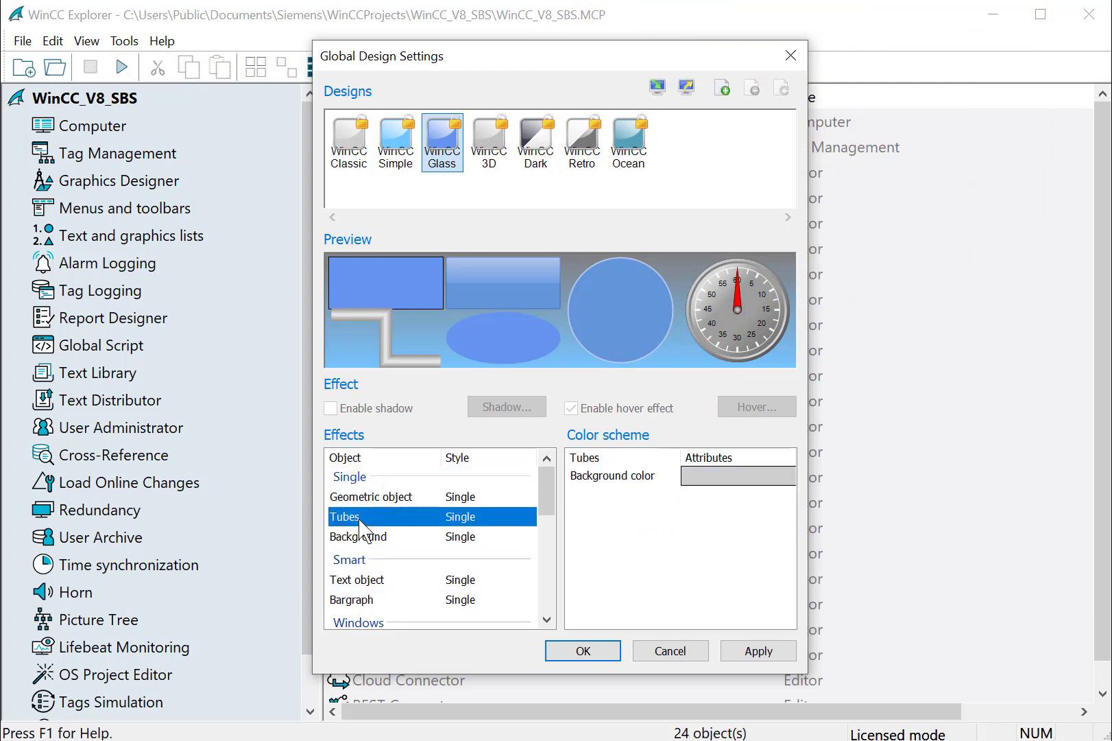
{"action": "mouse_move", "coordinate": [423, 561]}
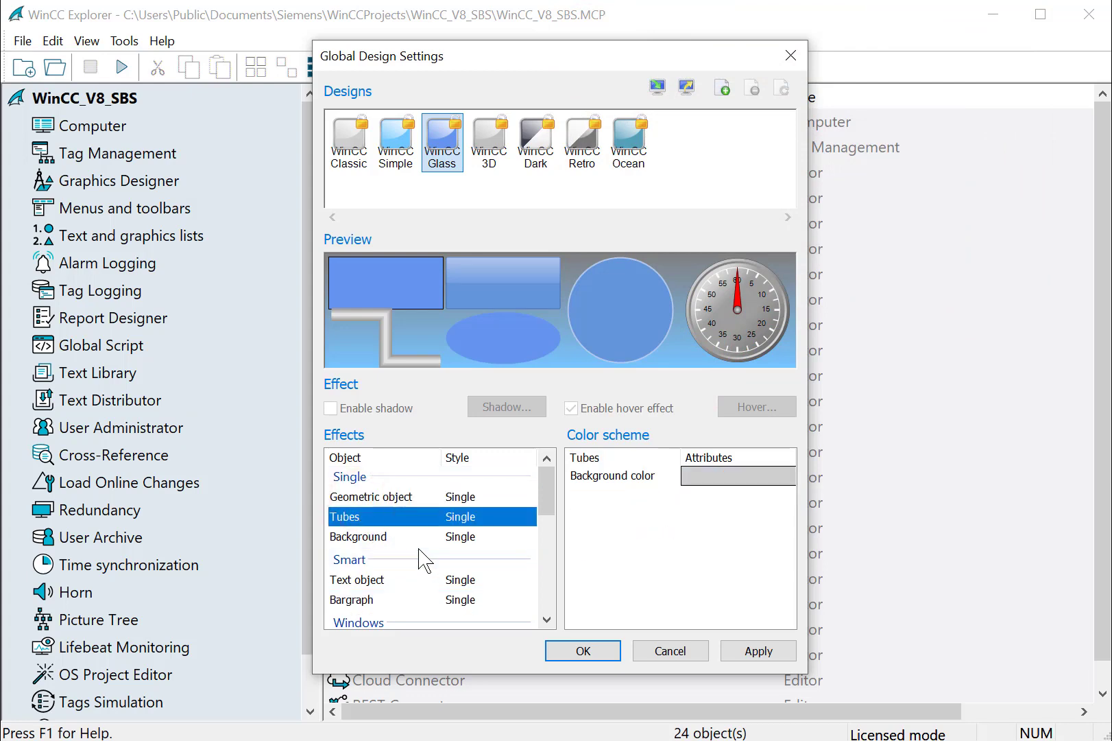
{"action": "mouse_move", "coordinate": [658, 459]}
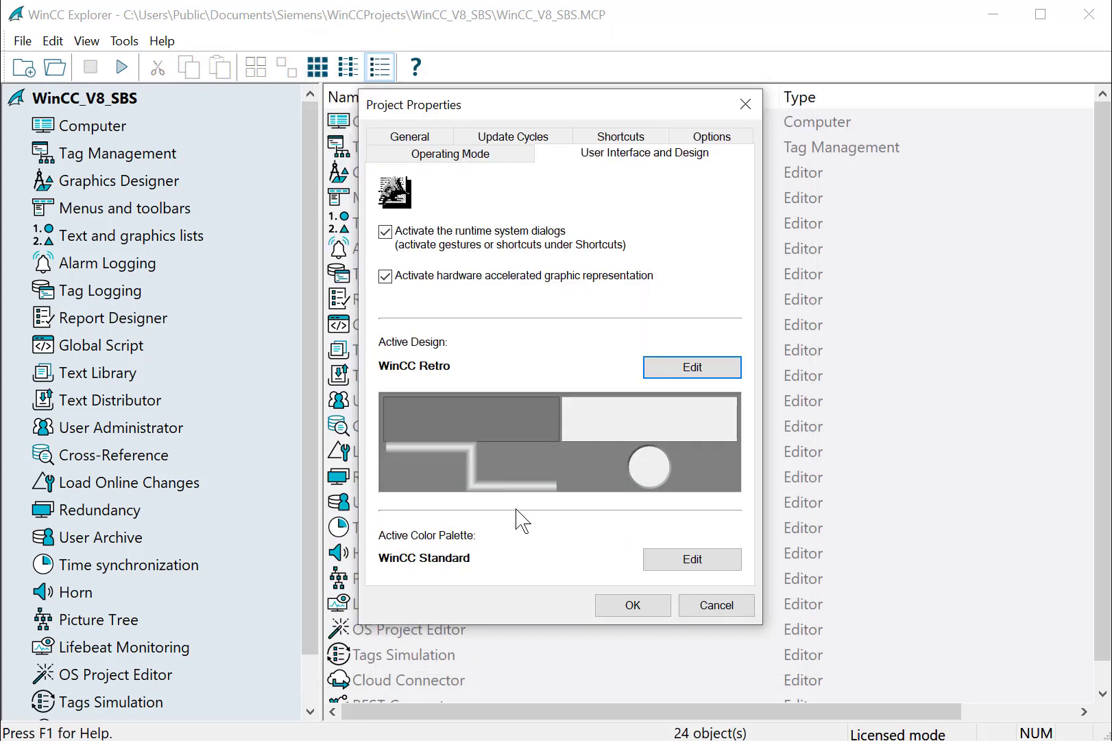
Inspect the project colour palette entries 2 (Blue-Gray) and 0 (Red).
{"action": "left_click", "coordinate": [692, 559]}
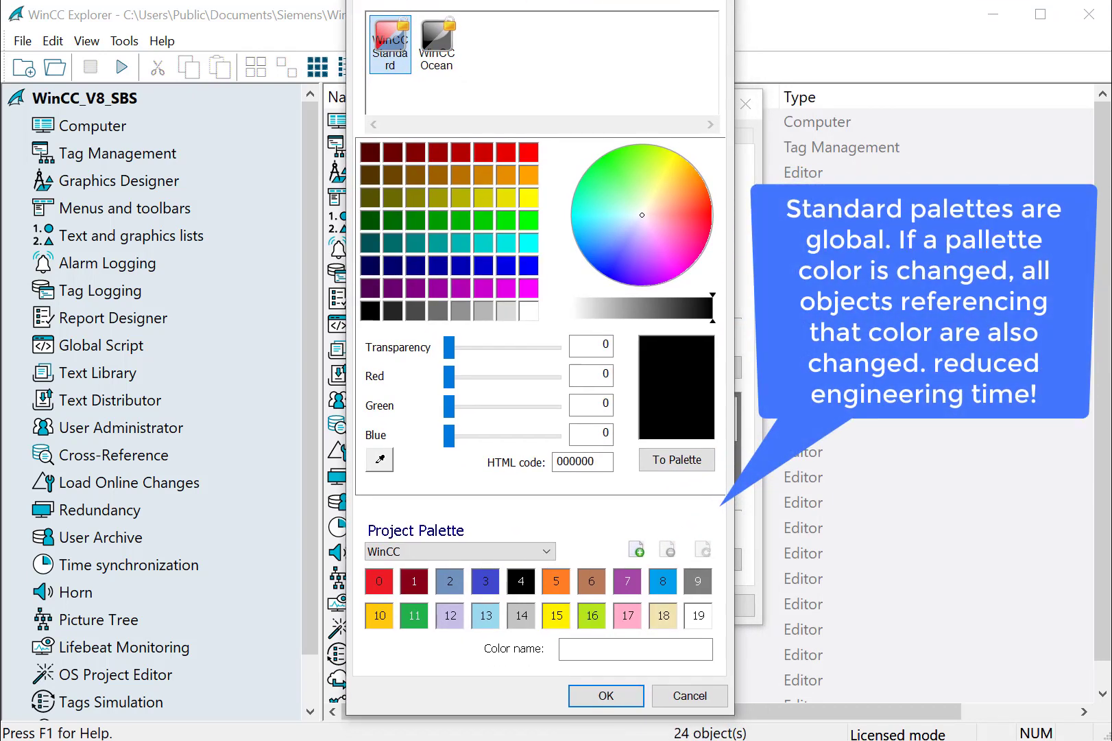
{"action": "mouse_move", "coordinate": [484, 672]}
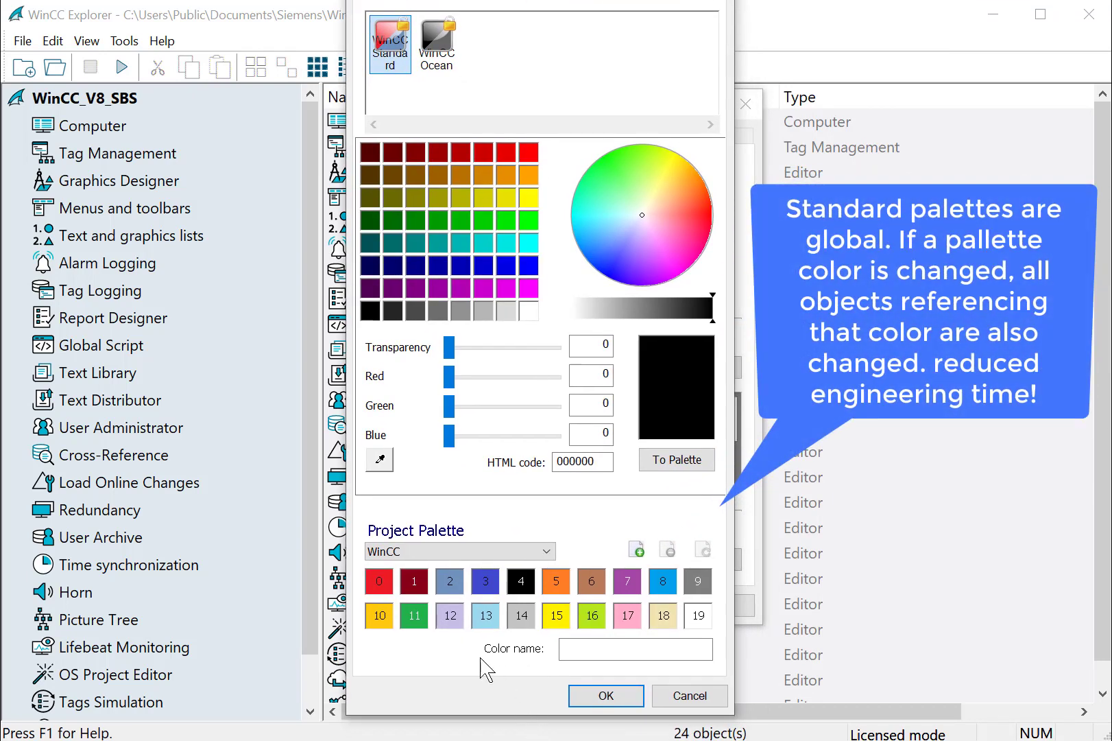
{"action": "left_click", "coordinate": [449, 581]}
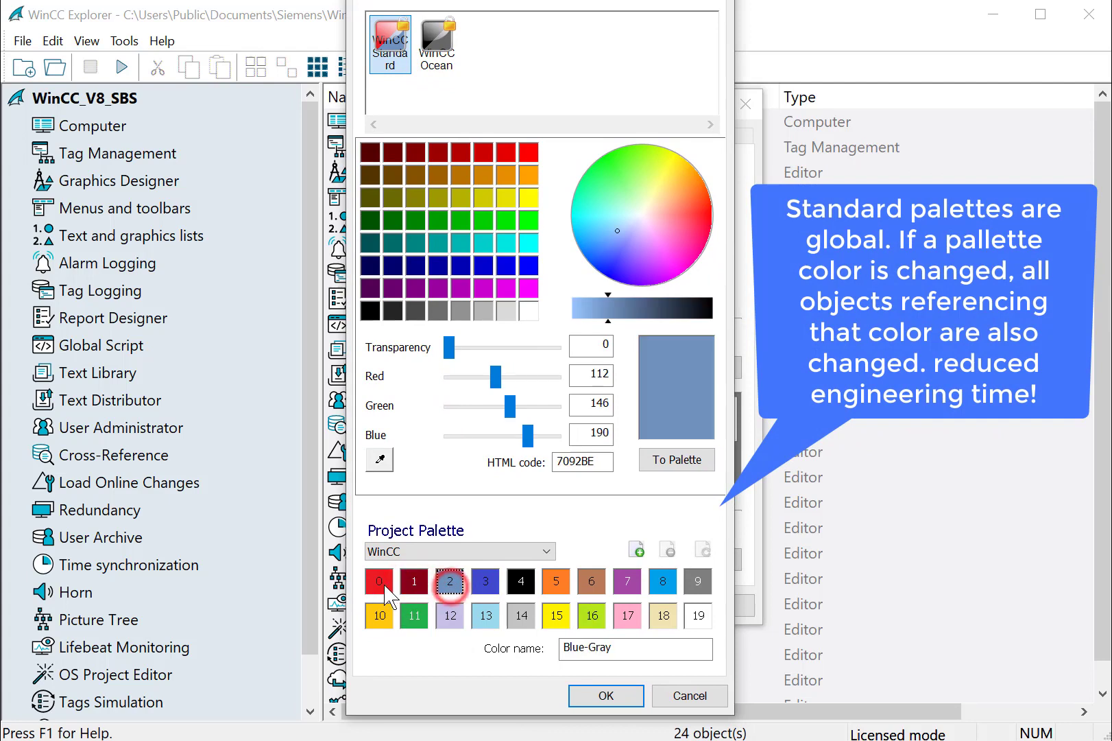
{"action": "left_click", "coordinate": [666, 232]}
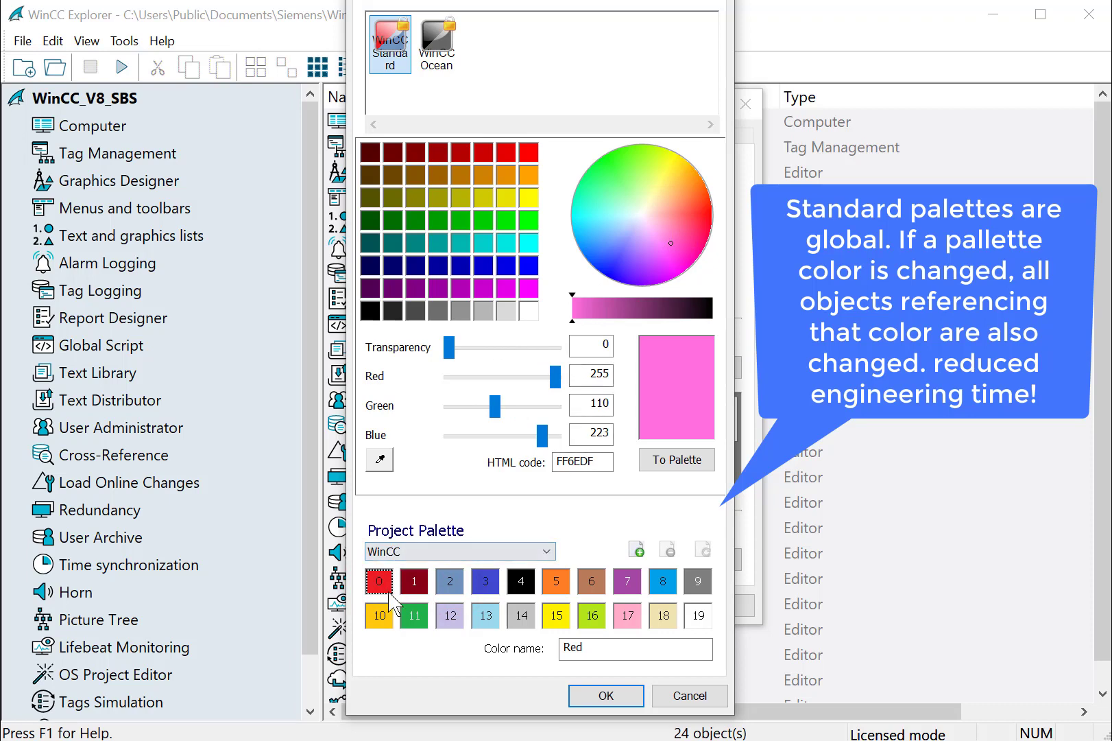
{"action": "left_click", "coordinate": [379, 581]}
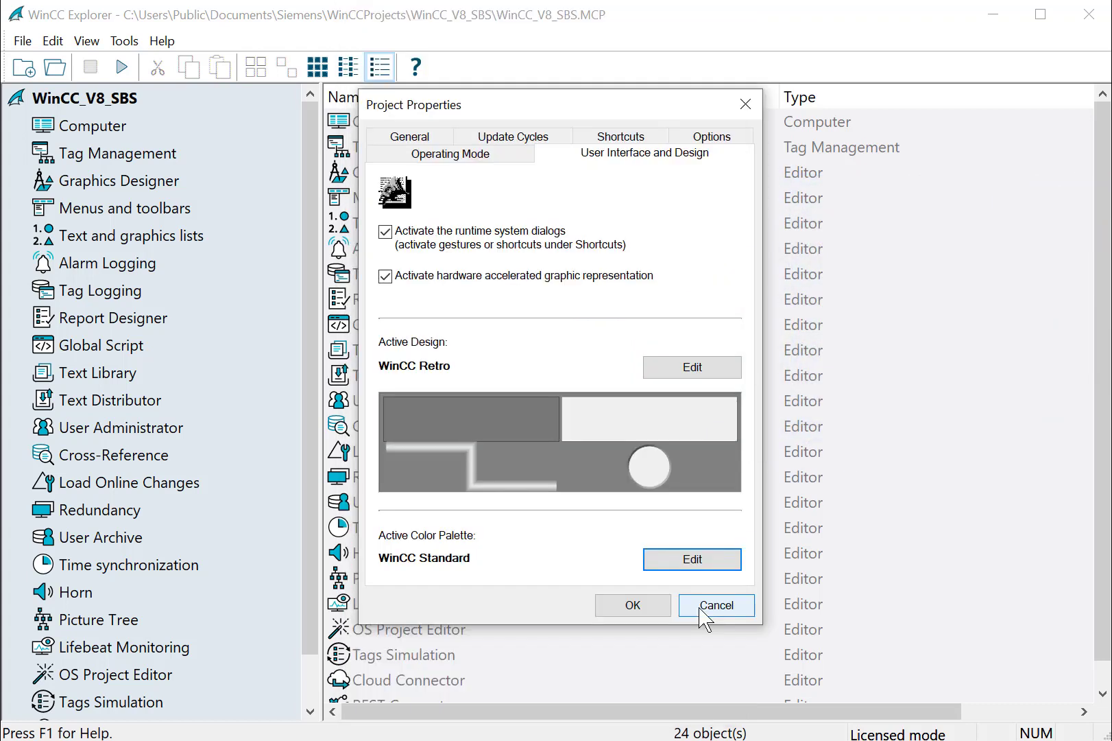
Cancel the Project Properties dialog and select computer BOBSDEV in the Computer list.
{"action": "left_click", "coordinate": [717, 605]}
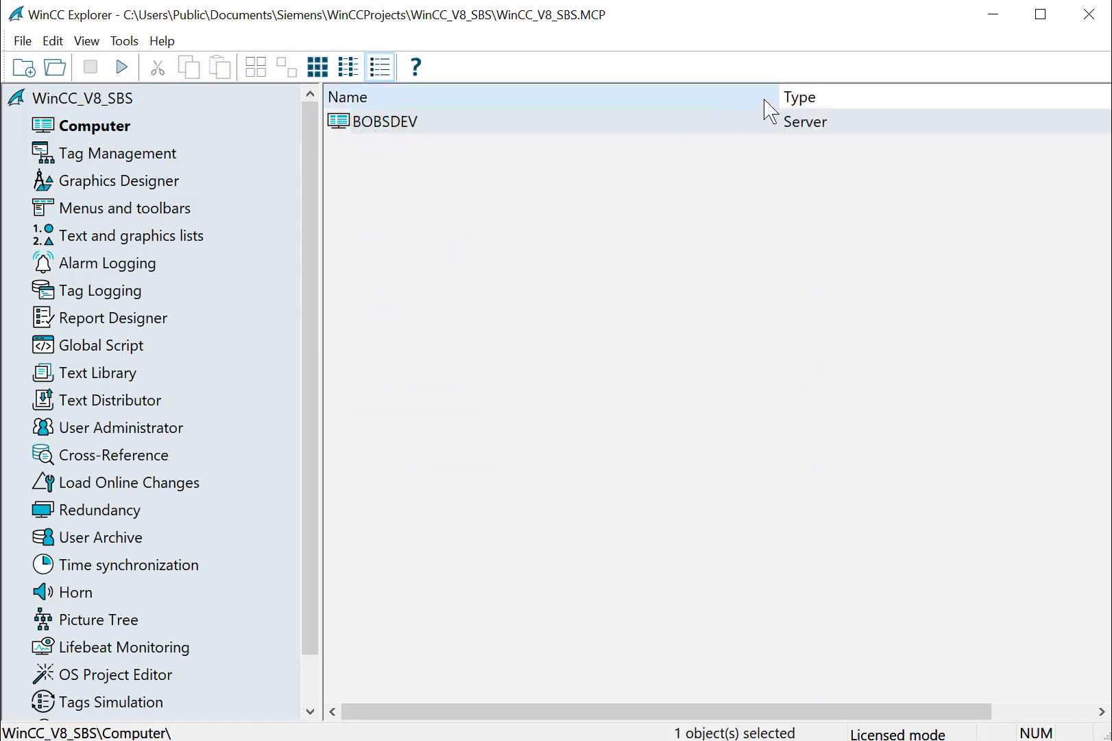
{"action": "left_click", "coordinate": [384, 121]}
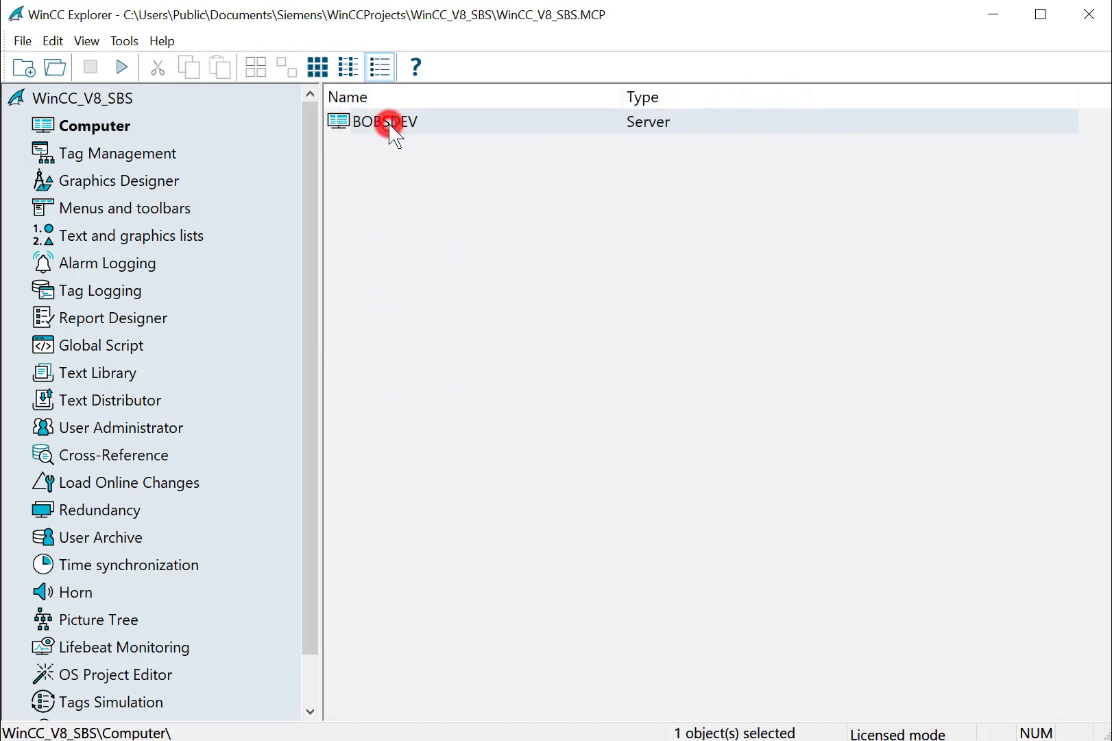
Review BOBSDEV's computer properties in Configuration Studio, briefly visiting Tag Management and returning.
{"action": "double_click", "coordinate": [388, 122]}
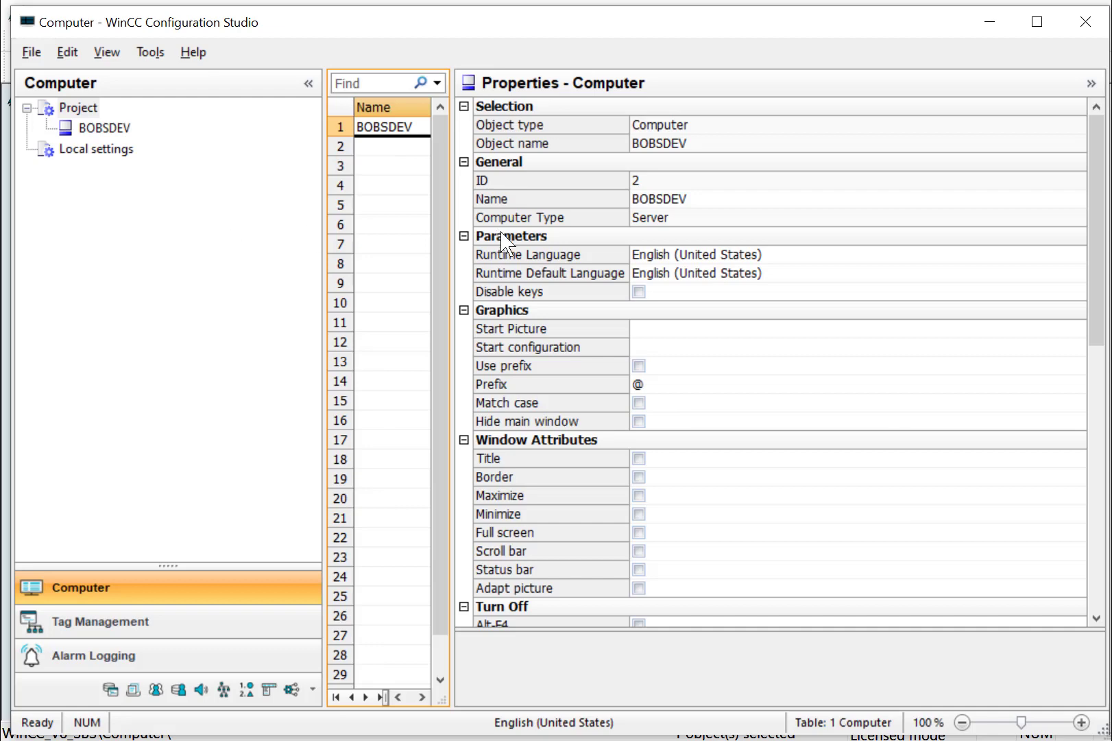
{"action": "mouse_move", "coordinate": [470, 246]}
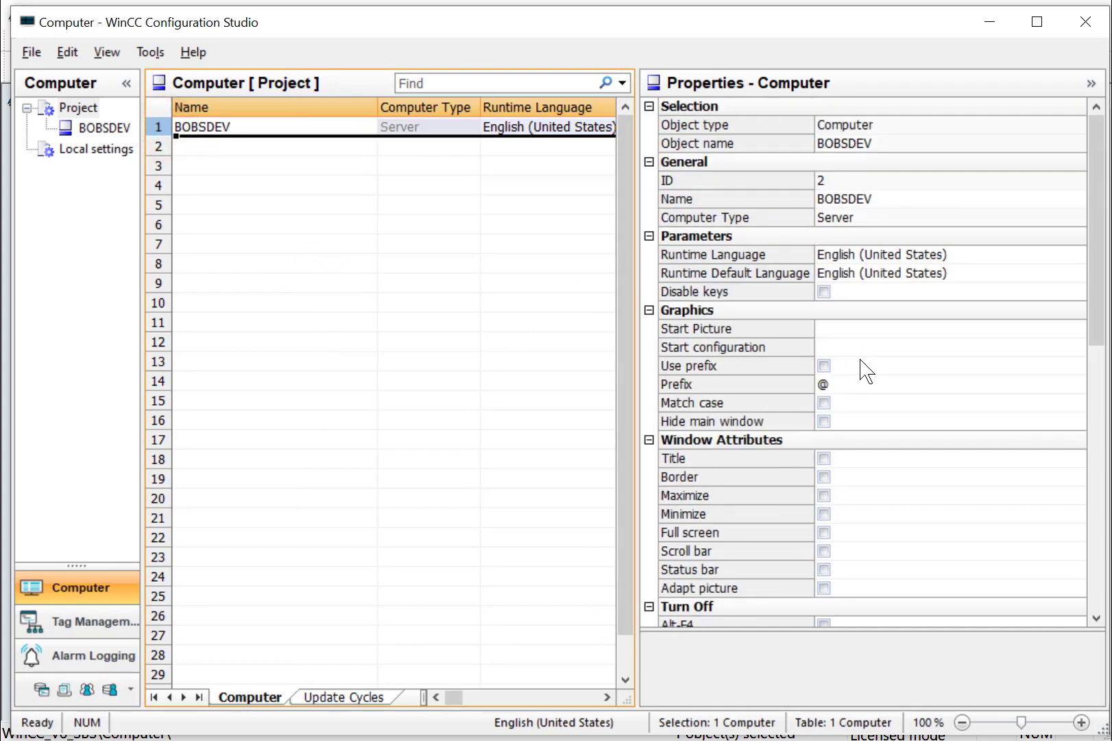
{"action": "scroll", "scroll_direction": "down", "scroll_amount": 3}
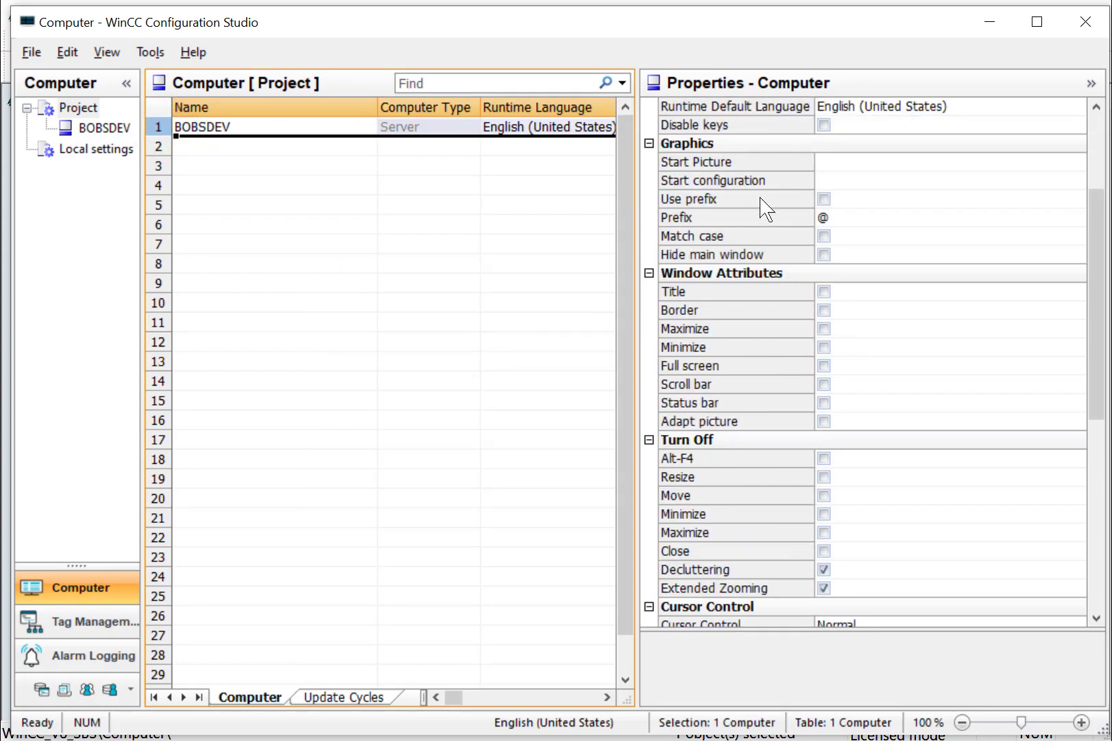
{"action": "scroll", "scroll_direction": "down", "scroll_amount": 3}
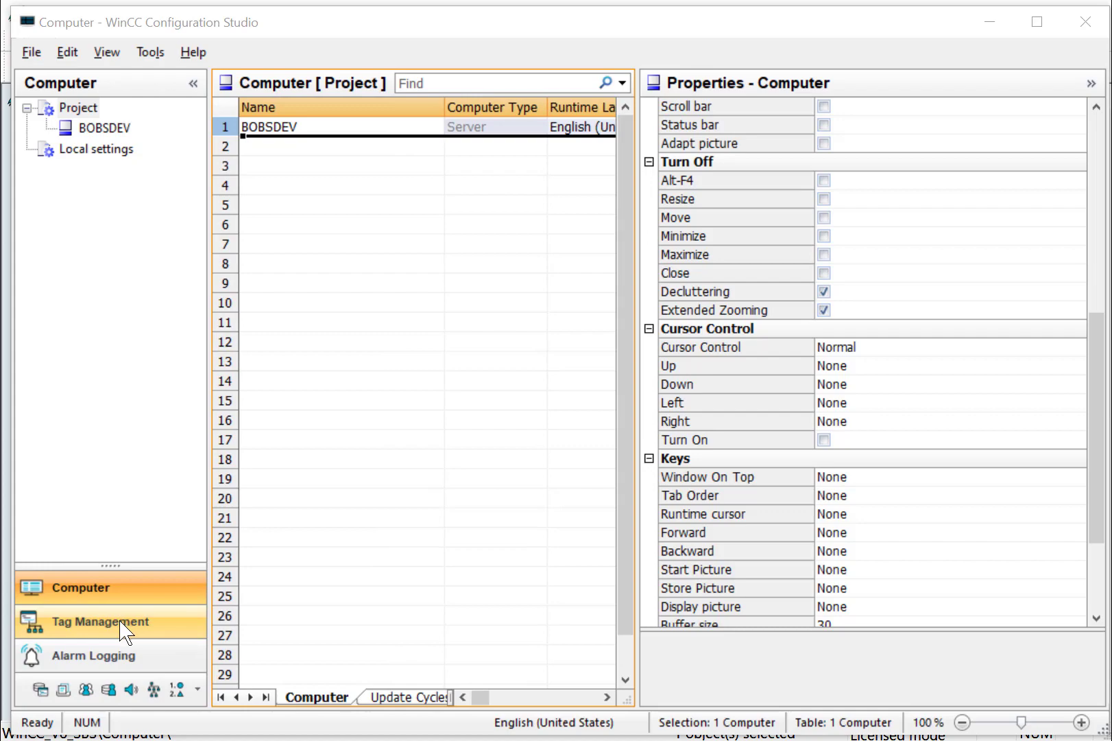
{"action": "left_click", "coordinate": [102, 622]}
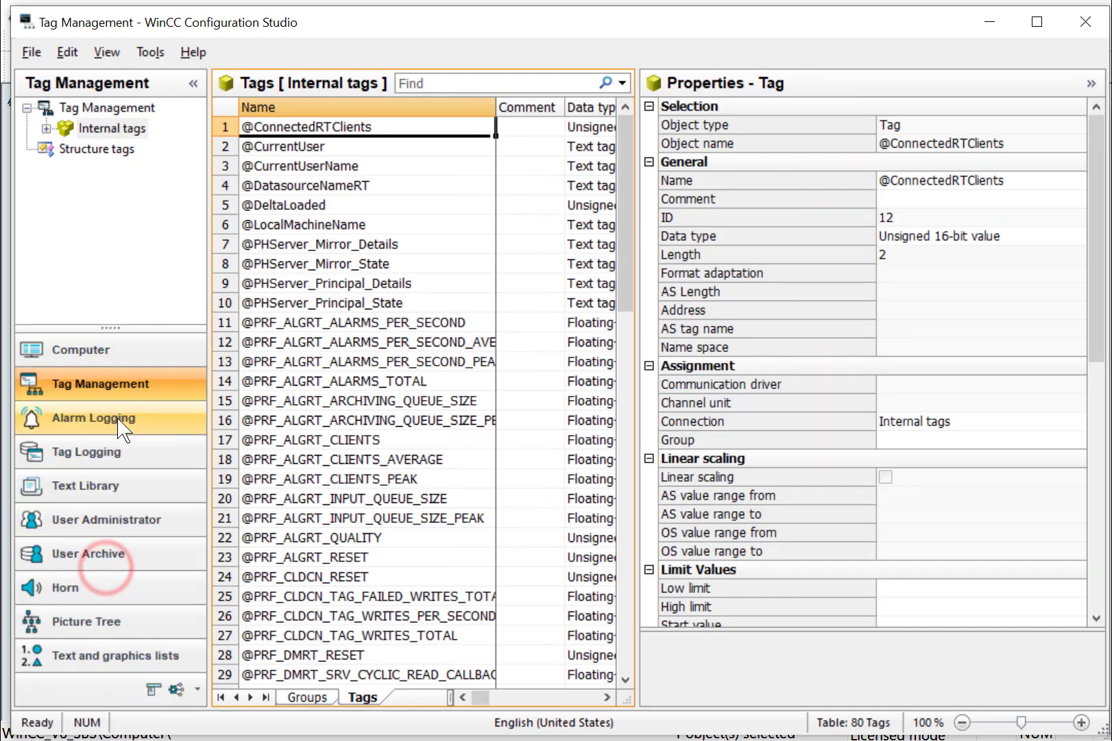
{"action": "left_click", "coordinate": [86, 451]}
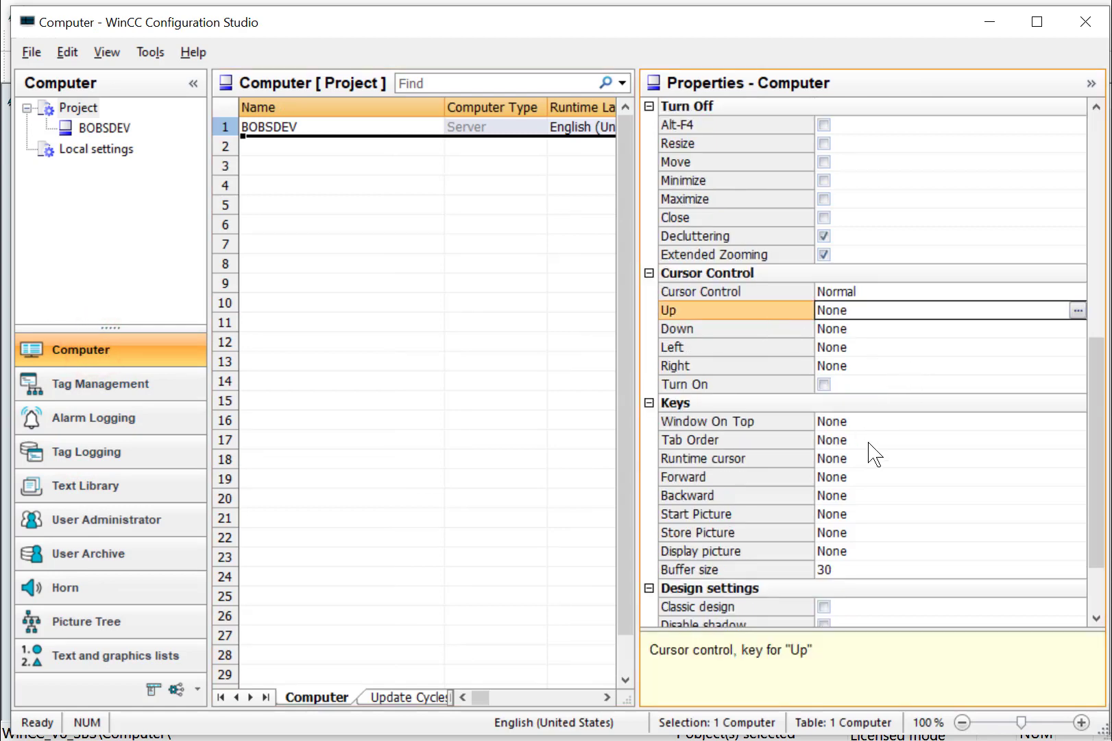
{"action": "scroll", "scroll_direction": "down", "scroll_amount": 3}
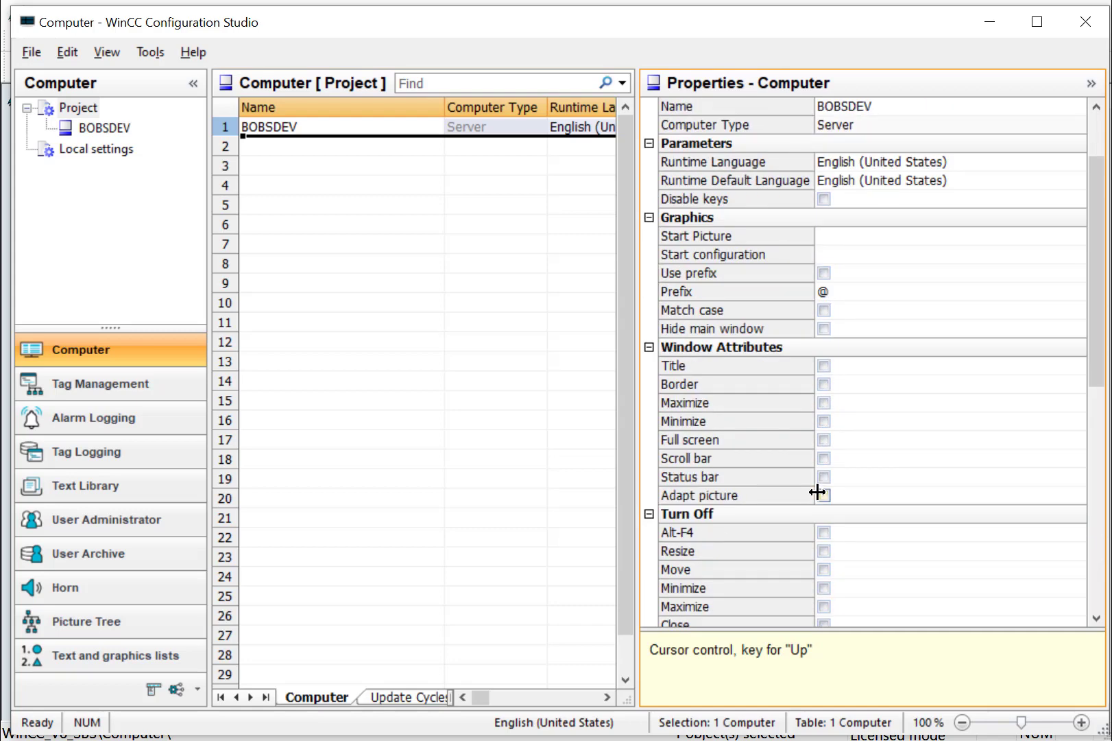
{"action": "mouse_move", "coordinate": [859, 393]}
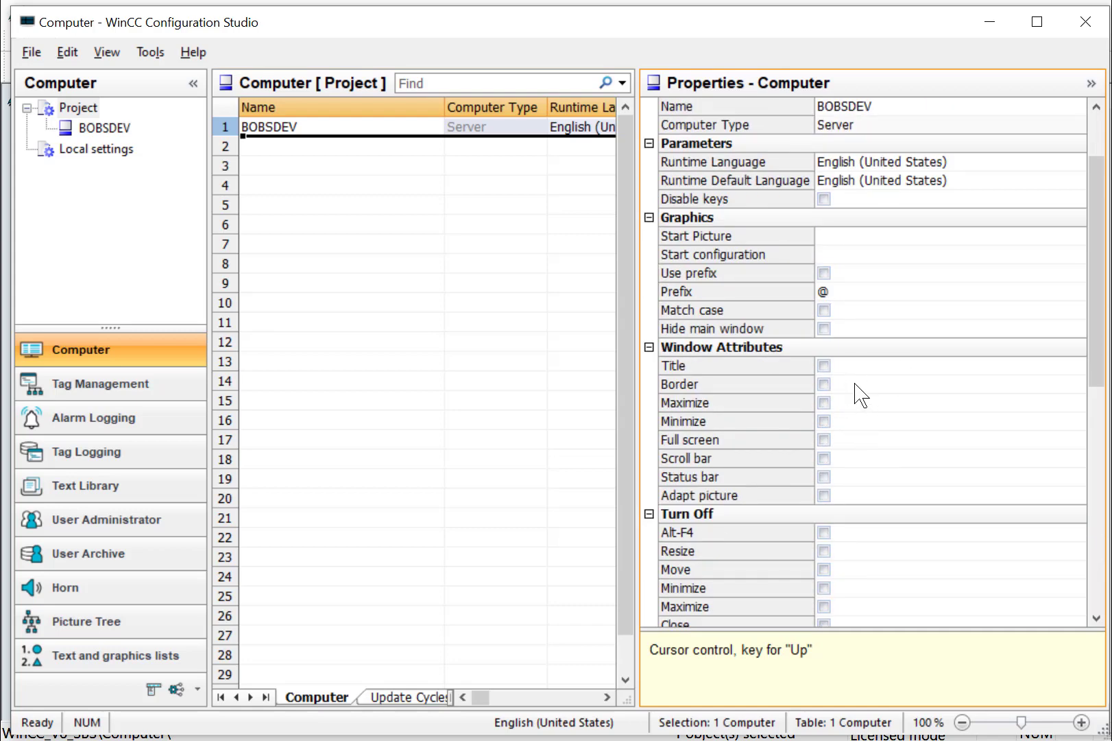
{"action": "mouse_move", "coordinate": [801, 424]}
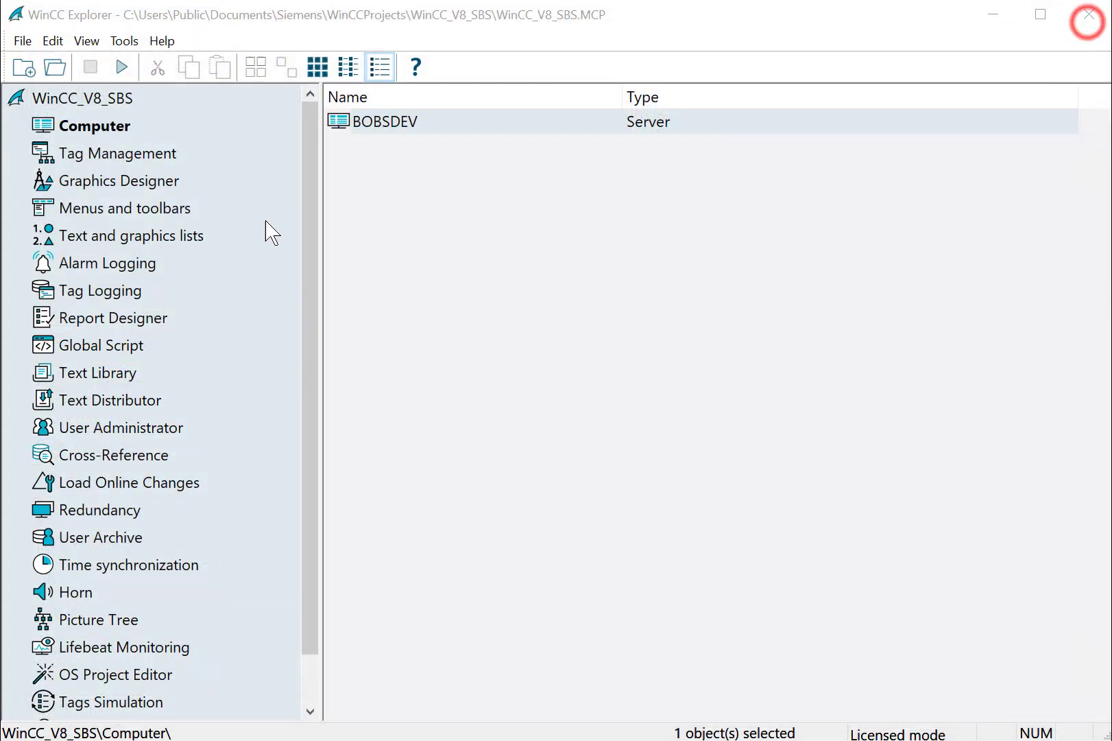
Open BOBSDEV's Properties from its context menu, glance at REST settings and return to Startup.
{"action": "right_click", "coordinate": [383, 121]}
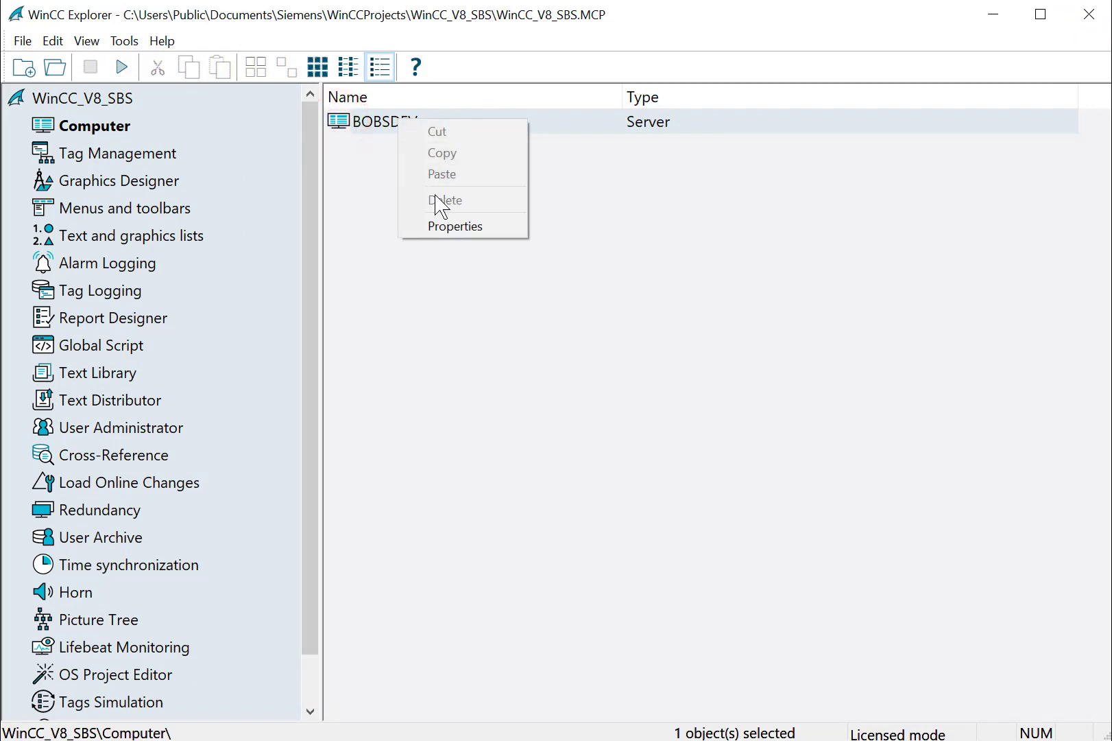
{"action": "left_click", "coordinate": [454, 225]}
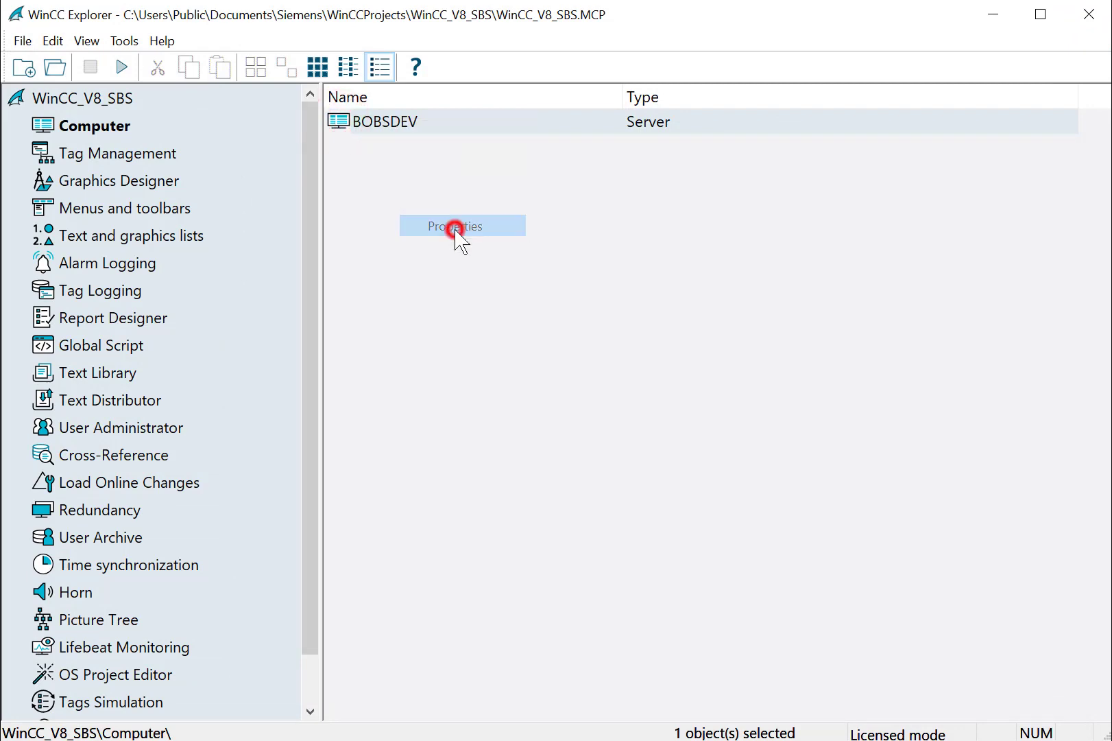
{"action": "left_click", "coordinate": [454, 225]}
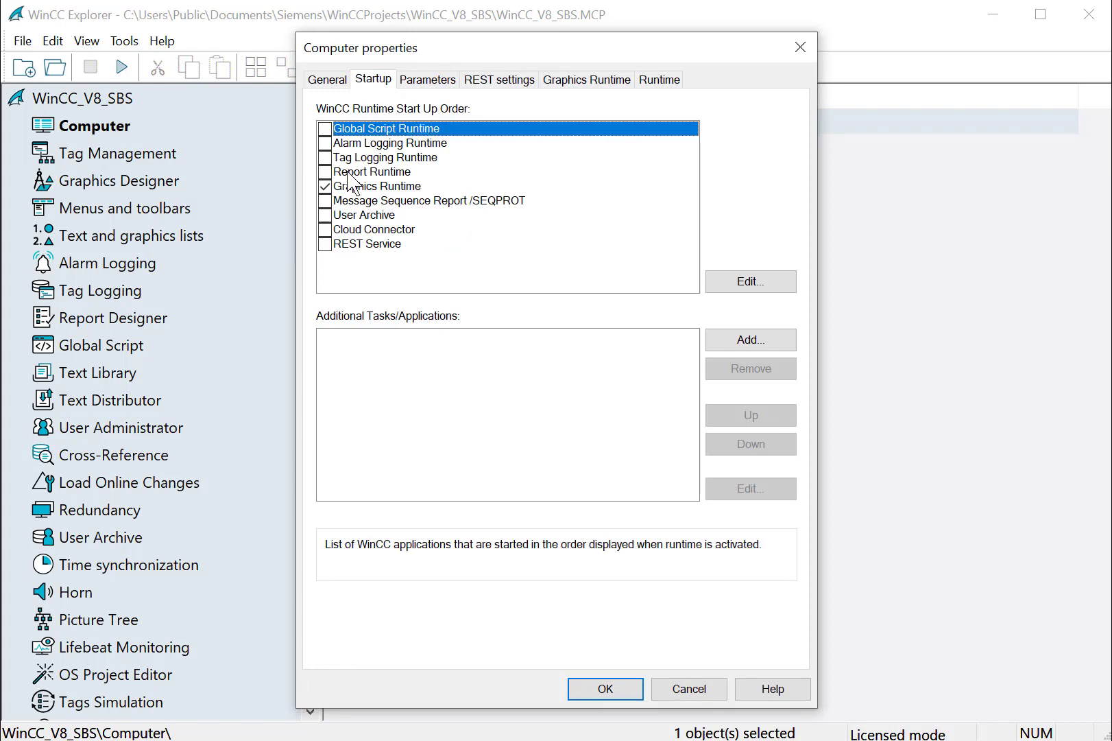
{"action": "mouse_move", "coordinate": [356, 164]}
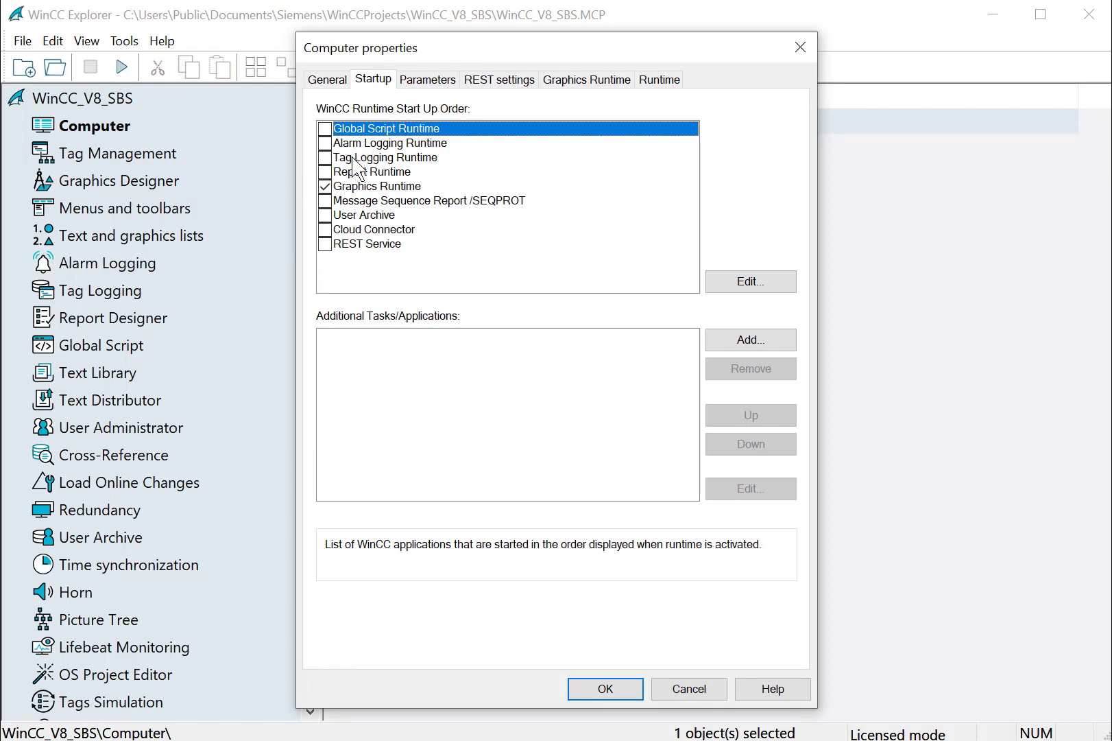
{"action": "left_click", "coordinate": [489, 80]}
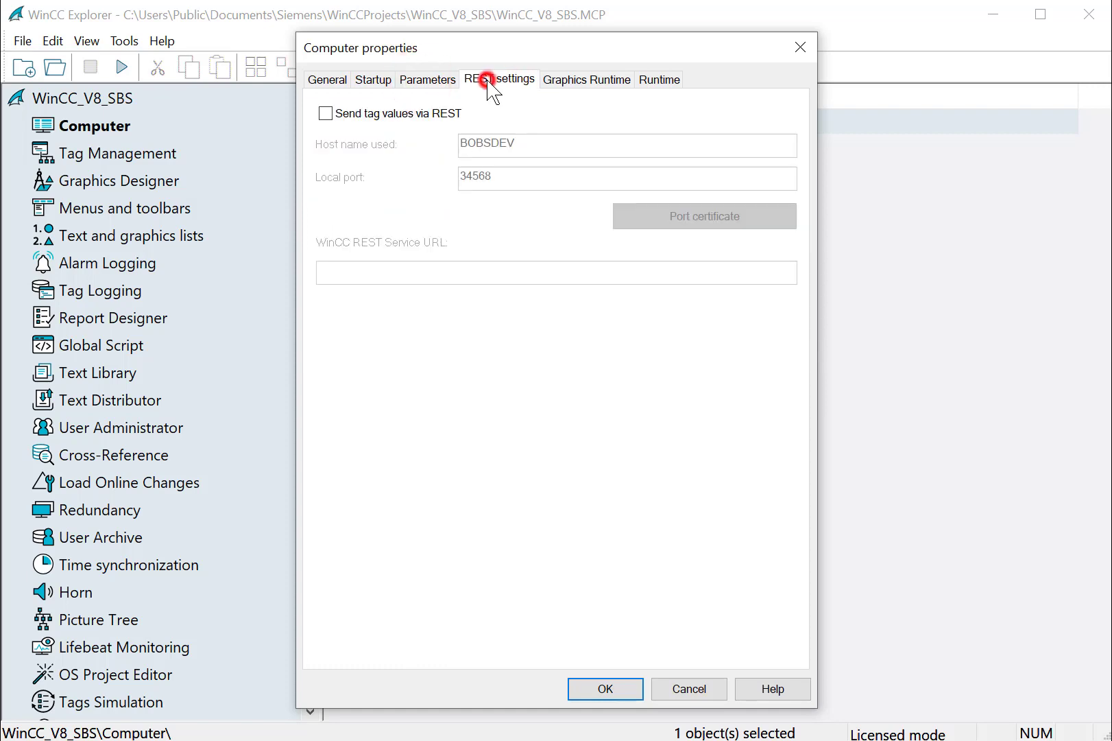
{"action": "left_click", "coordinate": [373, 80]}
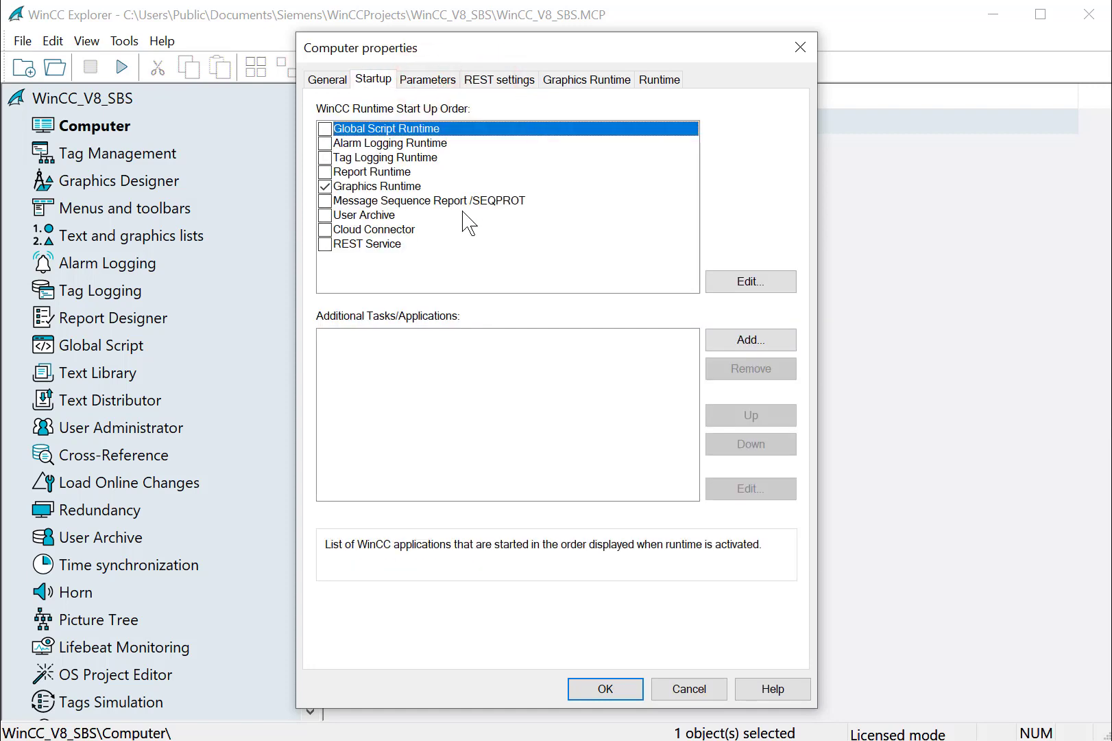
{"action": "mouse_move", "coordinate": [496, 218]}
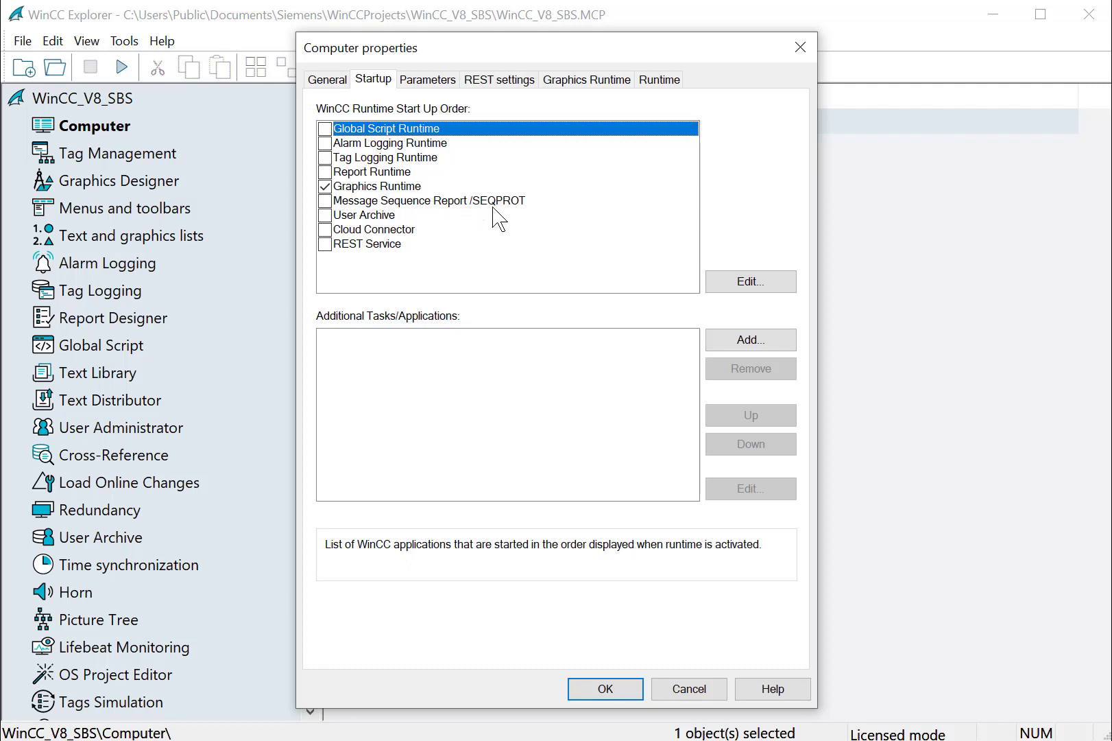
{"action": "mouse_move", "coordinate": [334, 170]}
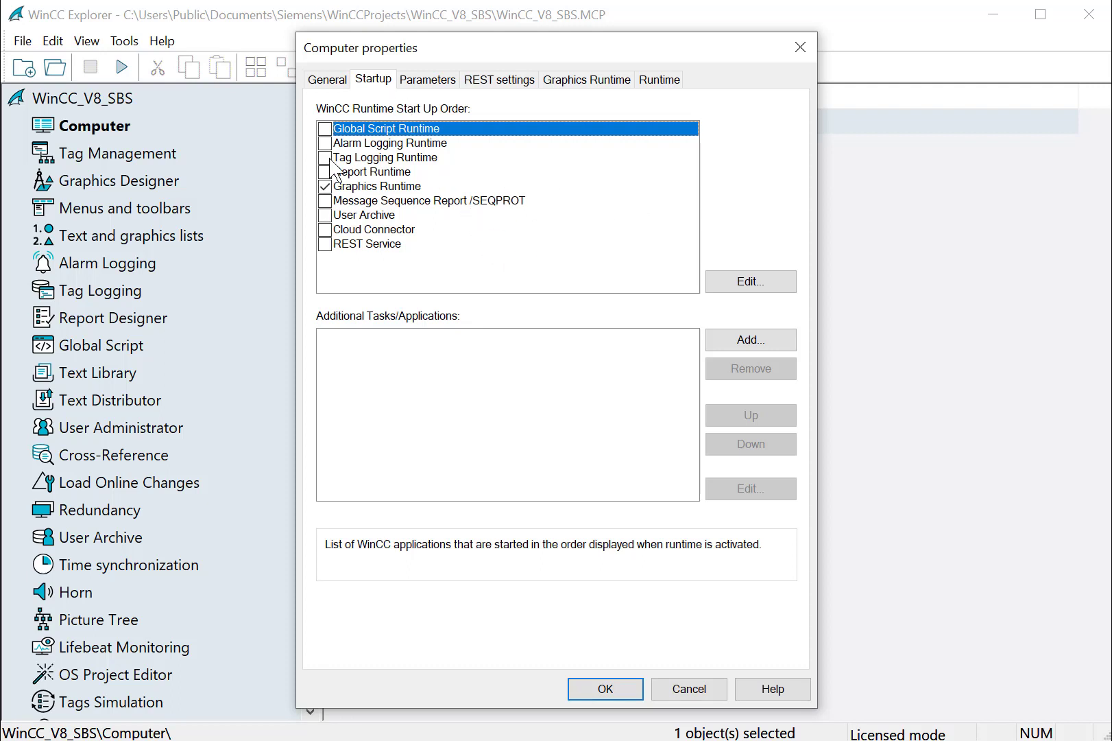
Select Tag Logging Runtime and Alarm Logging Runtime in the startup order list.
{"action": "left_click", "coordinate": [368, 157]}
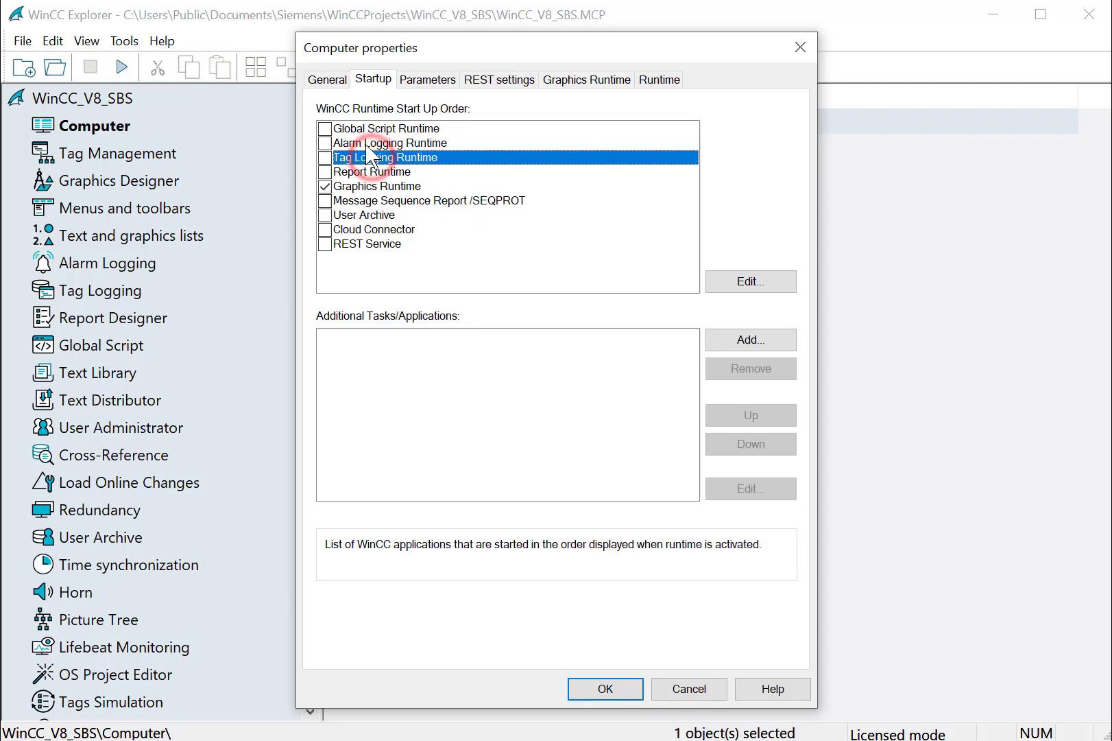
{"action": "left_click", "coordinate": [391, 143]}
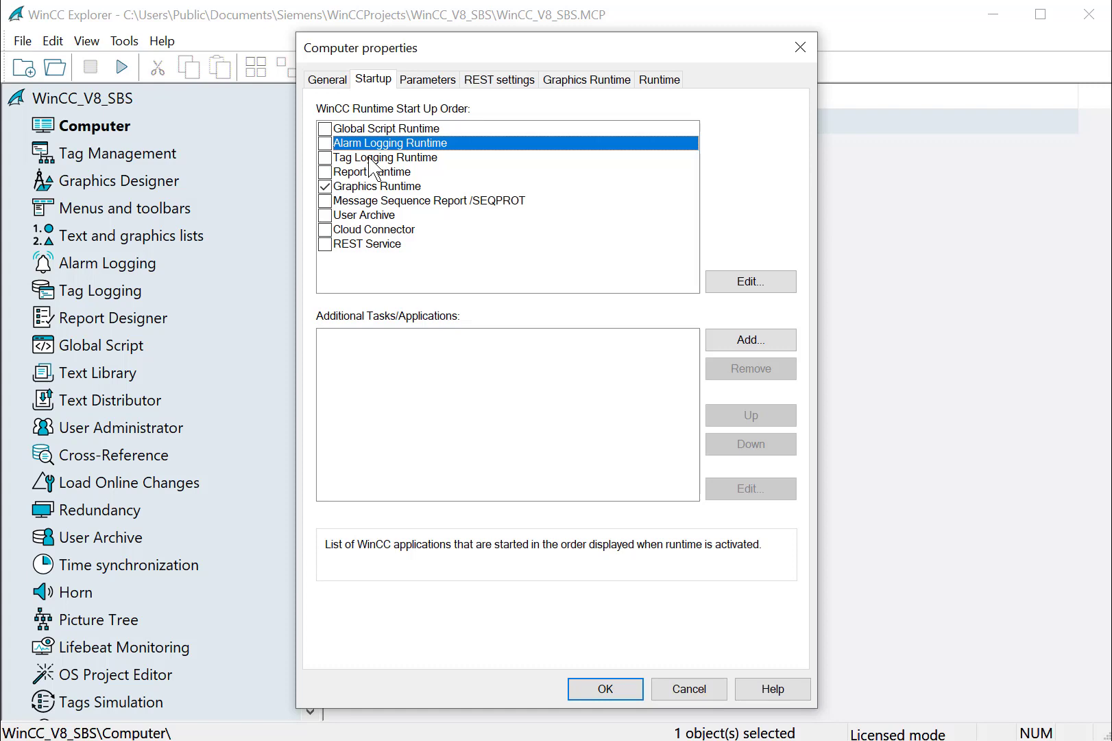
{"action": "mouse_move", "coordinate": [427, 152]}
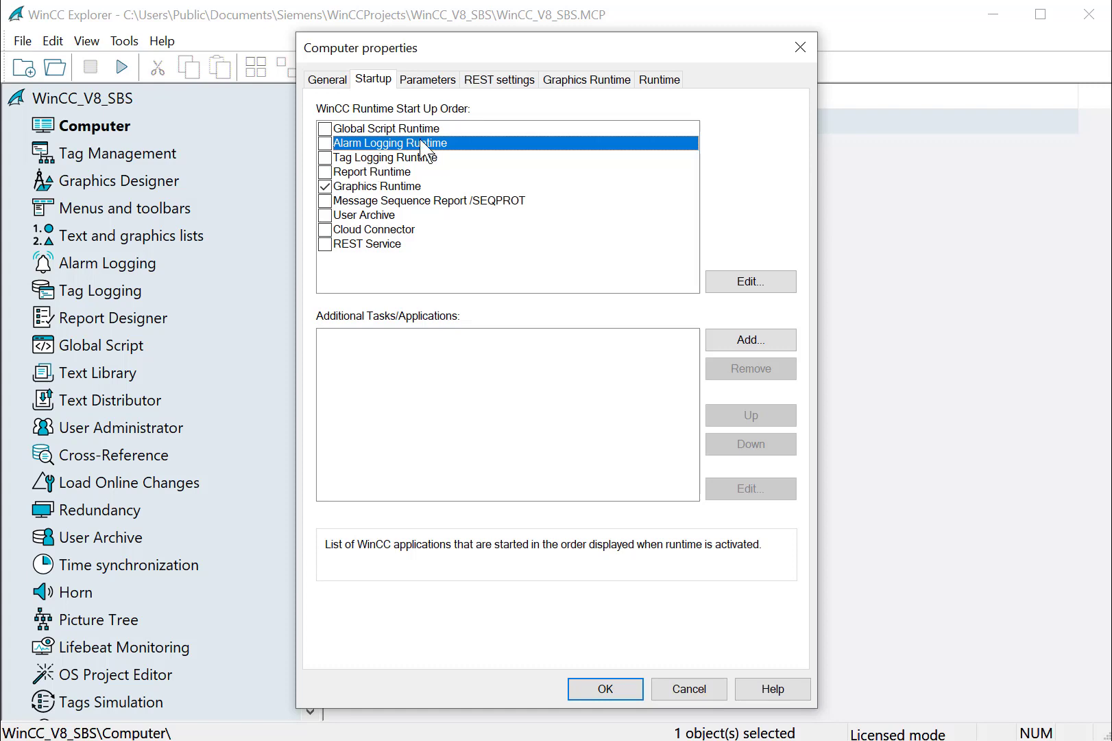
Review BOBSDEV's Parameters and REST settings, then show the Graphics Runtime settings with the project file path.
{"action": "left_click", "coordinate": [428, 79]}
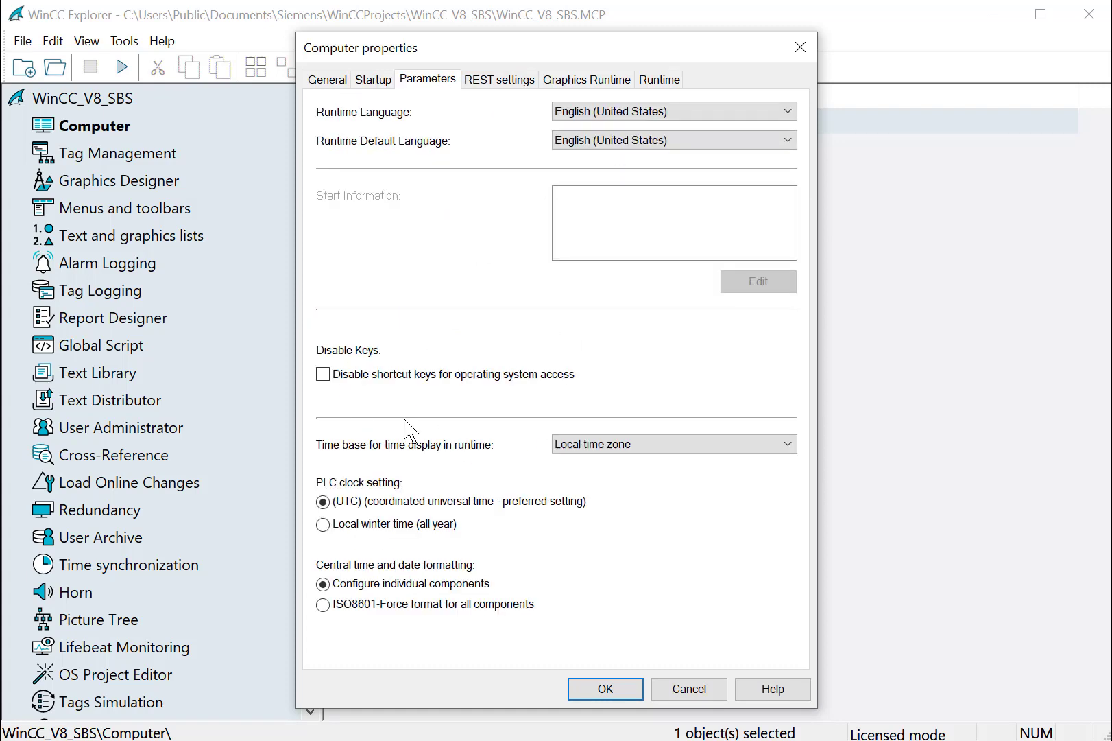
{"action": "mouse_move", "coordinate": [414, 486]}
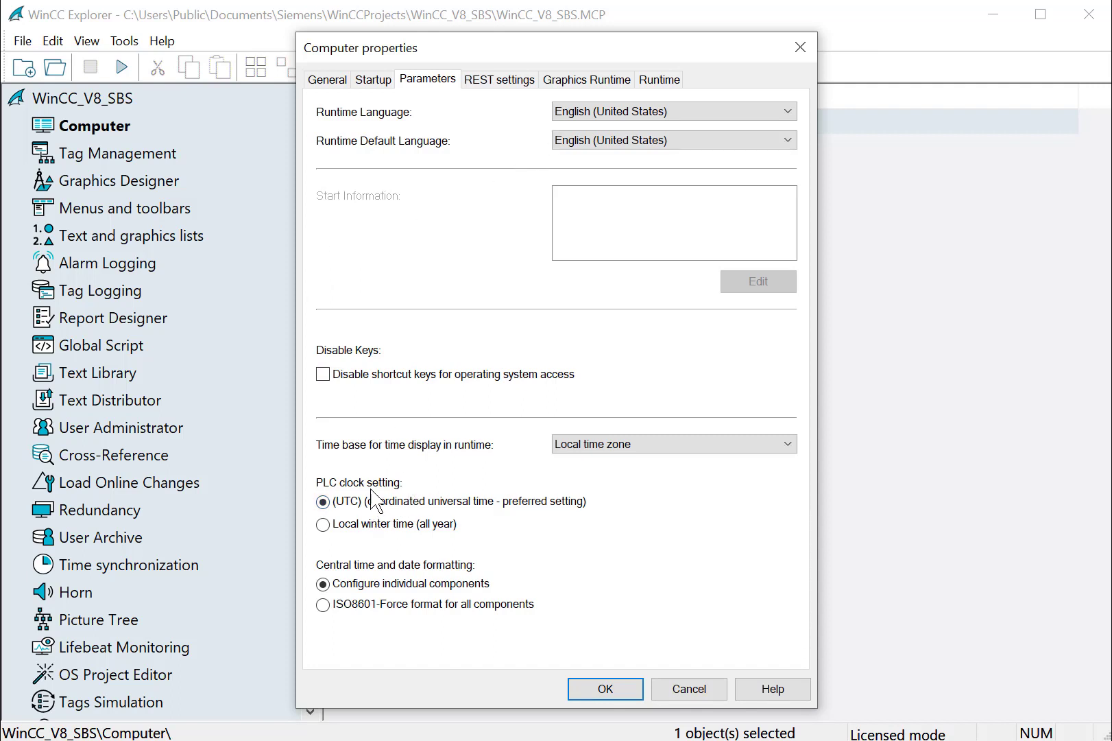
{"action": "left_click", "coordinate": [500, 80]}
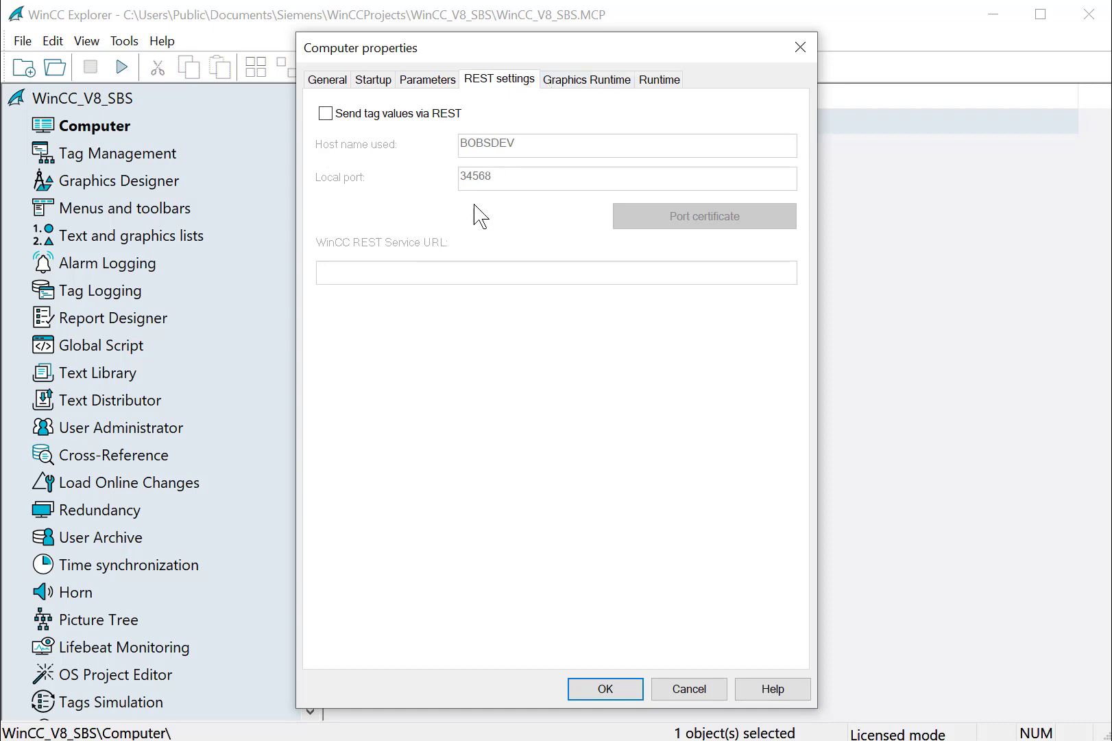
{"action": "left_click", "coordinate": [587, 79]}
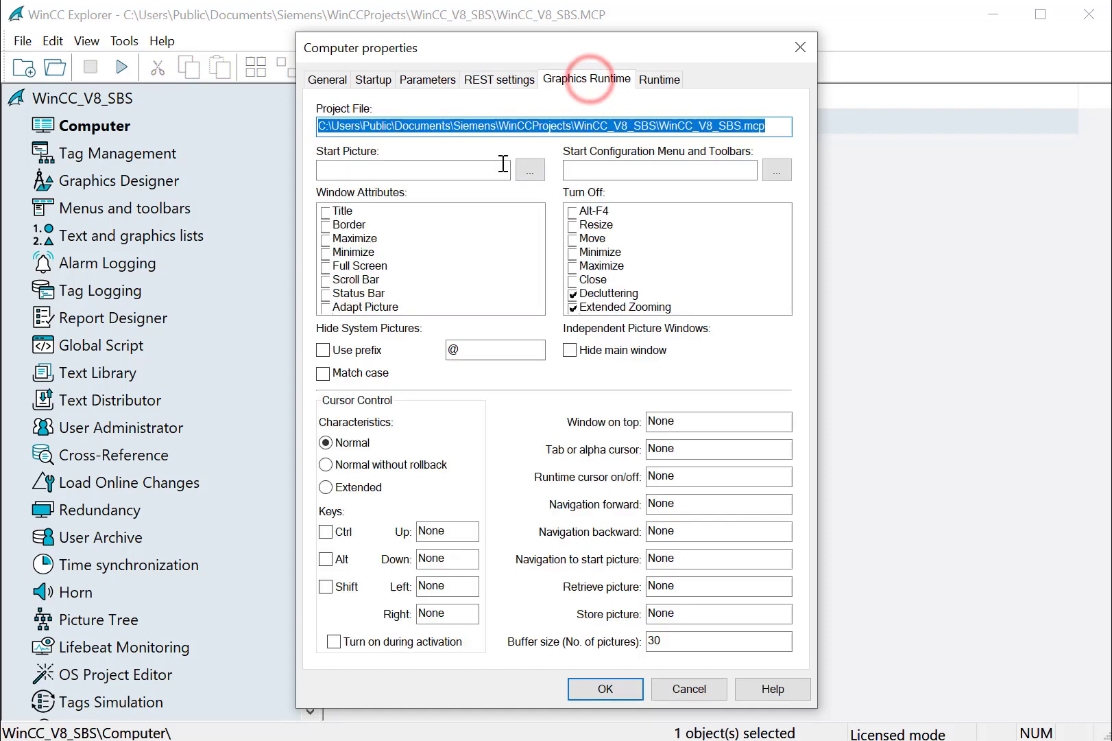
{"action": "mouse_move", "coordinate": [564, 203]}
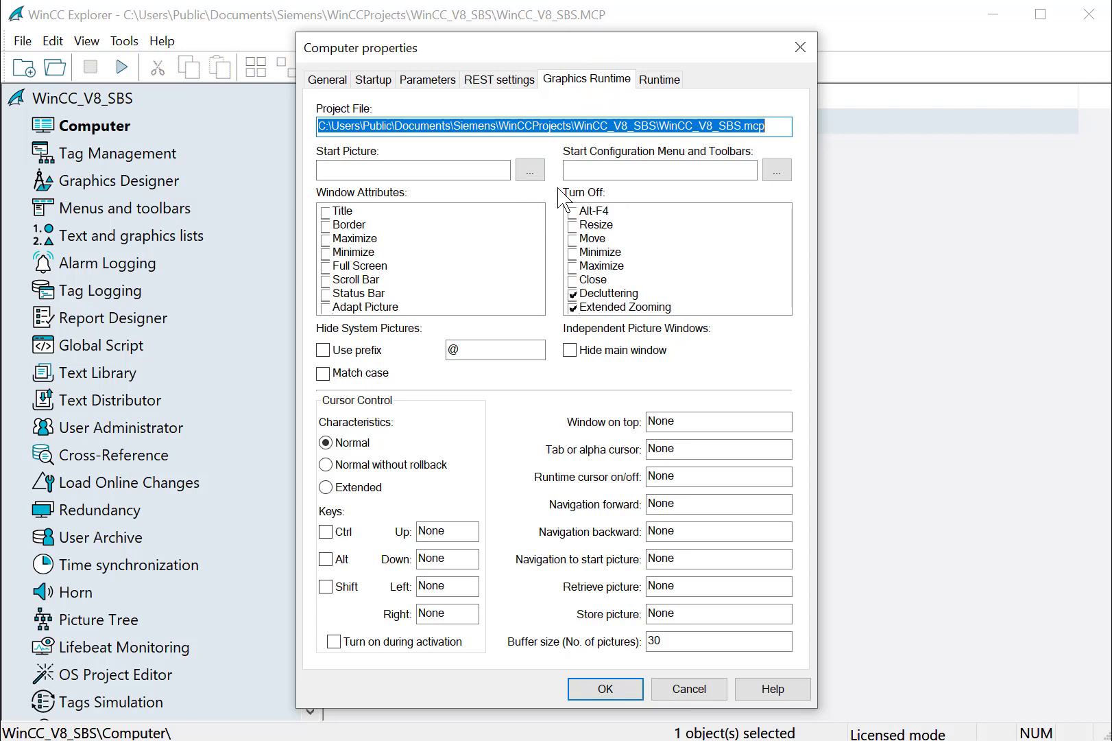
{"action": "mouse_move", "coordinate": [373, 230]}
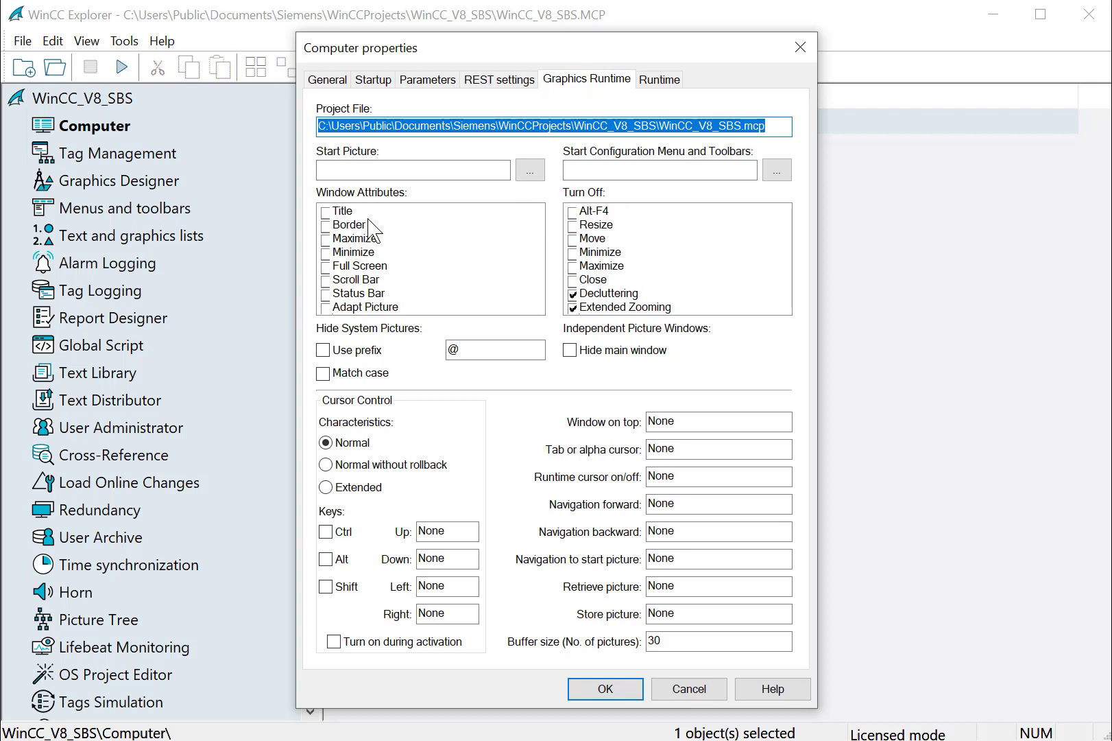
{"action": "mouse_move", "coordinate": [537, 214]}
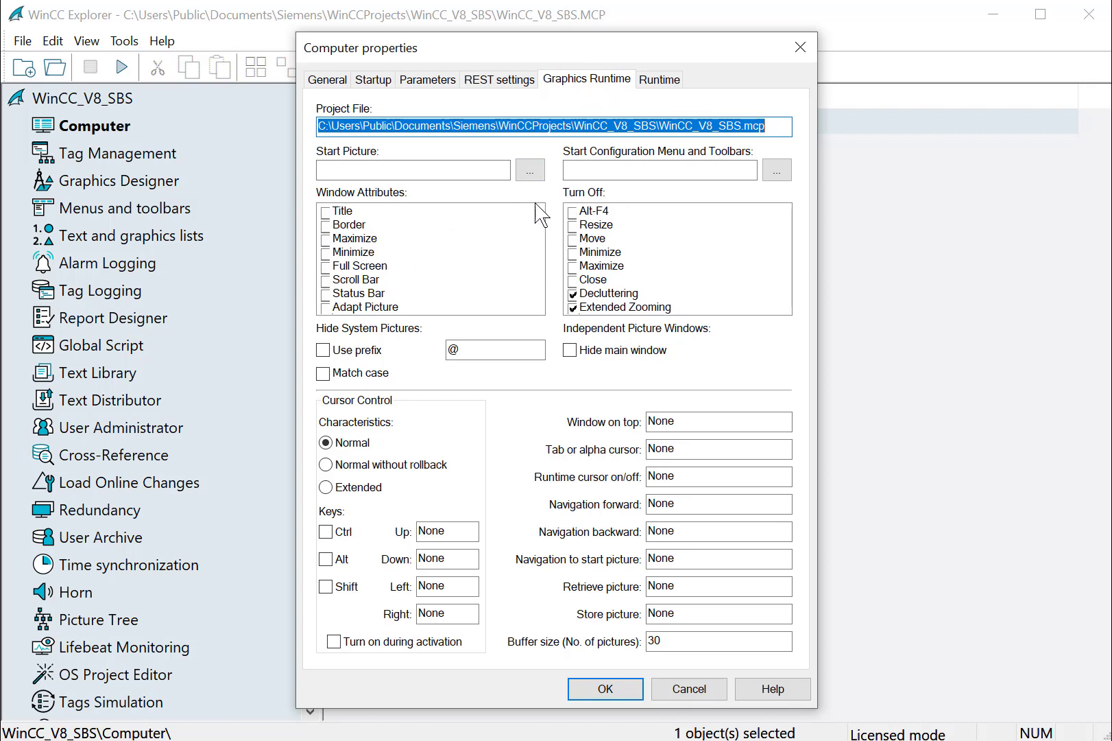
Show BOBSDEV's Runtime debug and design options, then confirm the computer properties with OK.
{"action": "left_click", "coordinate": [659, 79]}
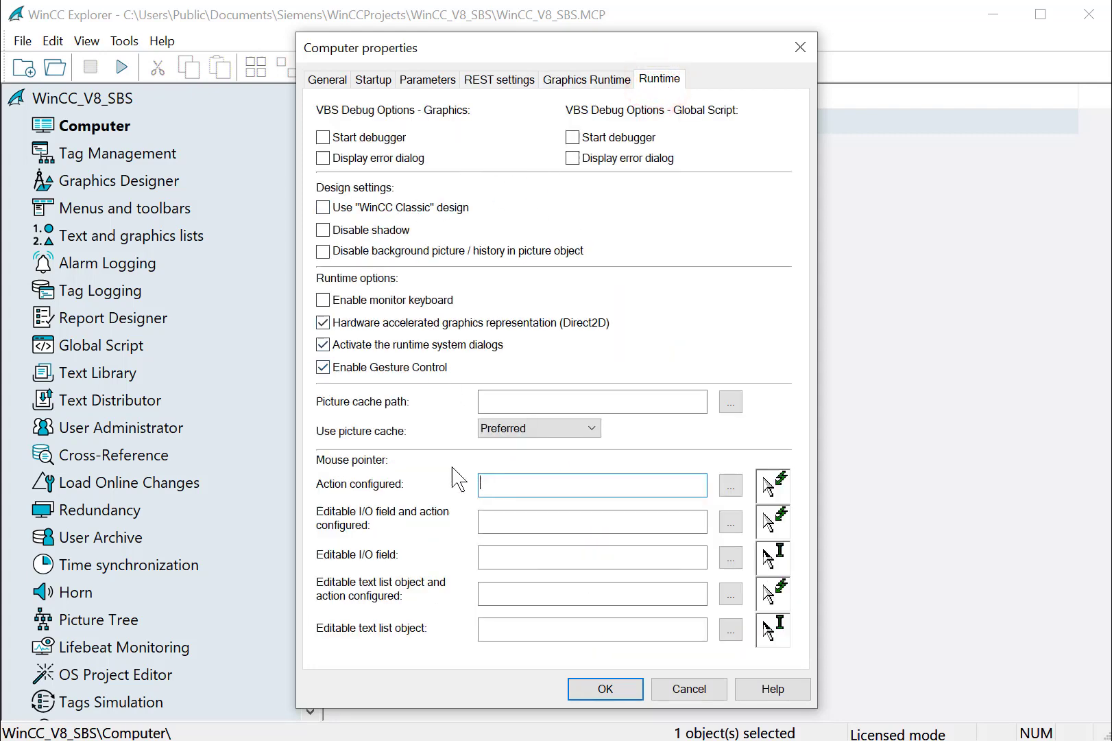
{"action": "mouse_move", "coordinate": [378, 509]}
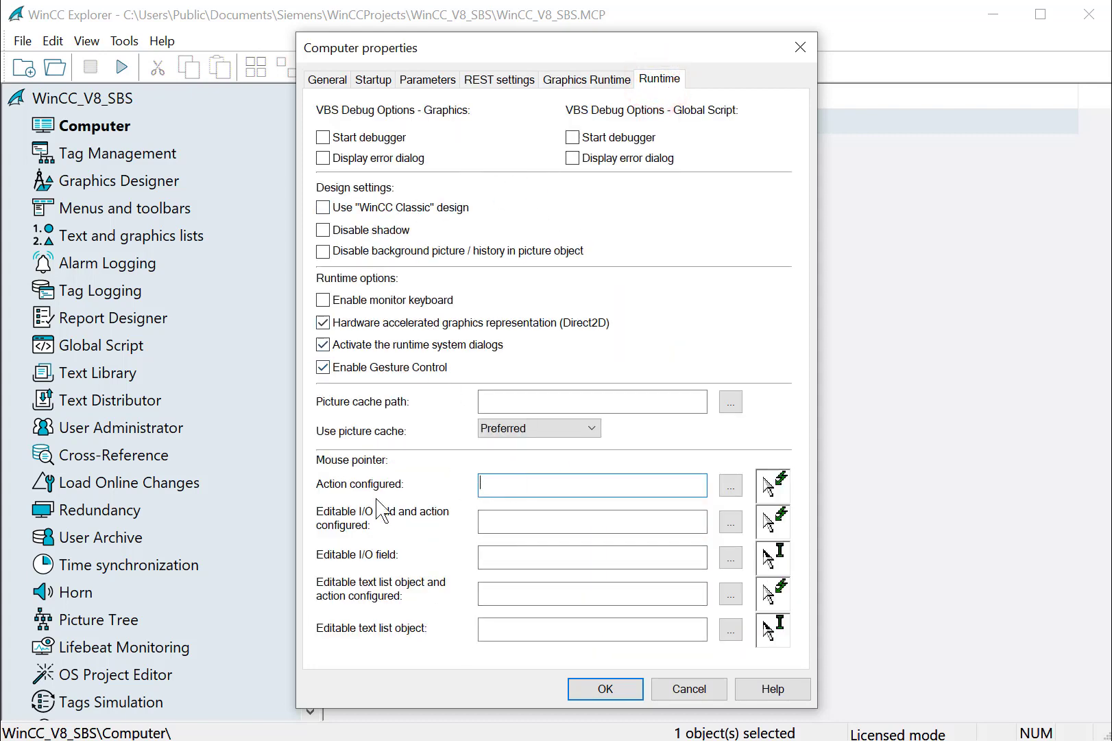
{"action": "mouse_move", "coordinate": [413, 572]}
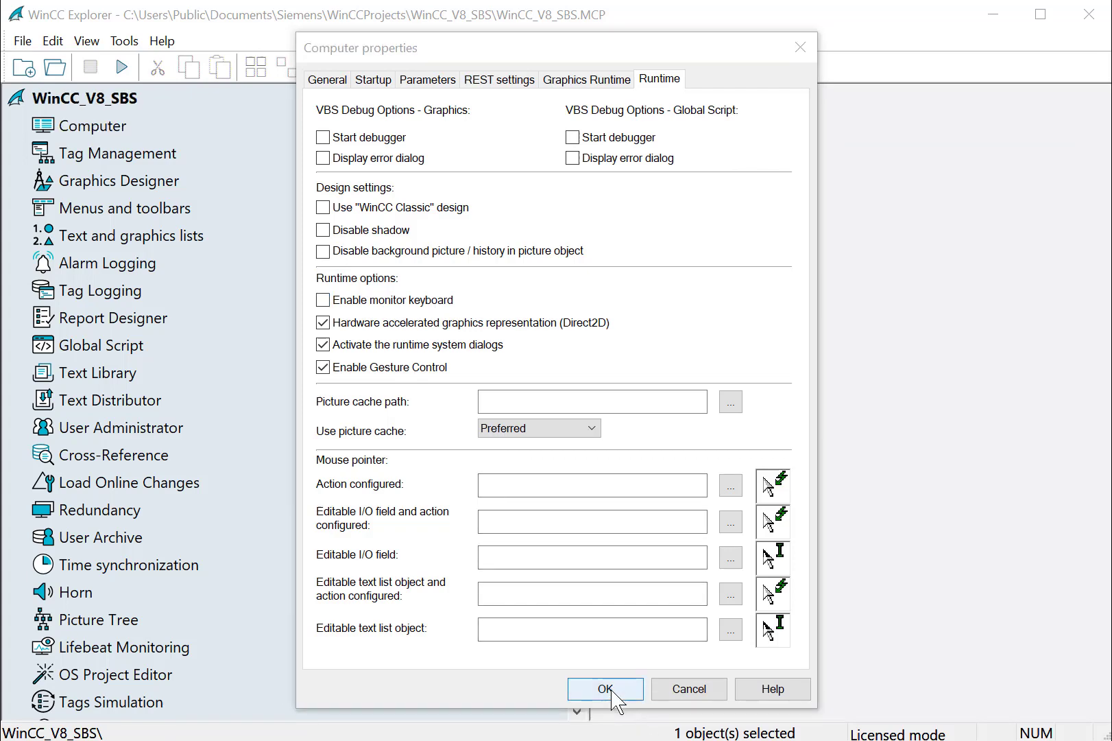
{"action": "left_click", "coordinate": [605, 689]}
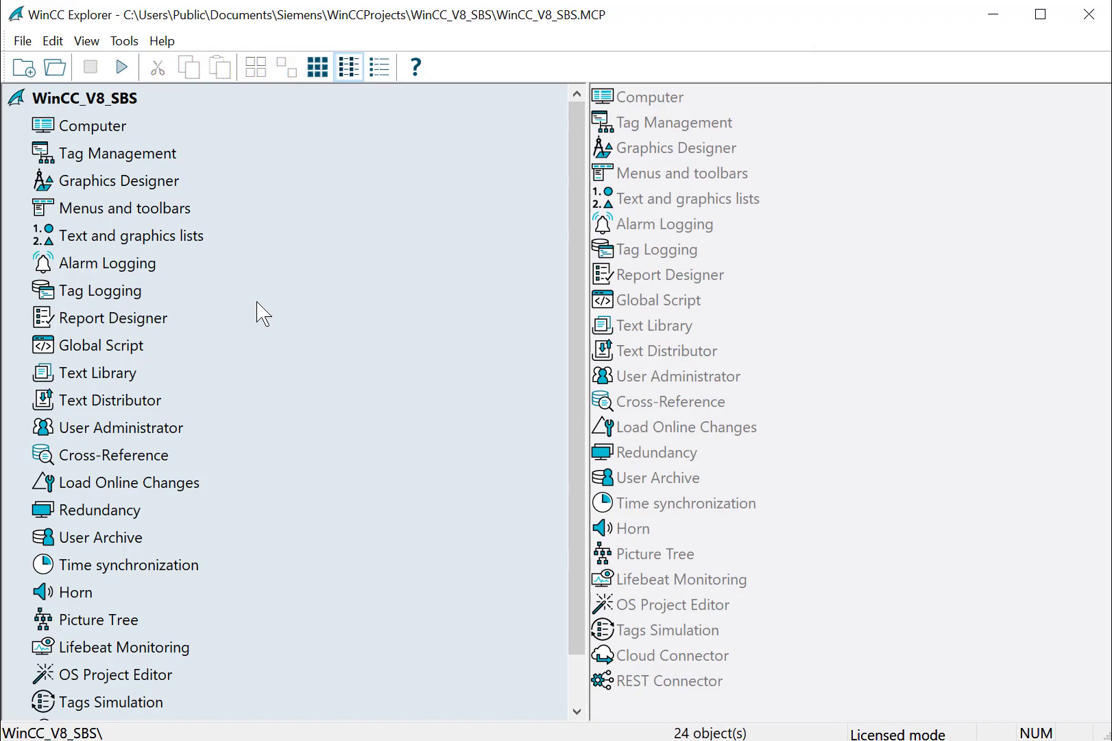
{"action": "mouse_move", "coordinate": [335, 280]}
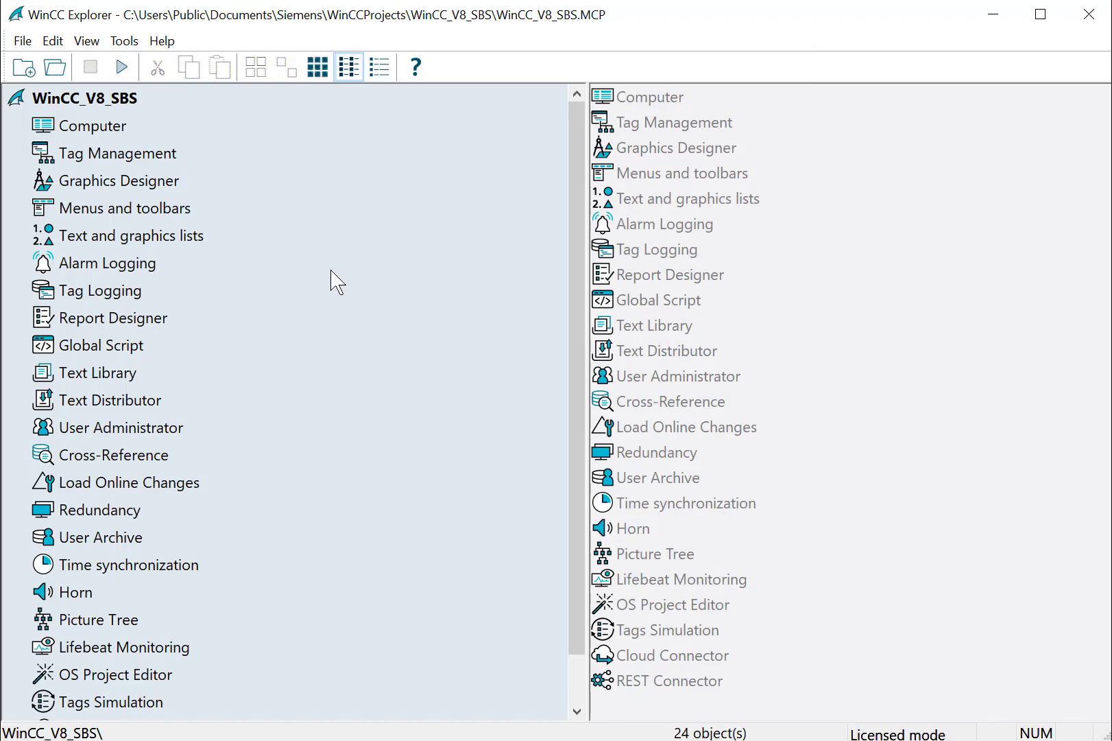